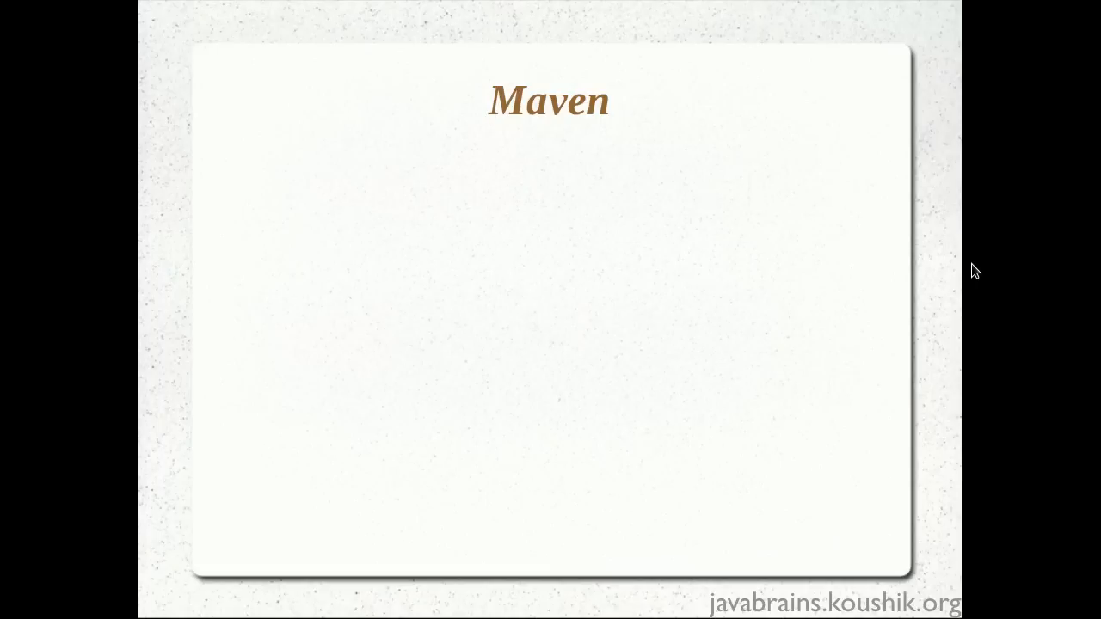
mouse_move(981, 268)
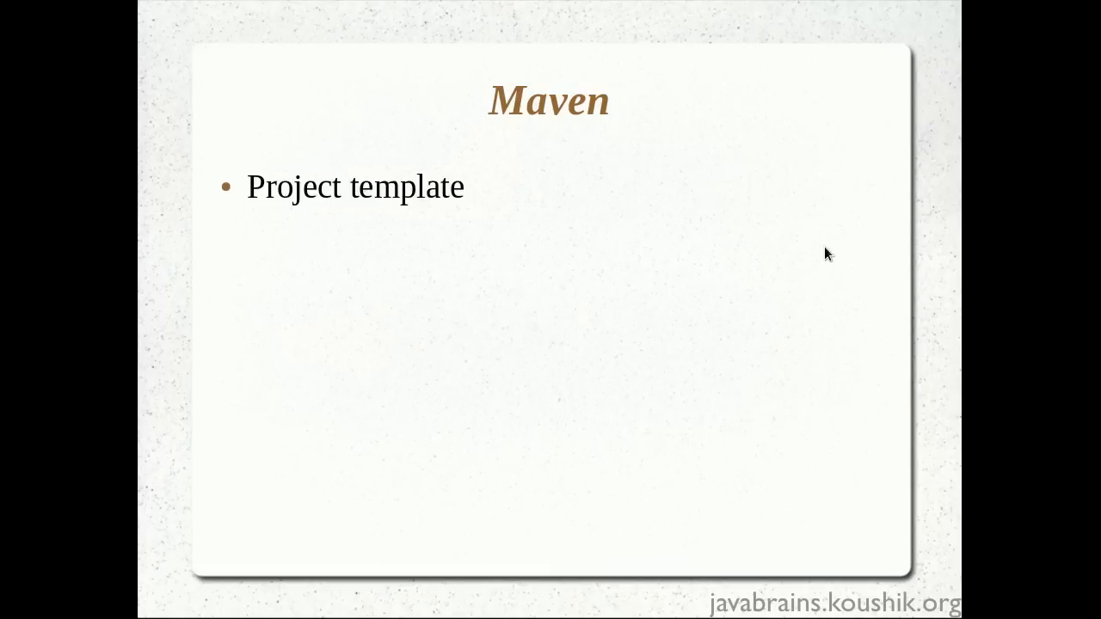
mouse_move(688, 234)
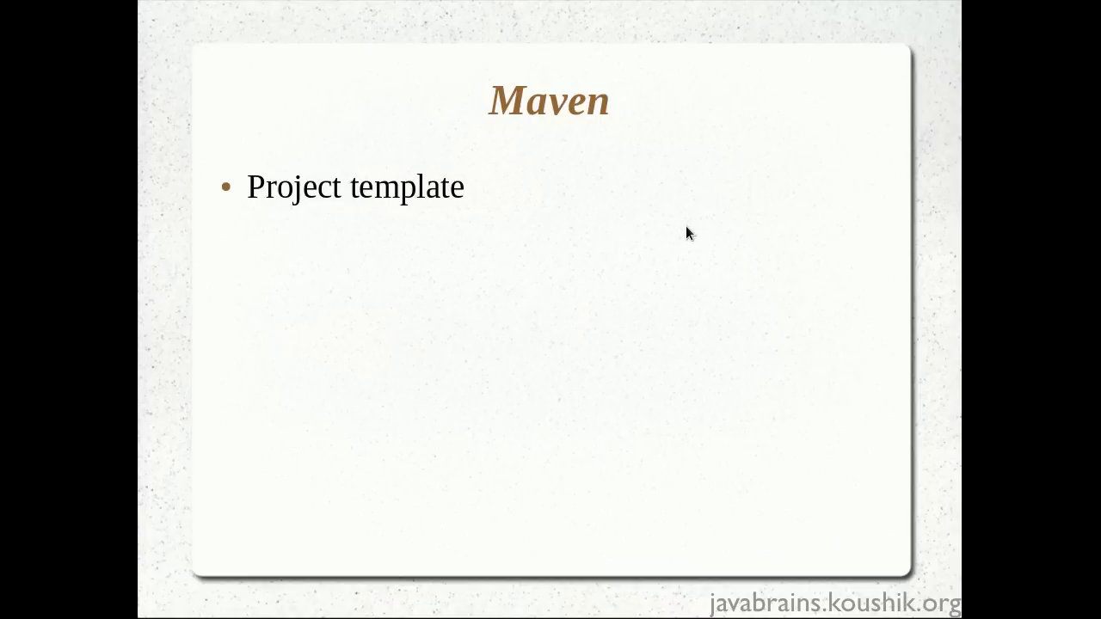
mouse_move(735, 239)
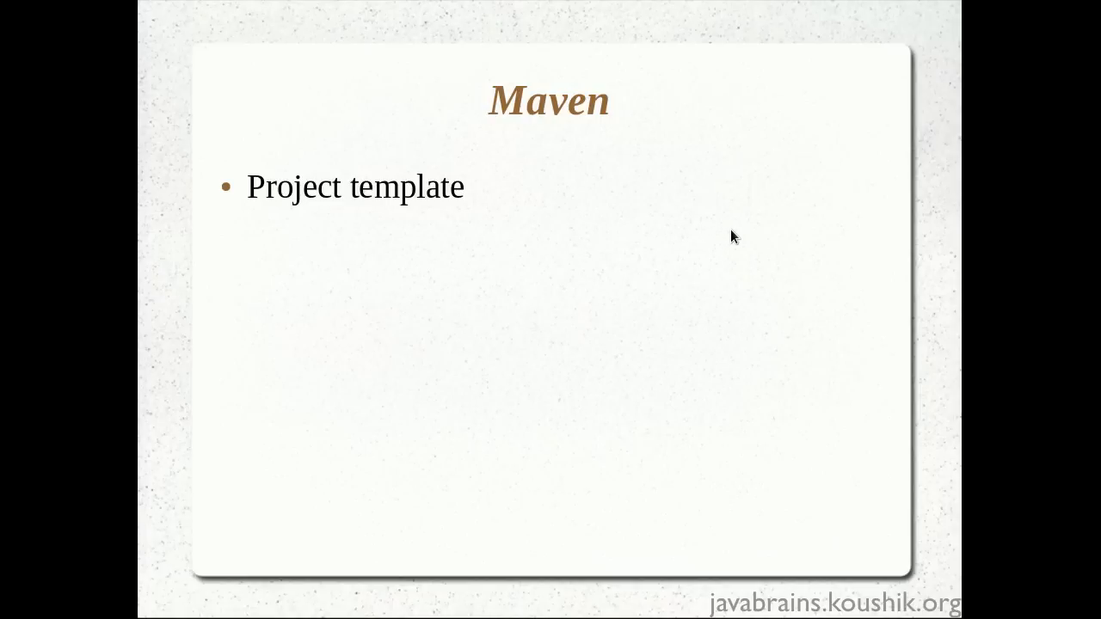
mouse_move(793, 217)
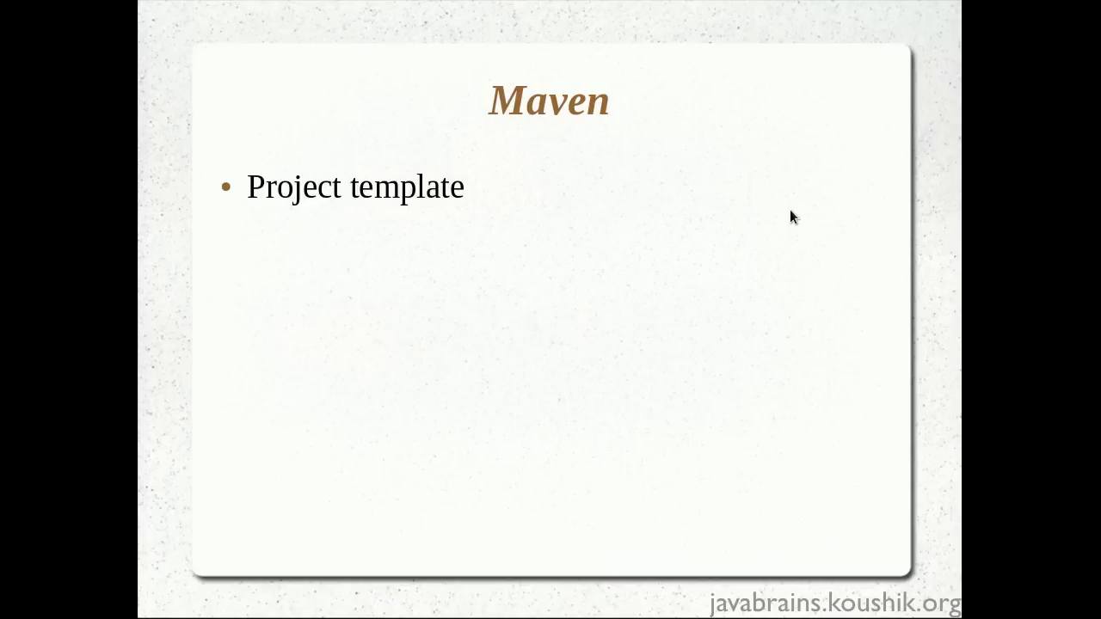
mouse_move(804, 208)
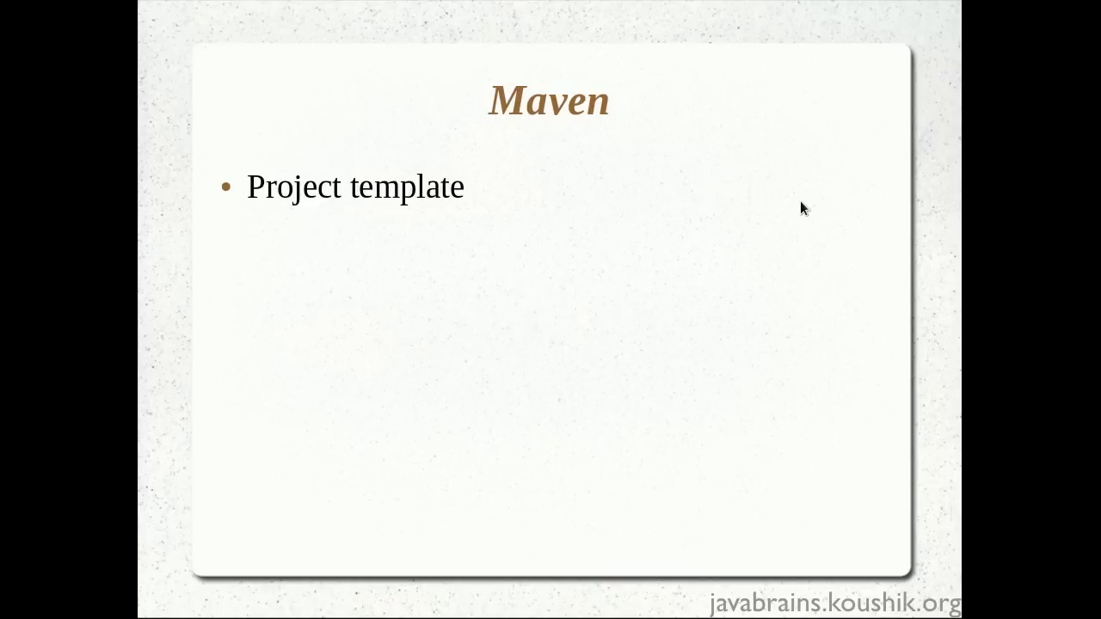
mouse_move(810, 217)
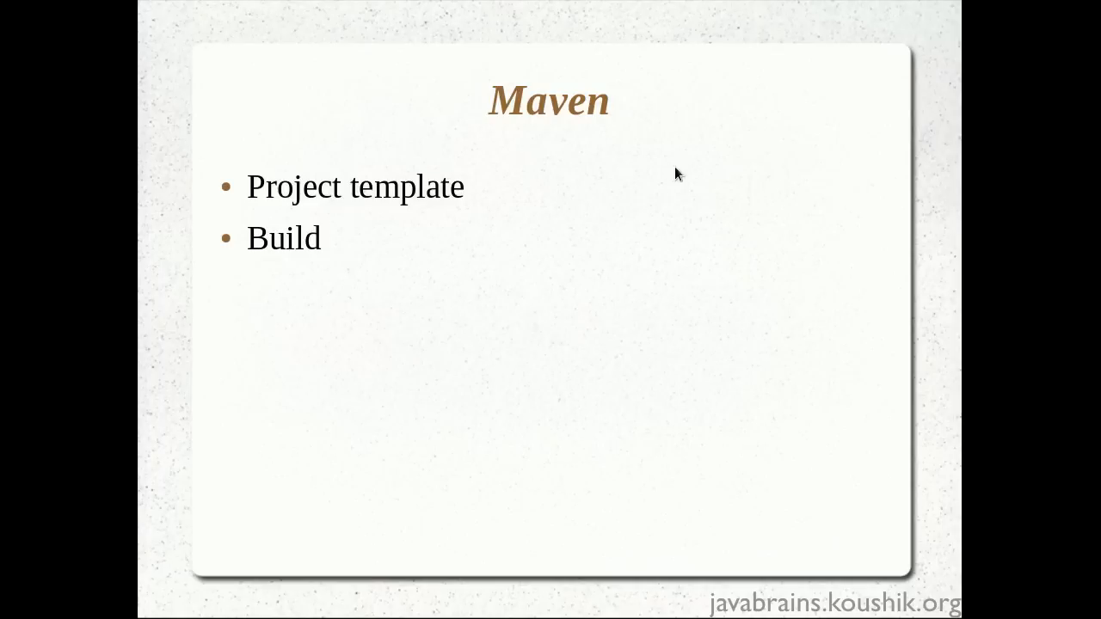
mouse_move(514, 271)
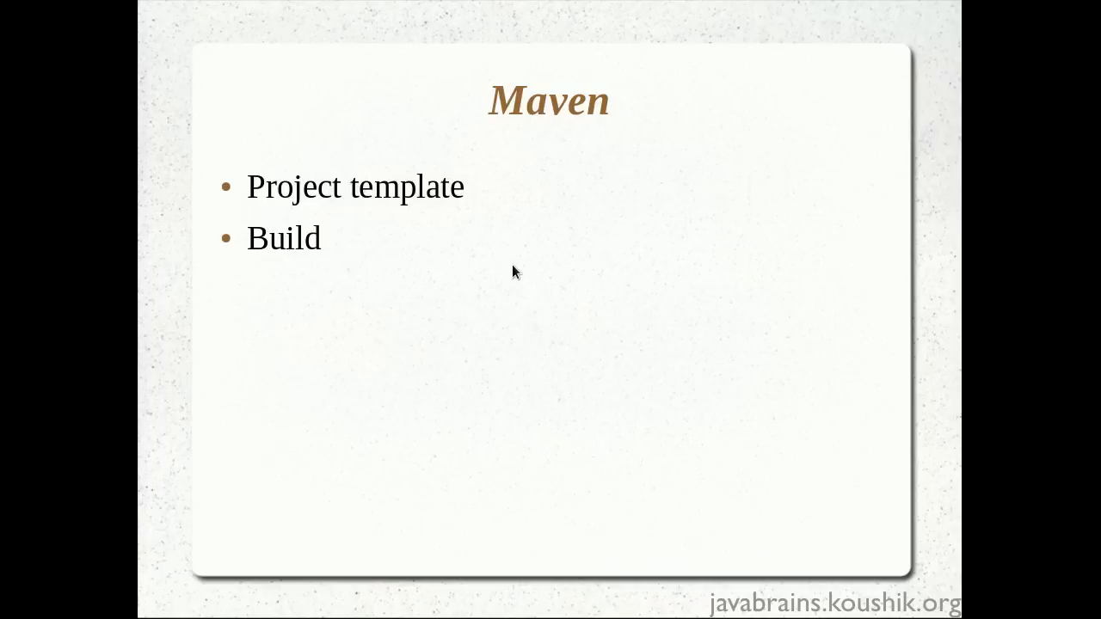
mouse_move(558, 250)
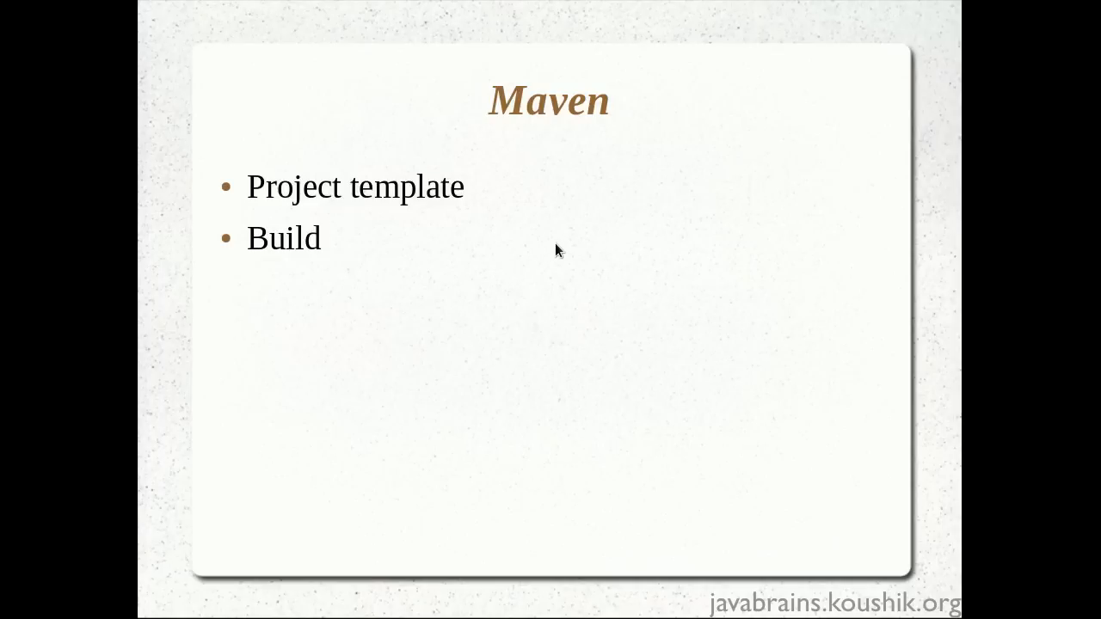
mouse_move(590, 272)
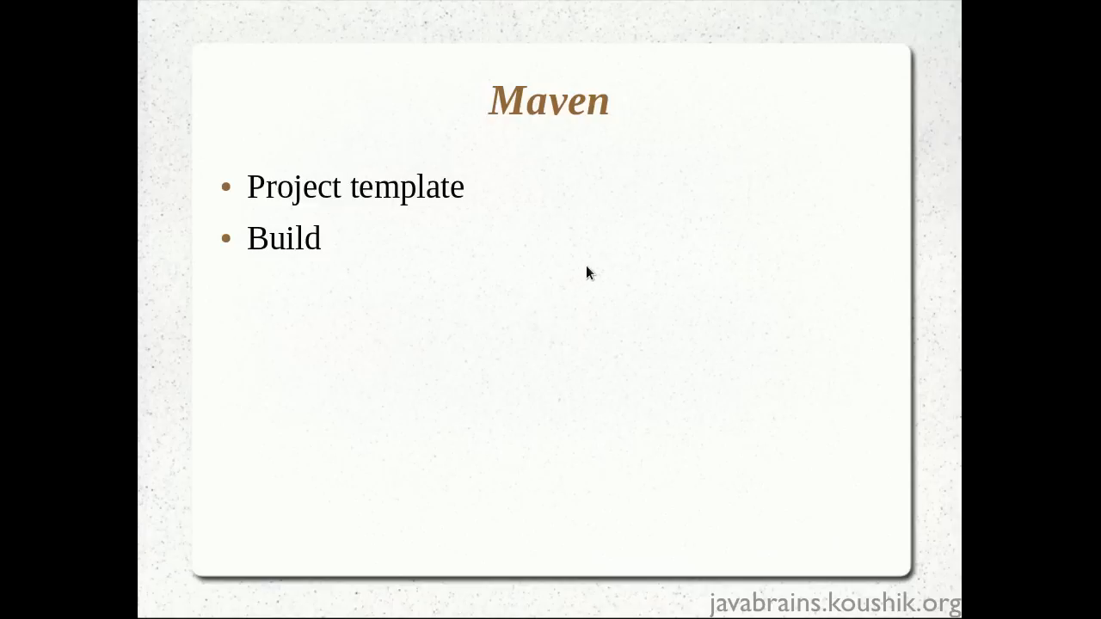
mouse_move(503, 239)
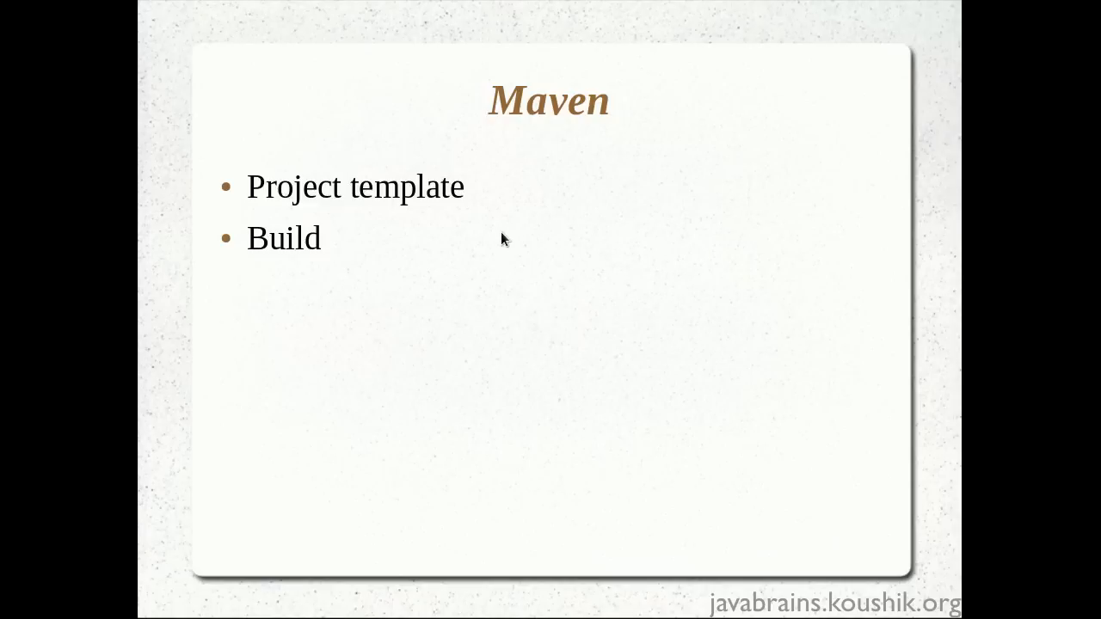
mouse_move(418, 220)
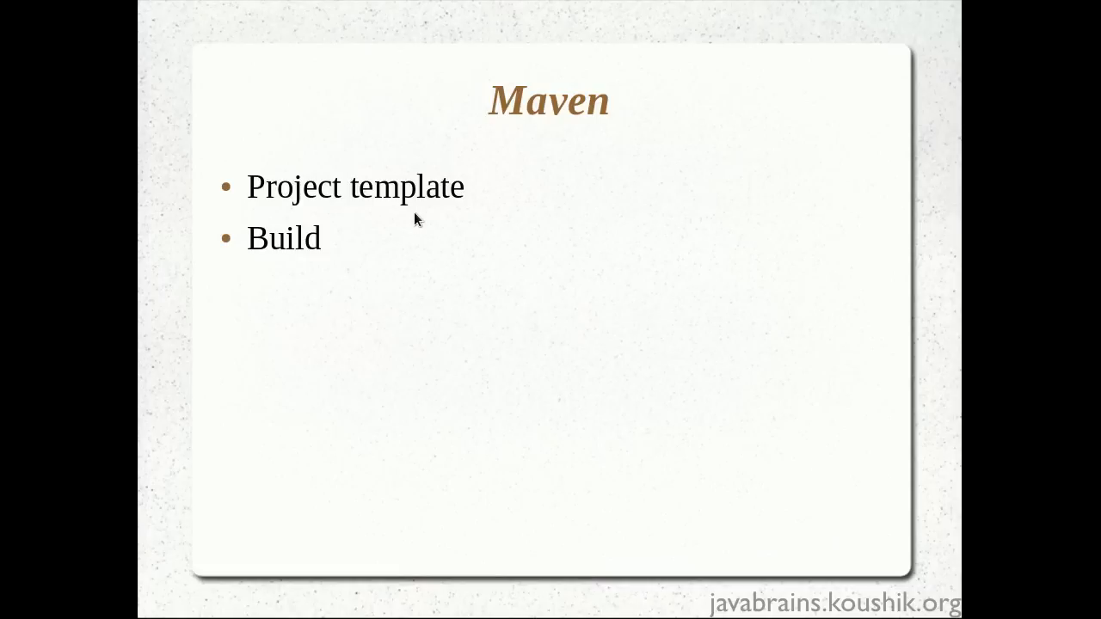
mouse_move(602, 220)
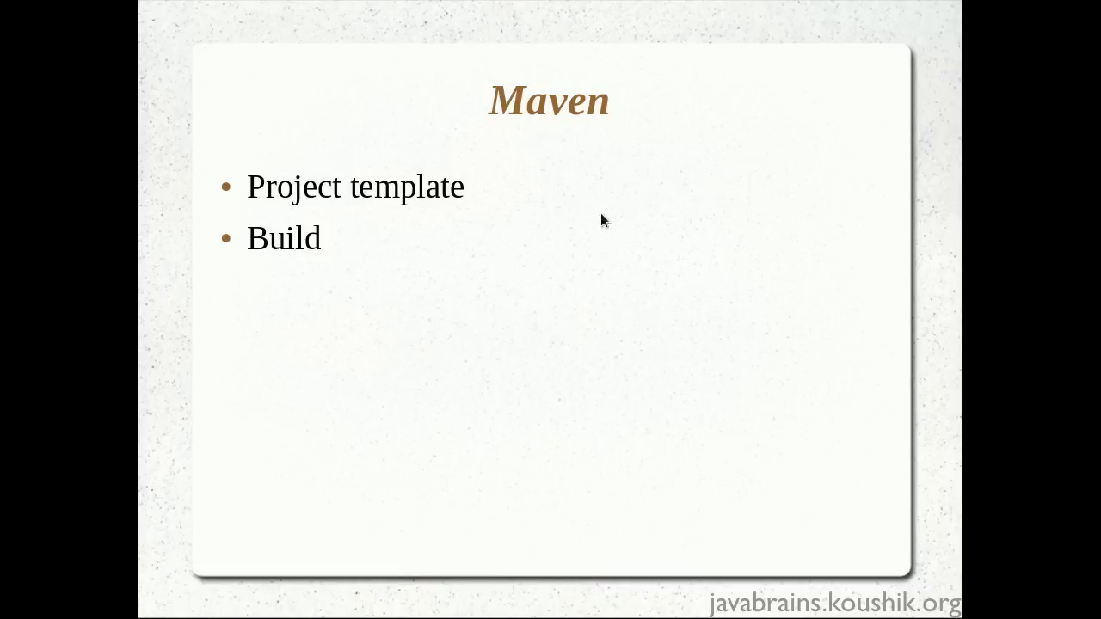
Advance the slideshow to the 'Maven archetype' slide covering Folder Structure and pom.xml.
key("Right")
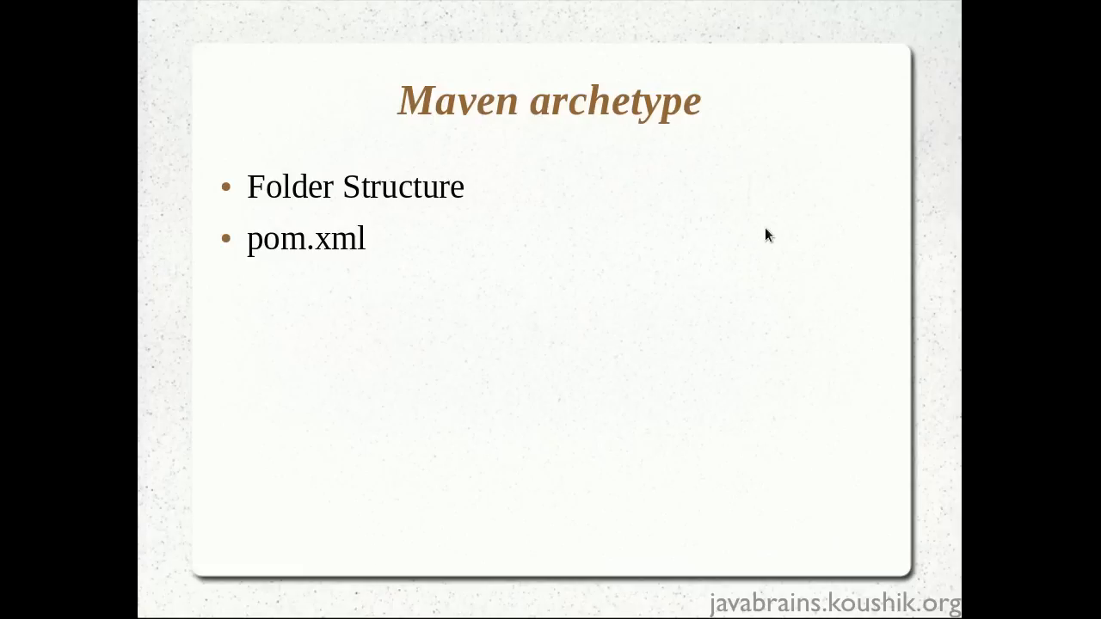
Advance to the 'archetype:generate' slide listing Archetype, Group ID, Artifact ID, Version, Package.
key("Right")
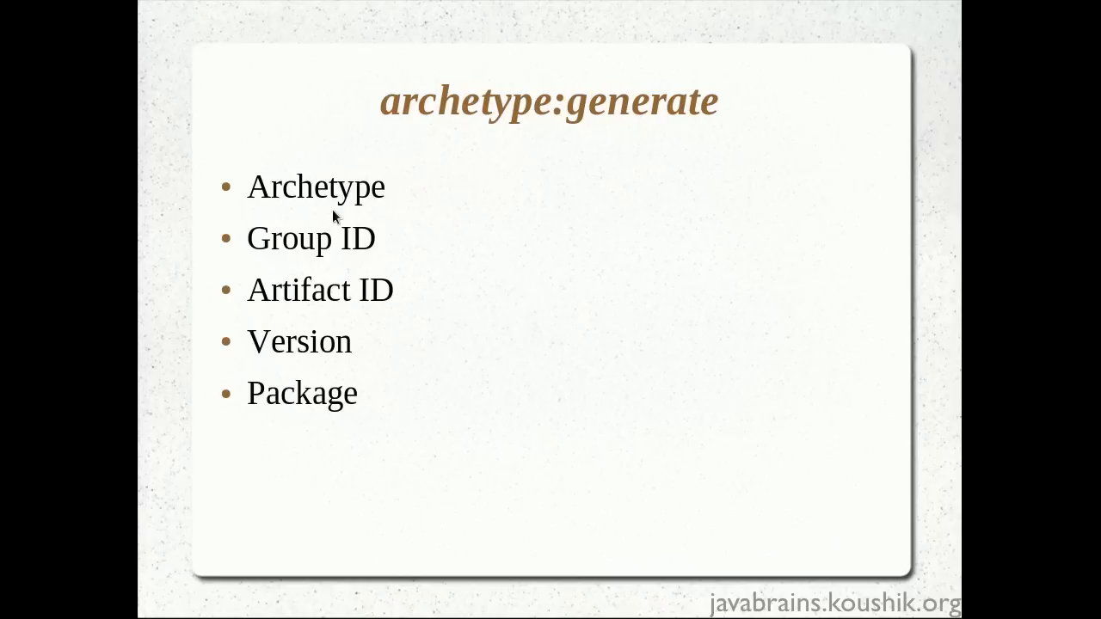
mouse_move(318, 215)
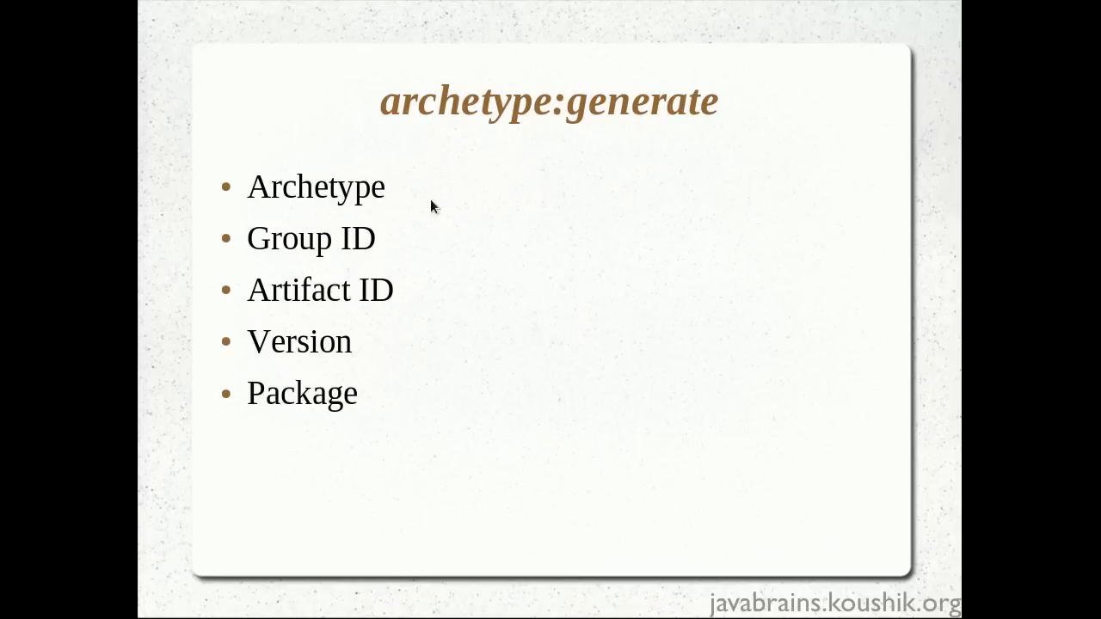
mouse_move(328, 215)
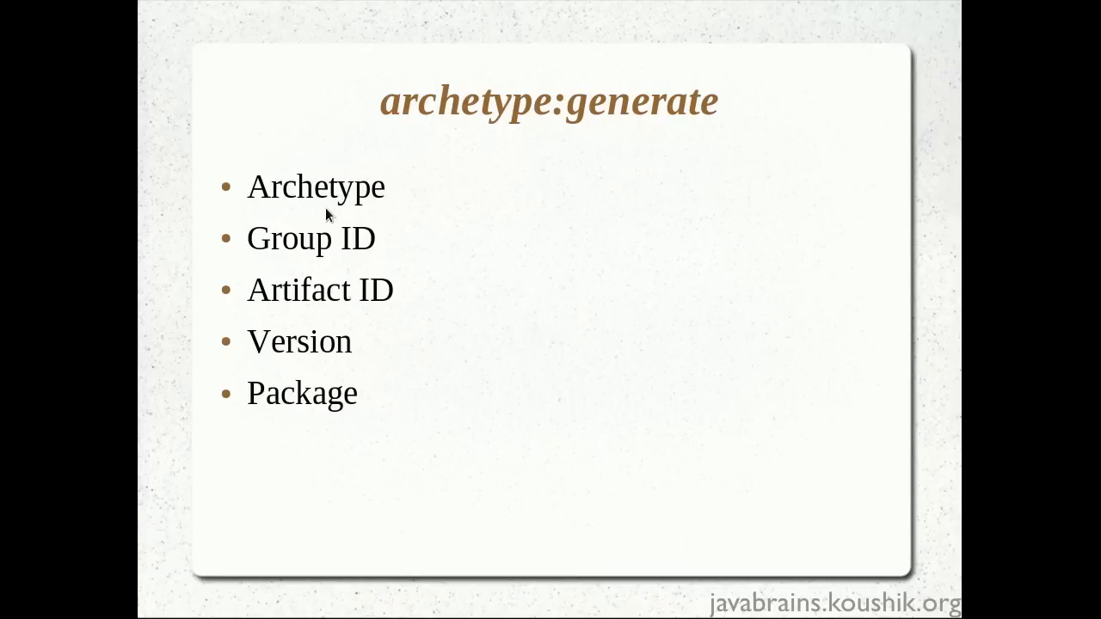
mouse_move(295, 219)
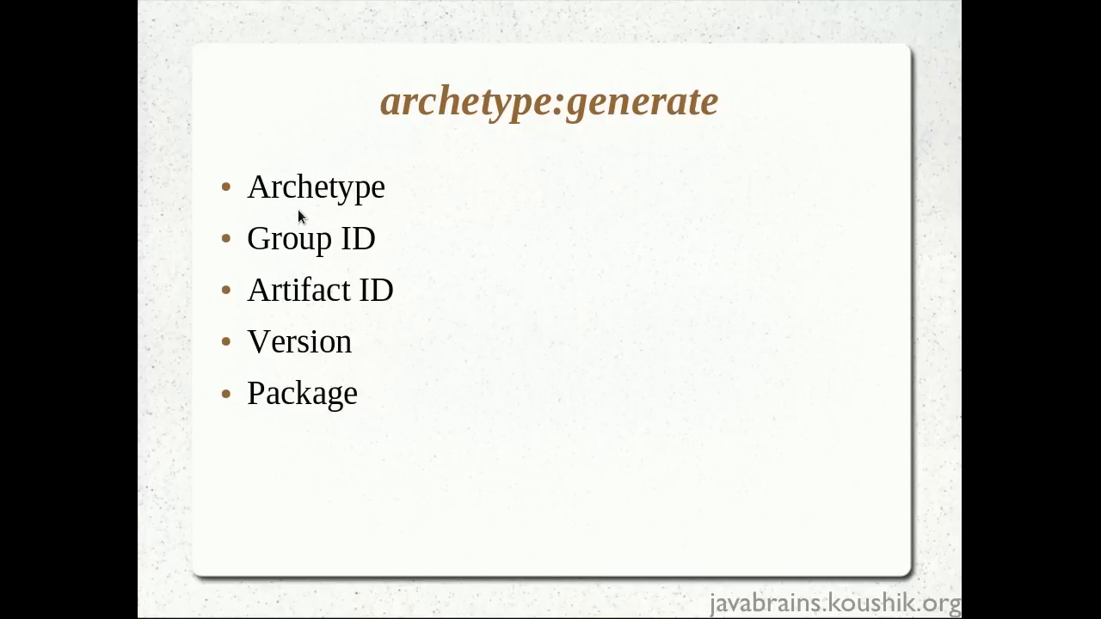
mouse_move(309, 215)
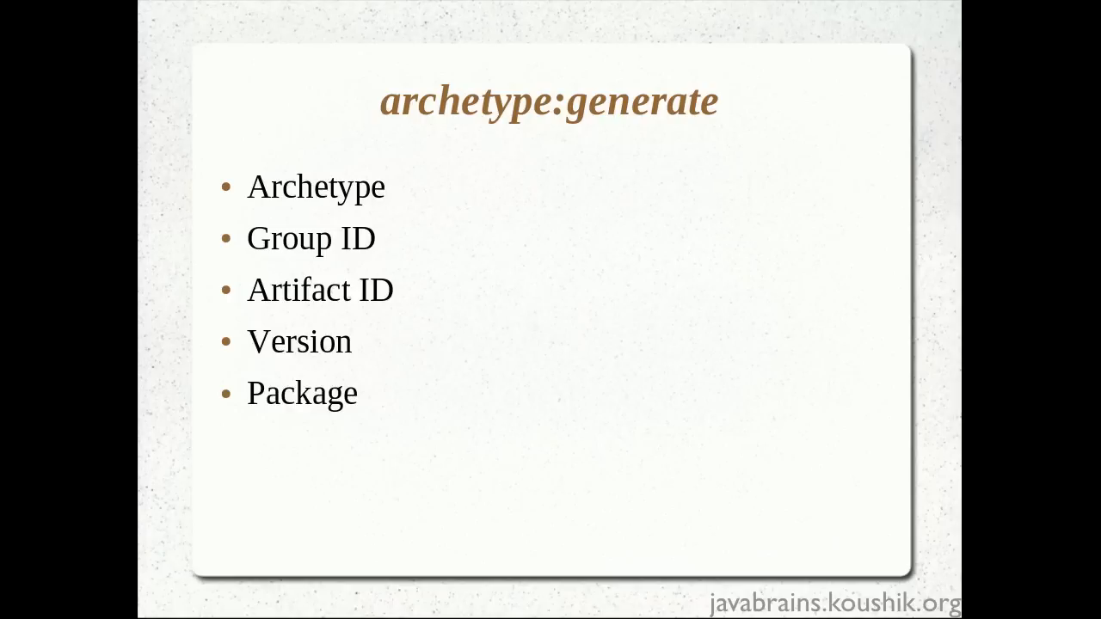
mouse_move(531, 214)
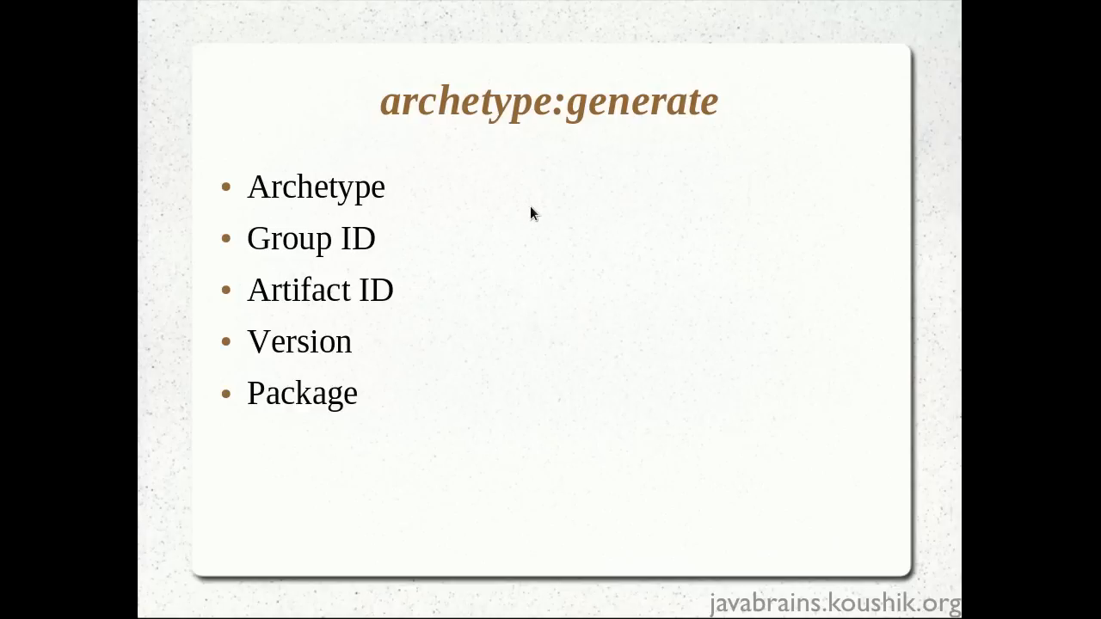
mouse_move(539, 216)
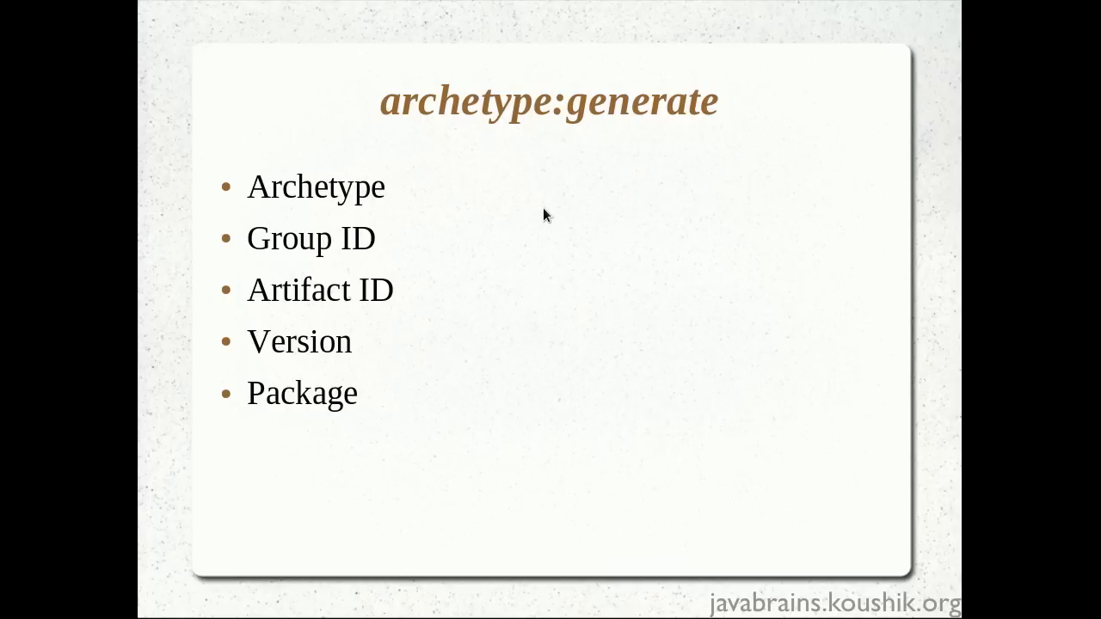
mouse_move(416, 218)
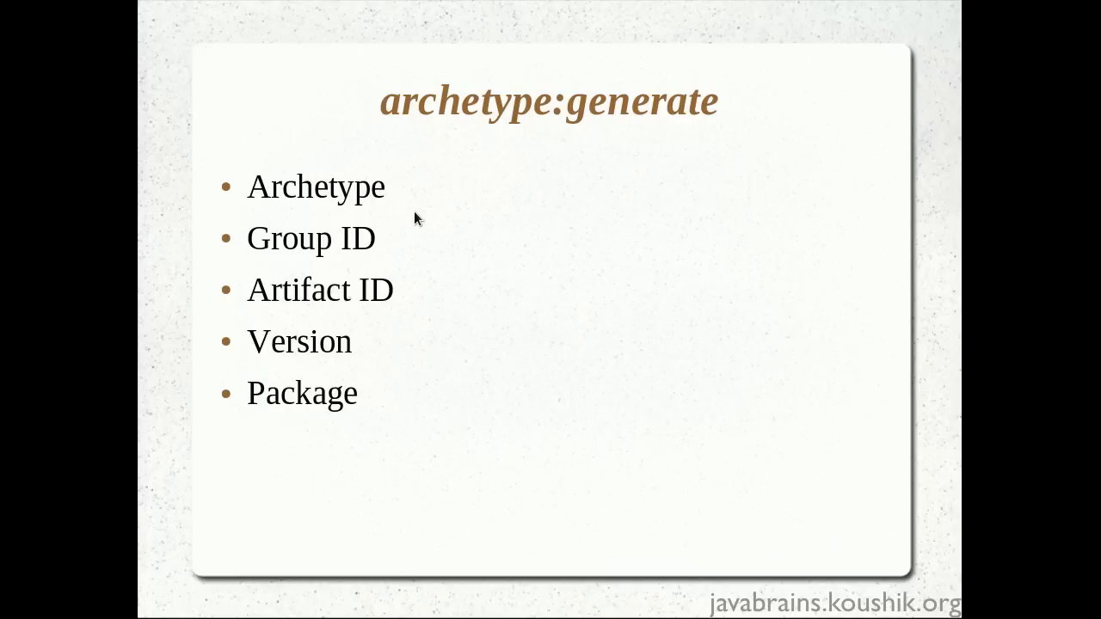
mouse_move(378, 225)
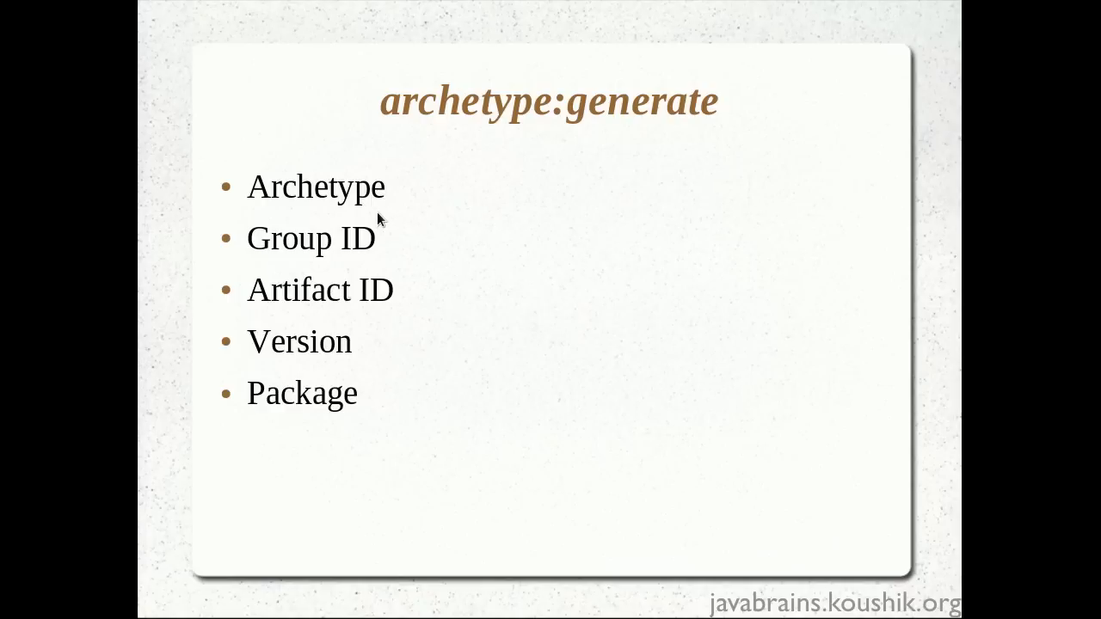
mouse_move(292, 275)
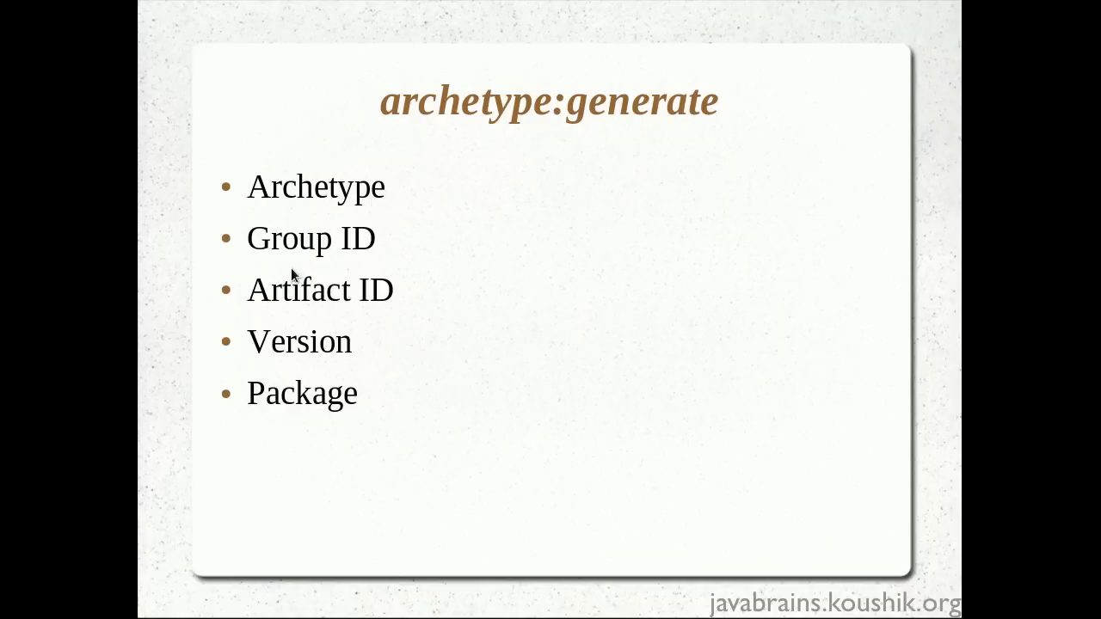
mouse_move(264, 261)
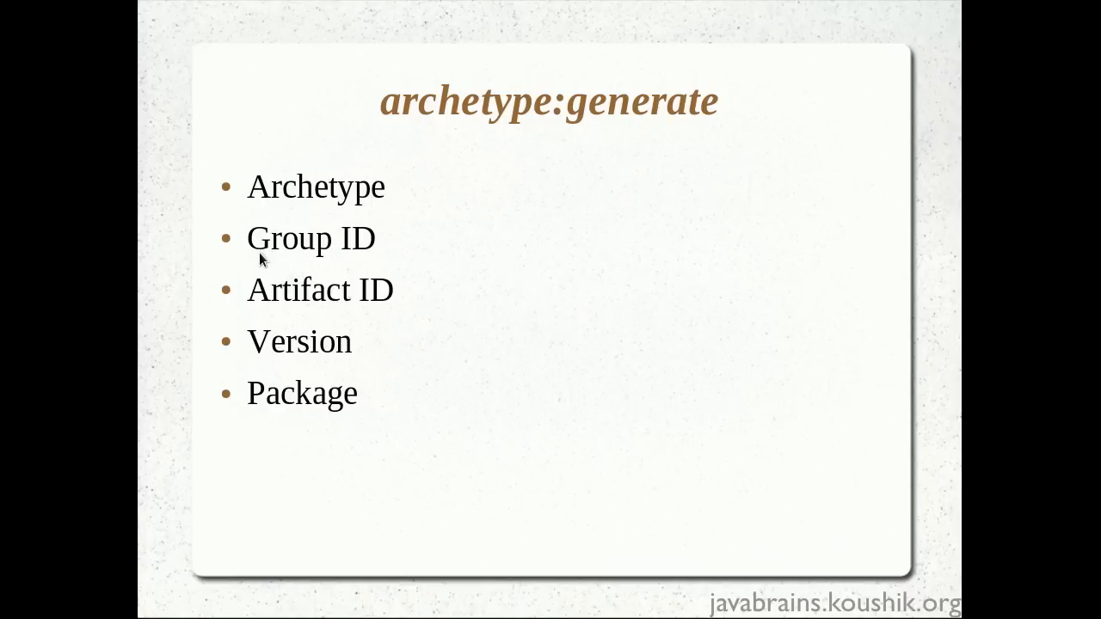
mouse_move(318, 299)
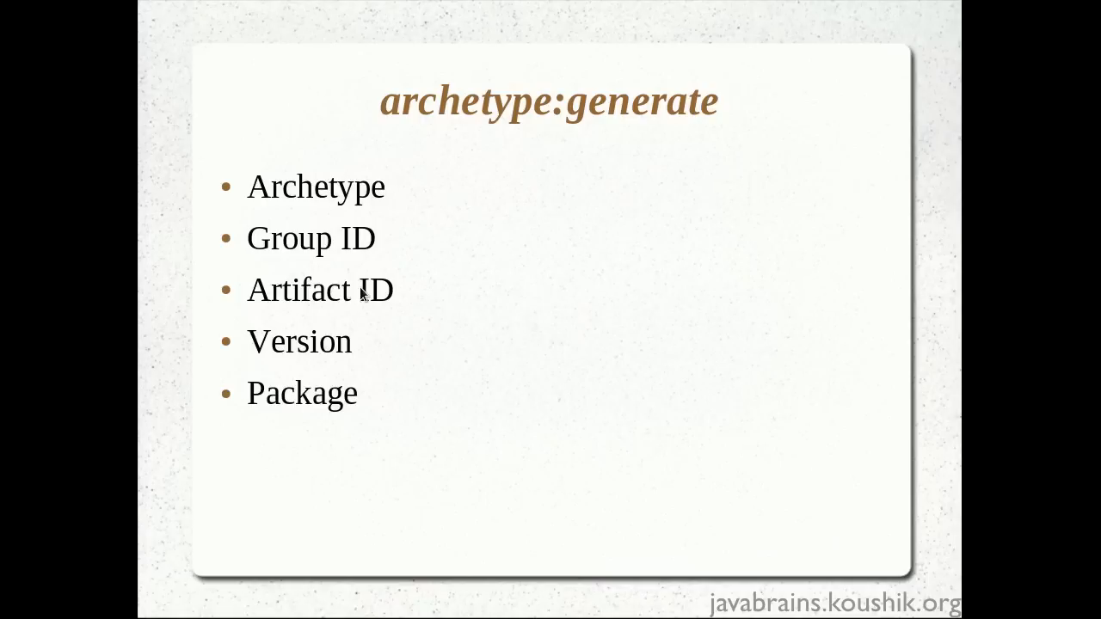
mouse_move(432, 302)
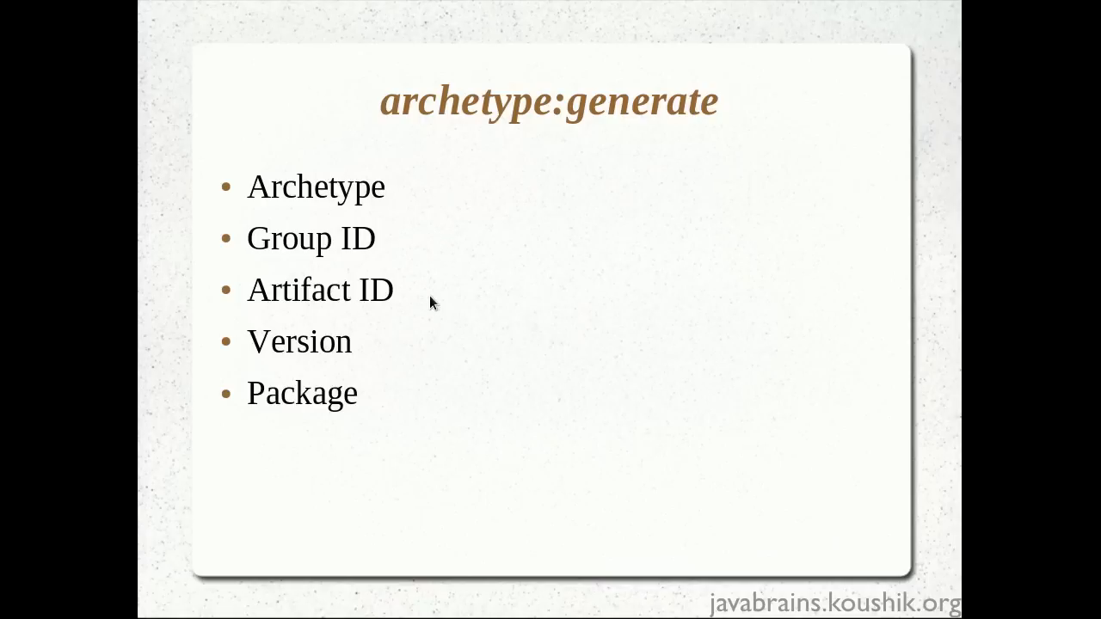
mouse_move(430, 282)
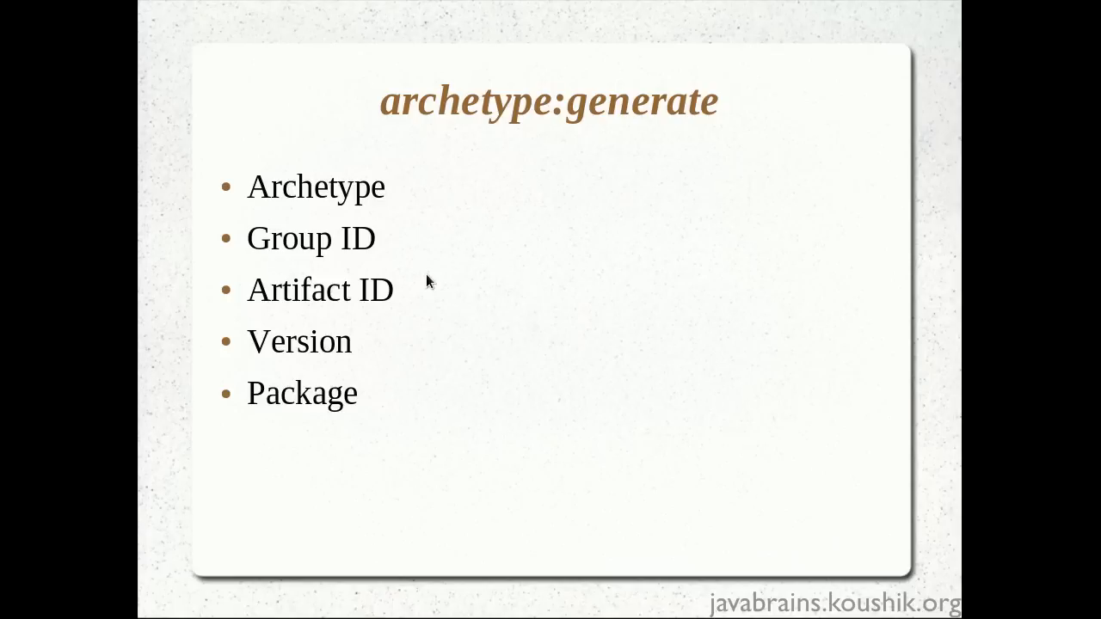
mouse_move(439, 287)
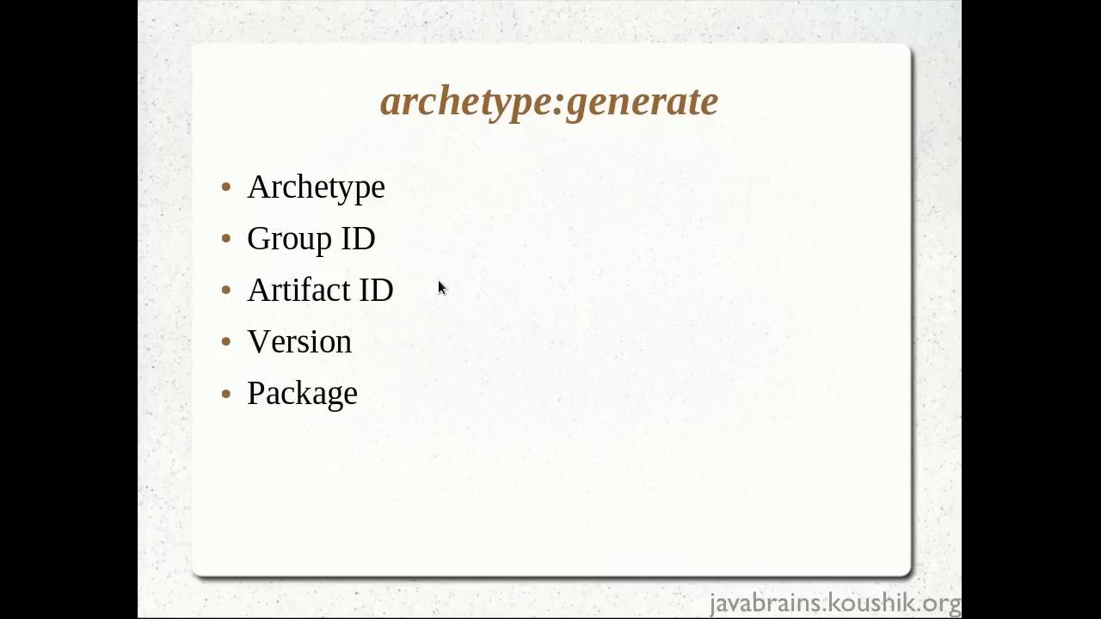
mouse_move(396, 273)
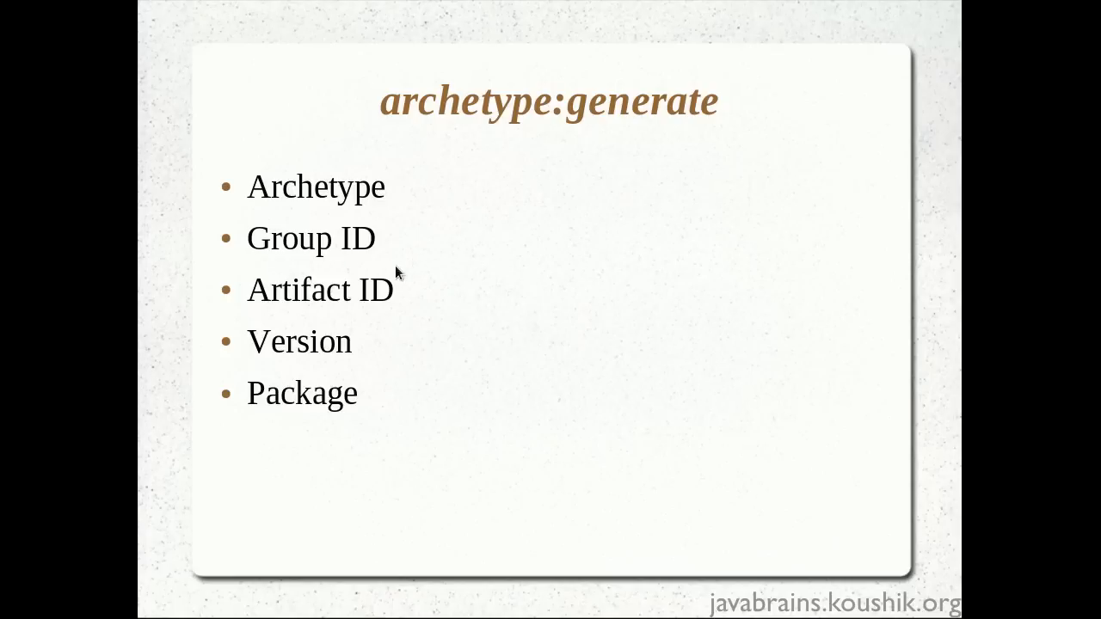
mouse_move(423, 303)
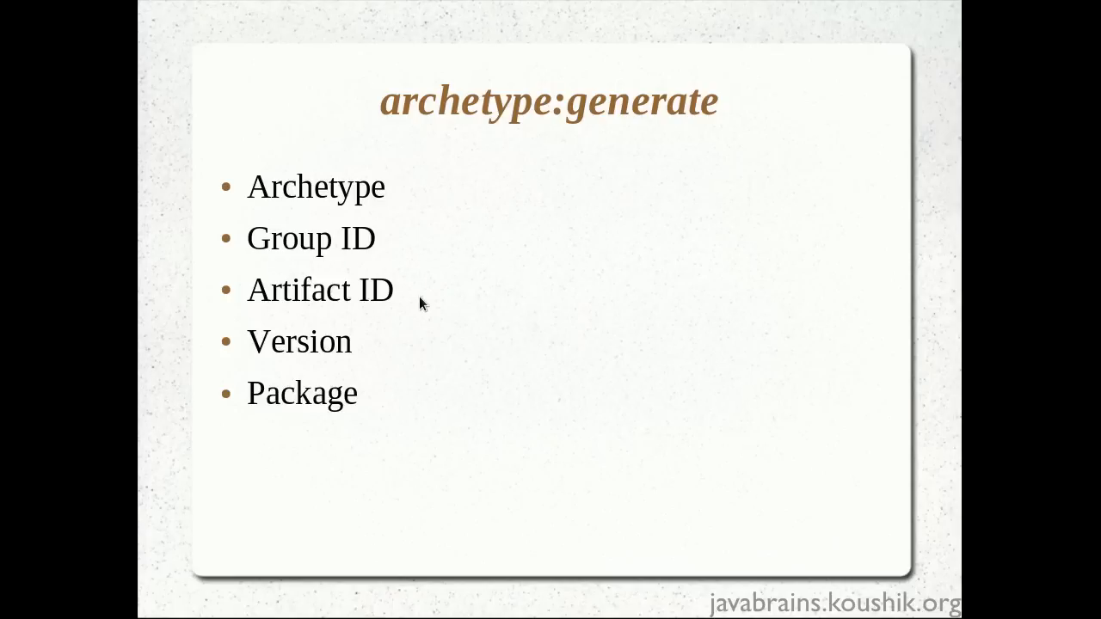
mouse_move(324, 314)
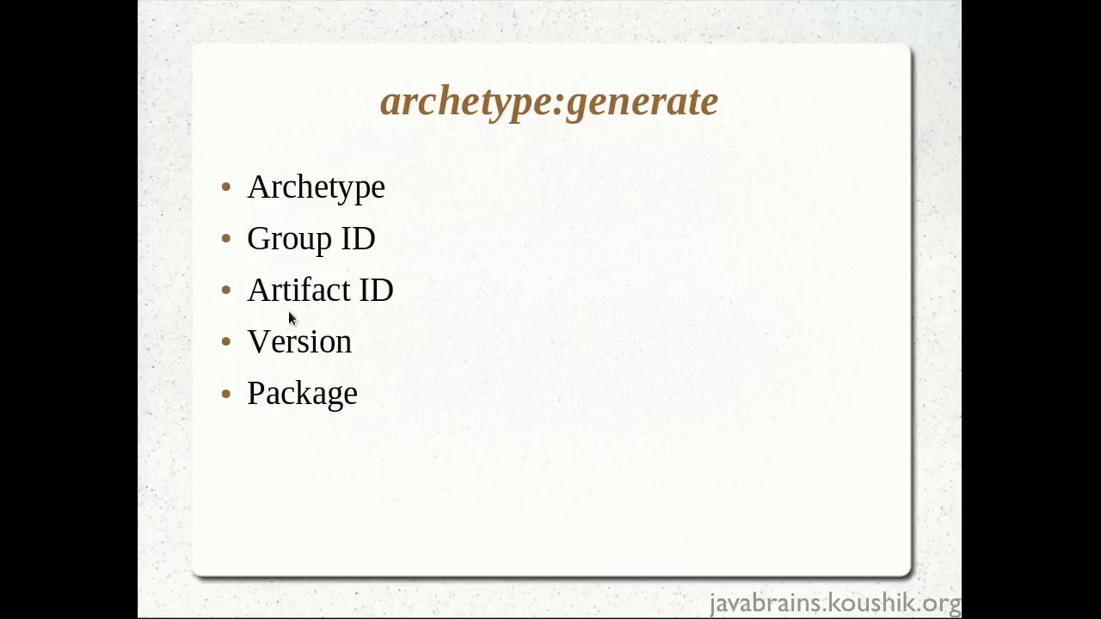
mouse_move(334, 319)
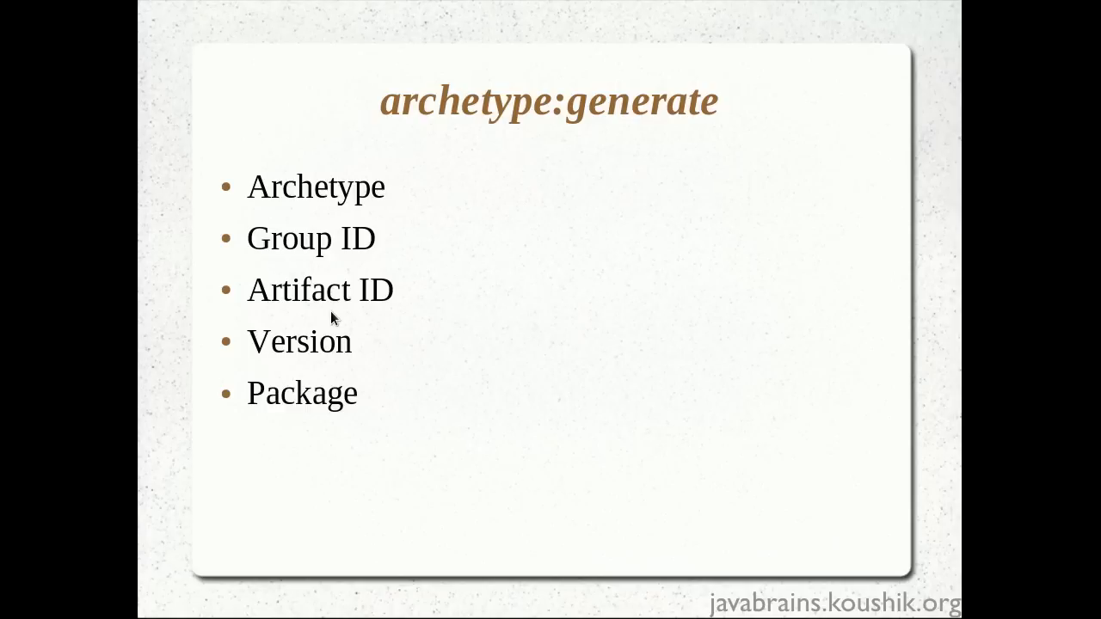
mouse_move(316, 323)
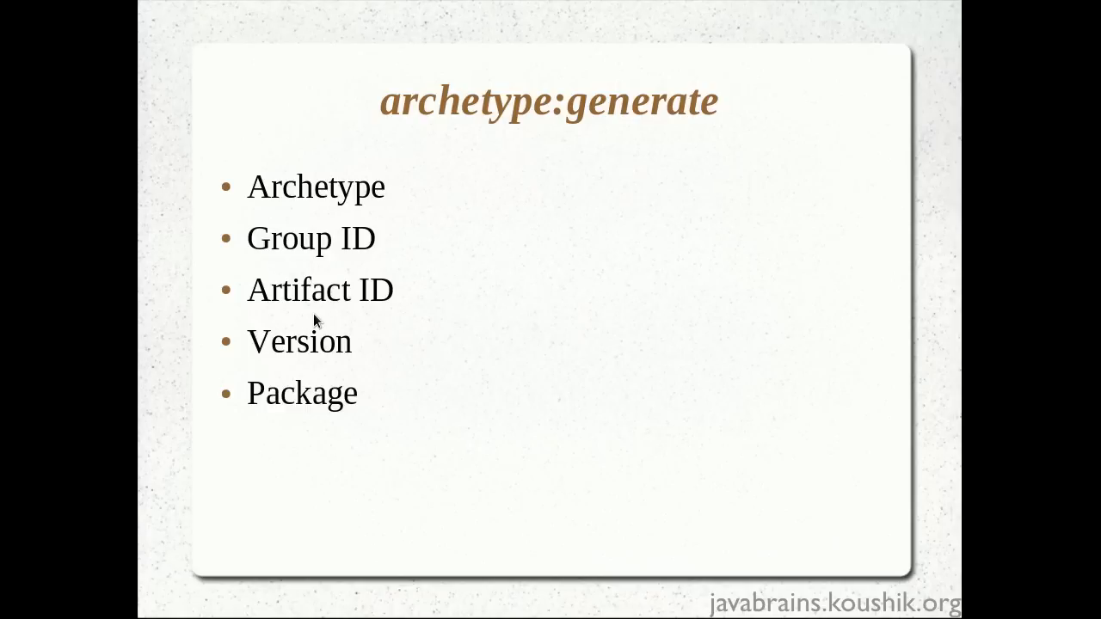
mouse_move(292, 275)
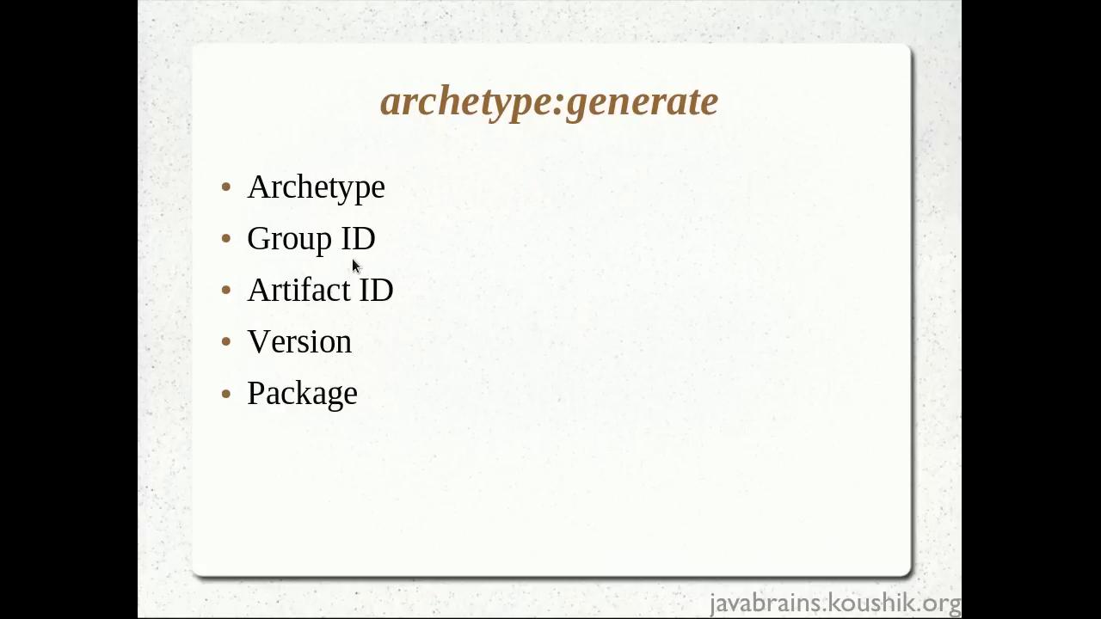
mouse_move(443, 262)
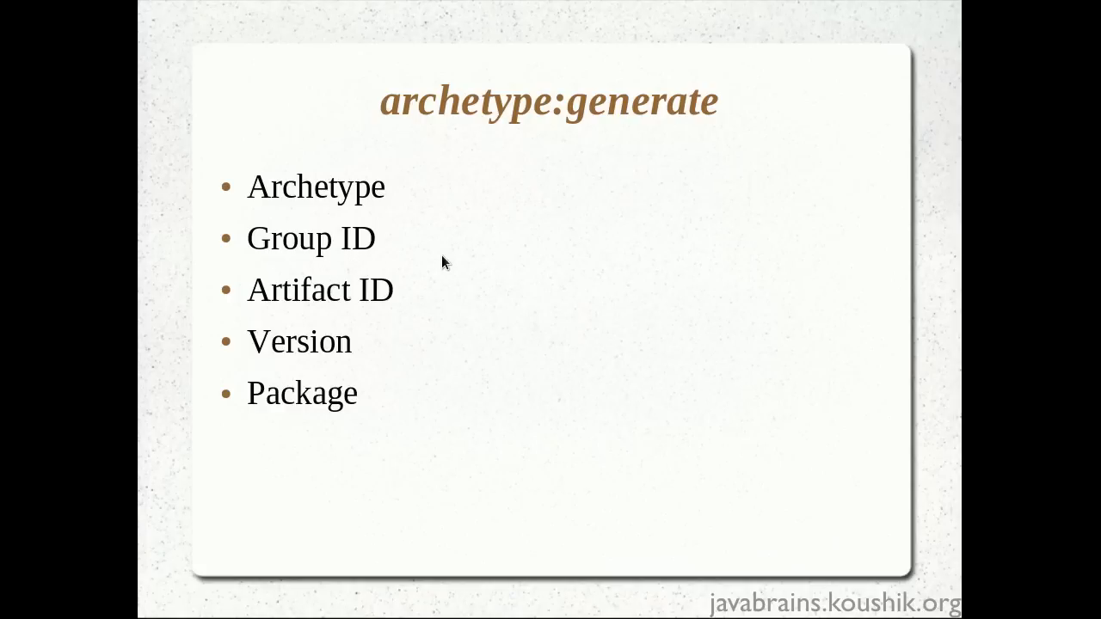
mouse_move(361, 275)
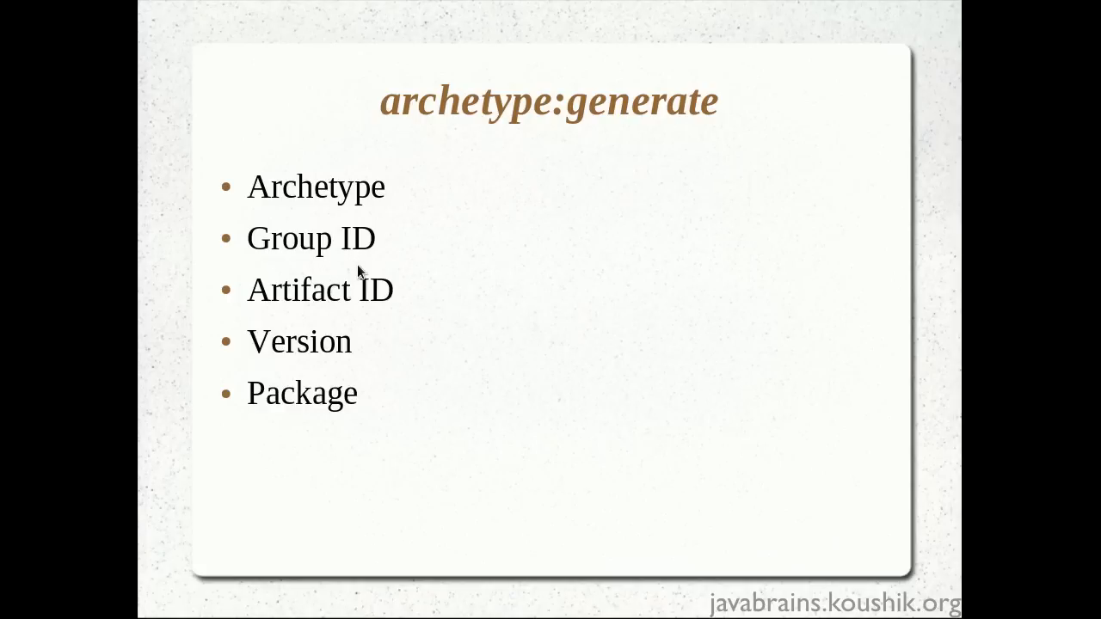
mouse_move(373, 265)
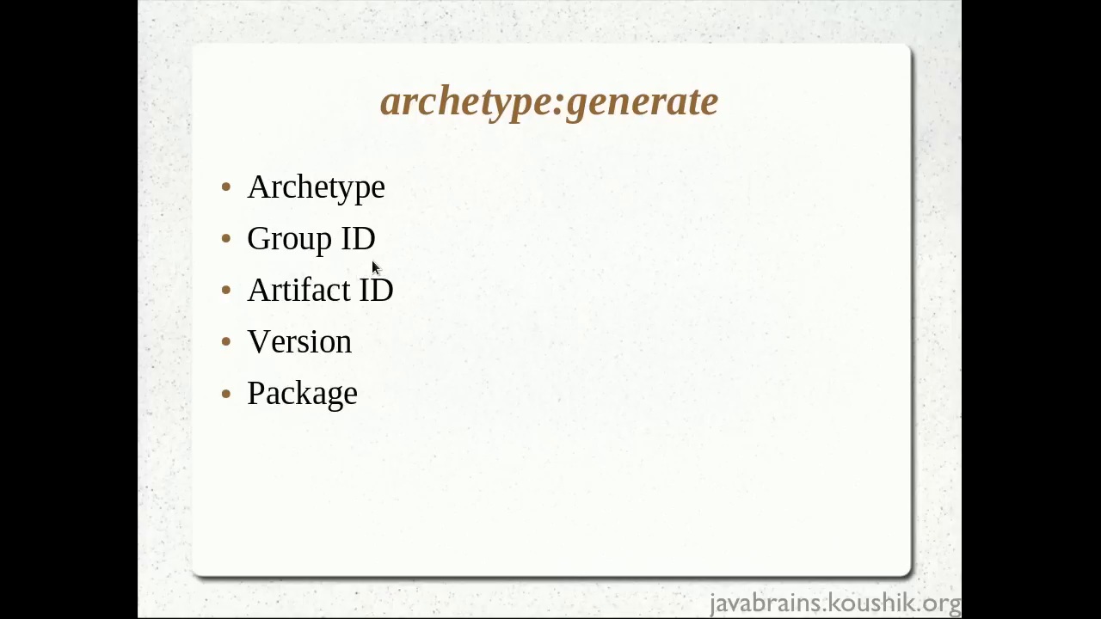
mouse_move(434, 219)
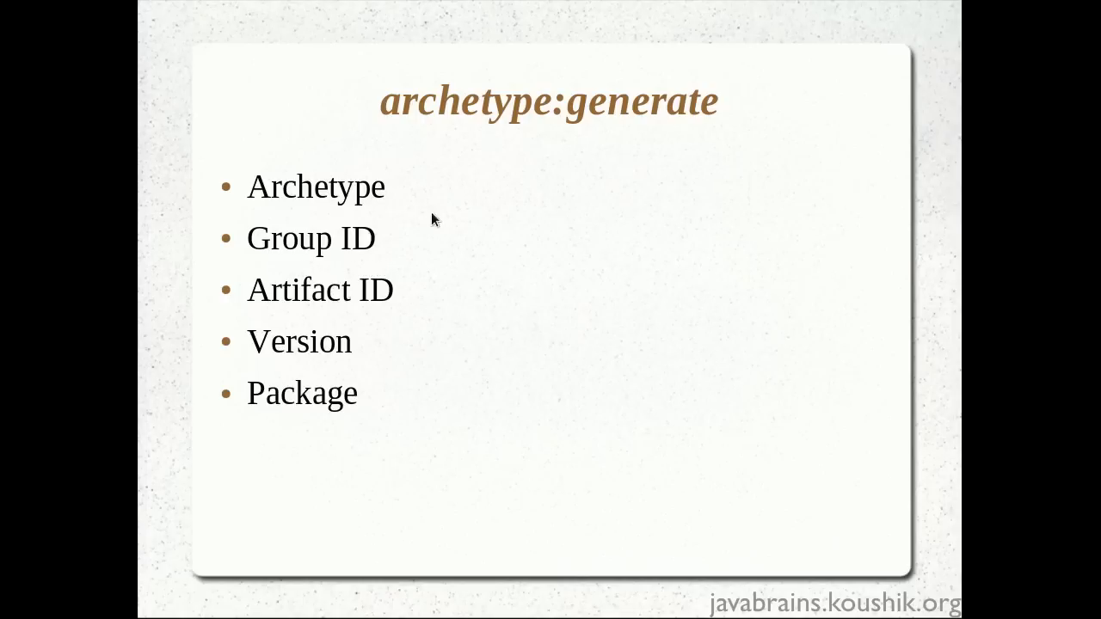
mouse_move(305, 265)
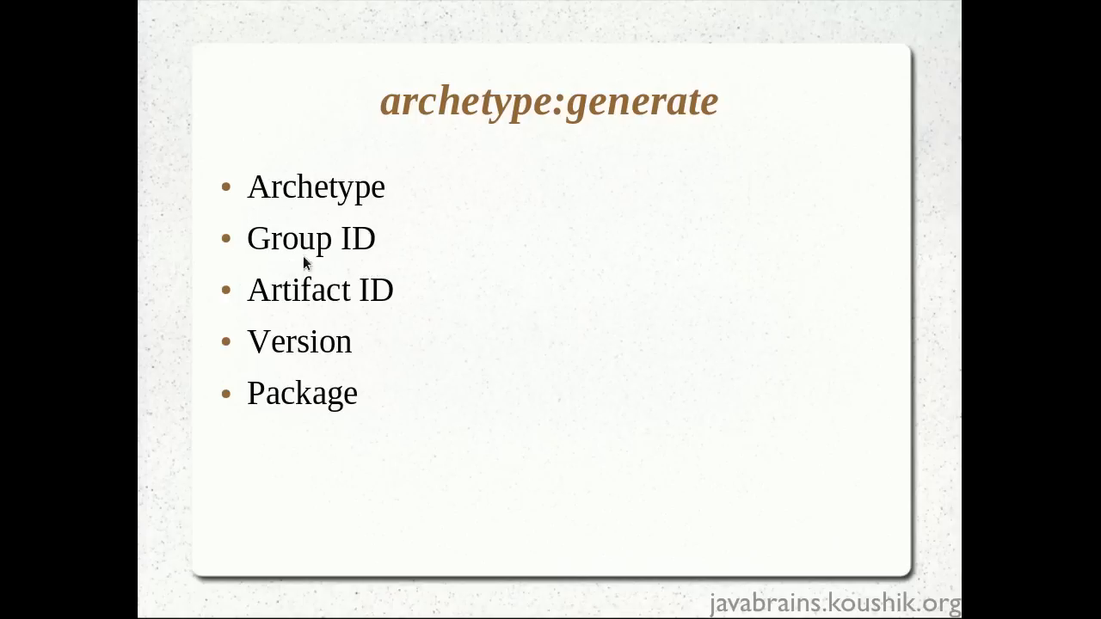
mouse_move(265, 331)
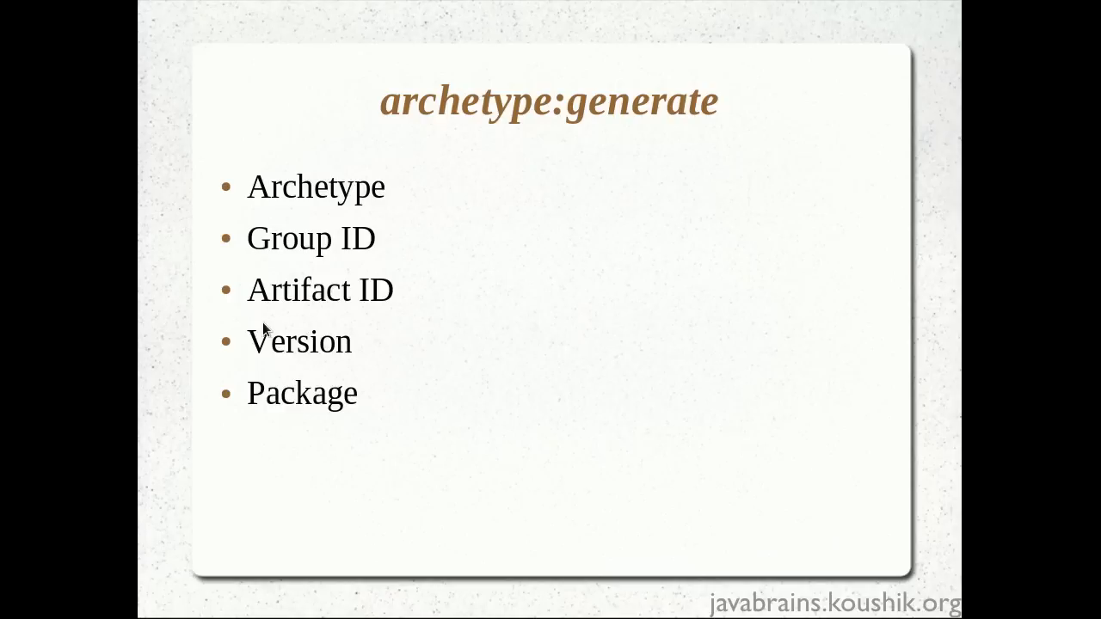
mouse_move(420, 360)
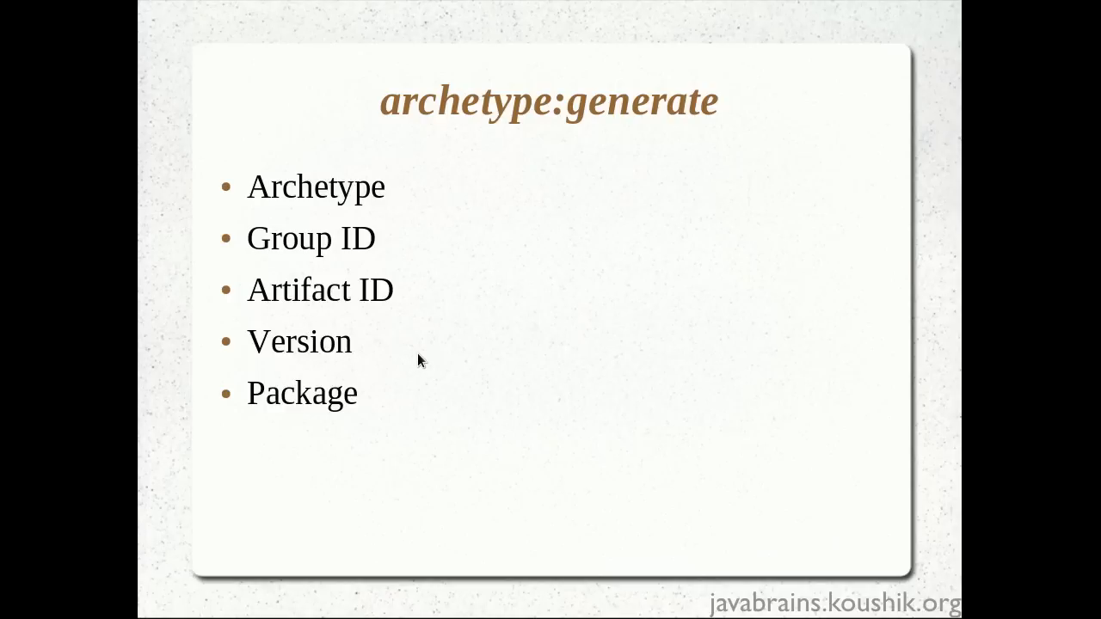
mouse_move(428, 355)
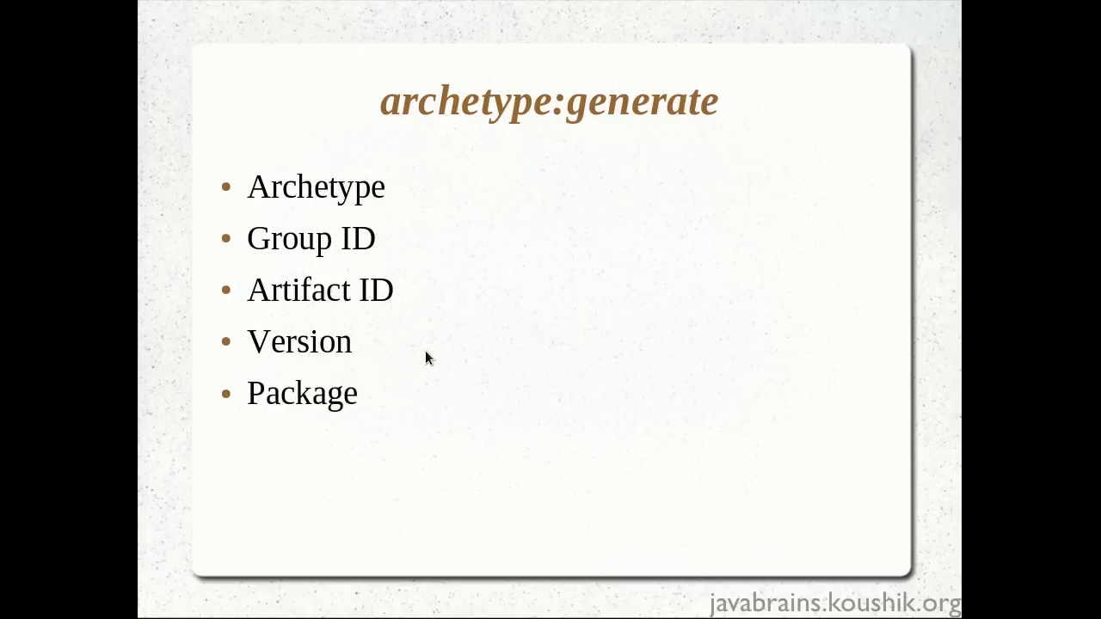
mouse_move(316, 378)
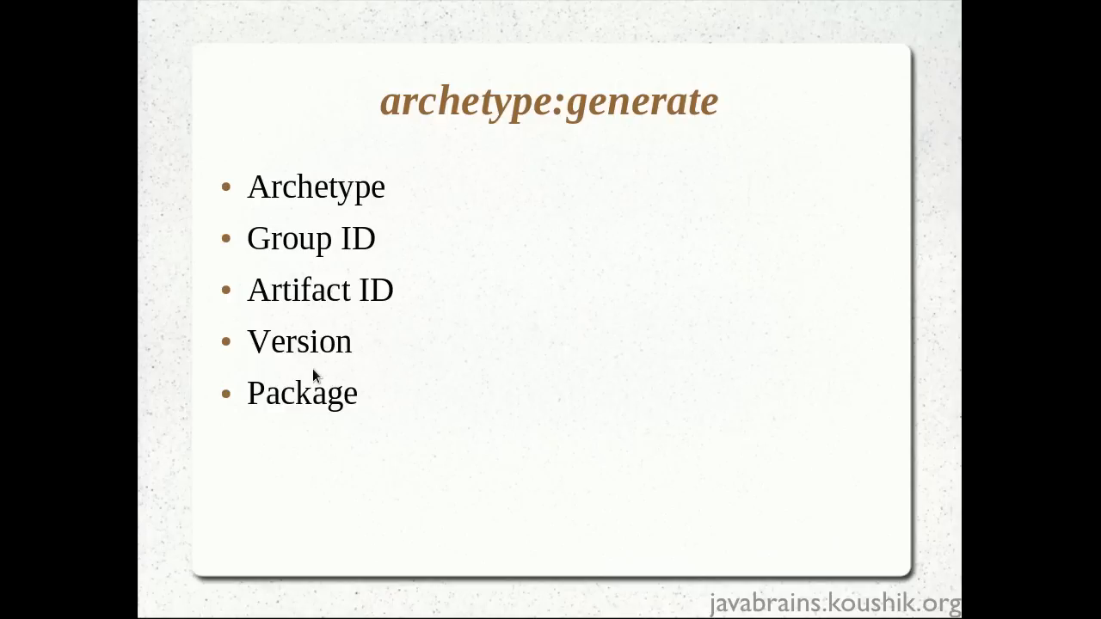
mouse_move(329, 369)
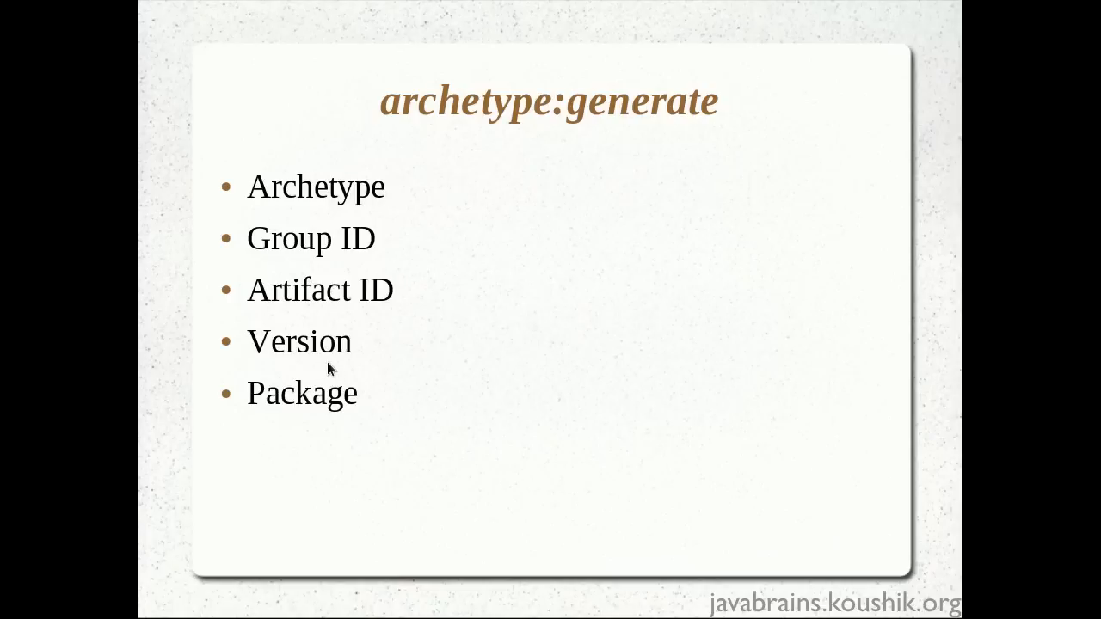
mouse_move(312, 369)
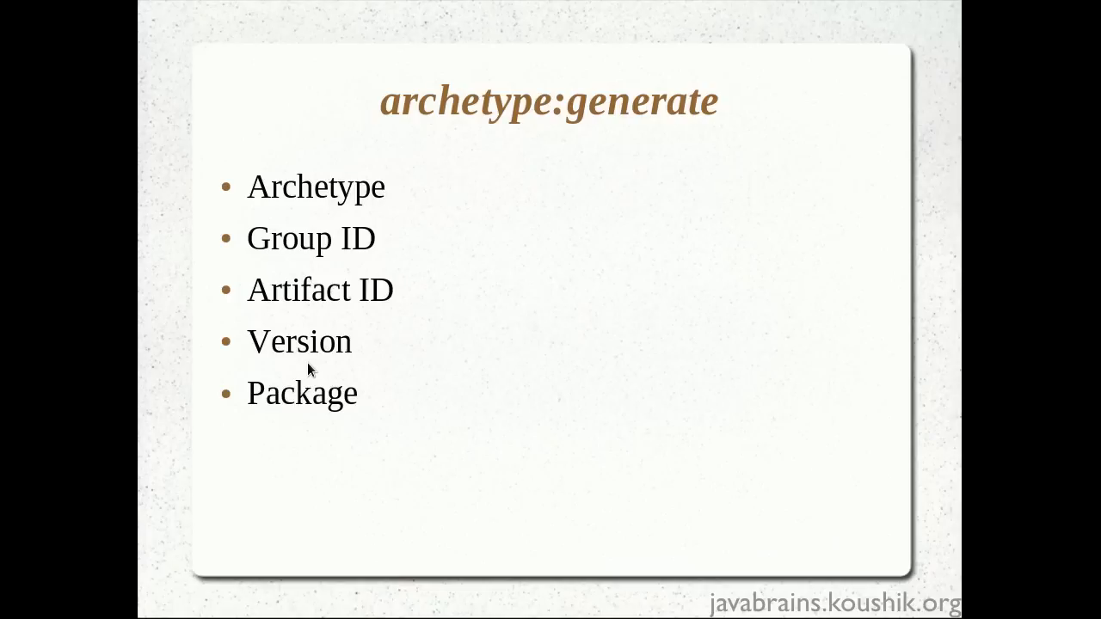
mouse_move(341, 376)
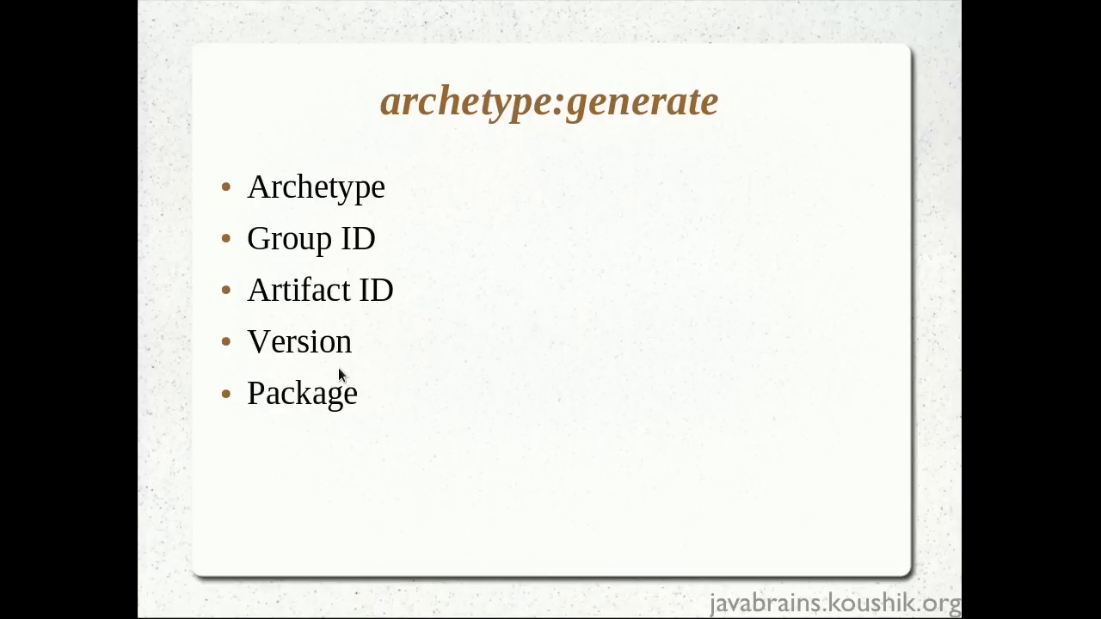
mouse_move(351, 366)
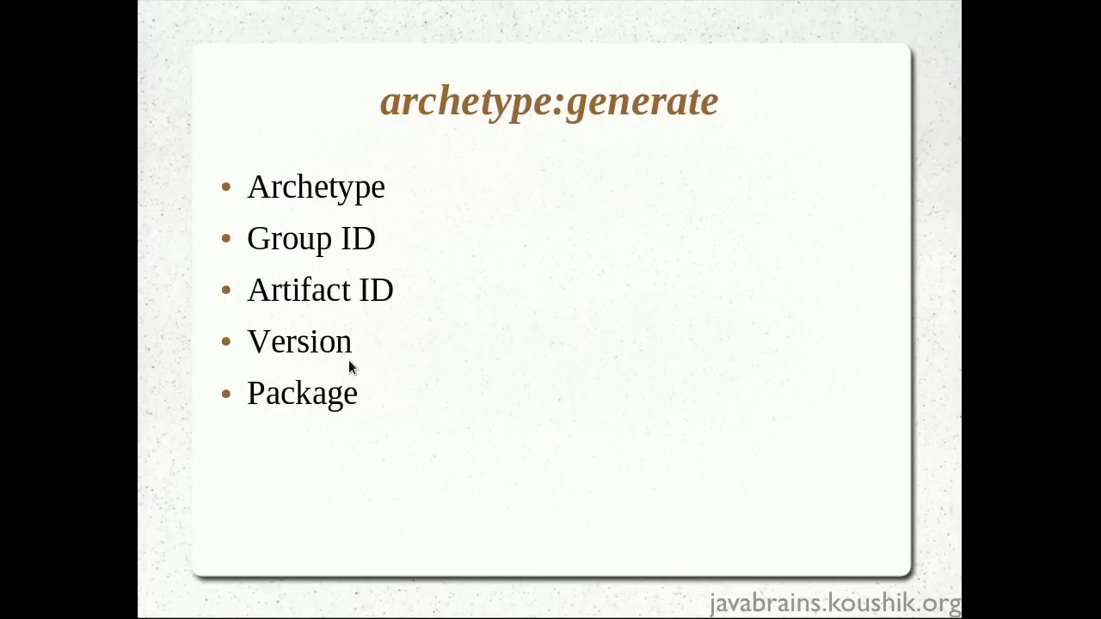
mouse_move(359, 369)
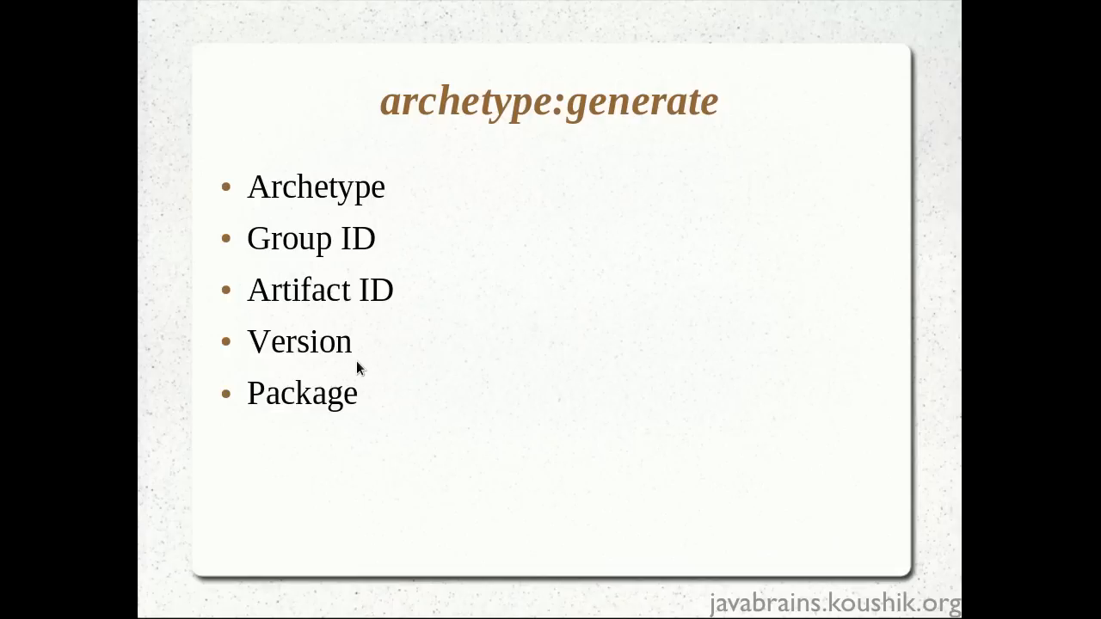
mouse_move(354, 372)
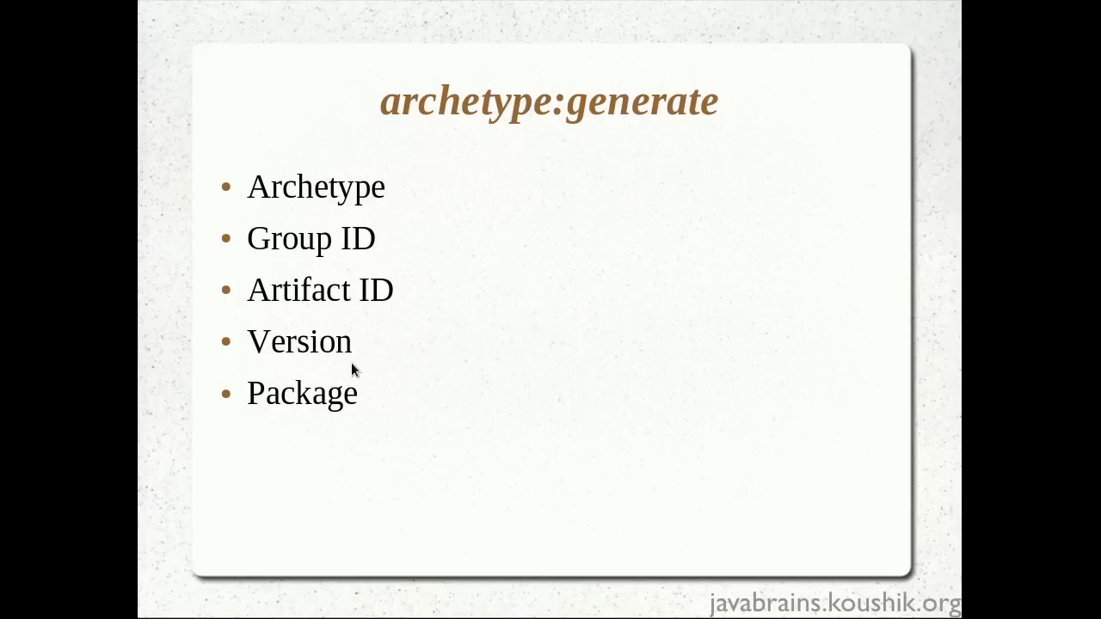
mouse_move(369, 372)
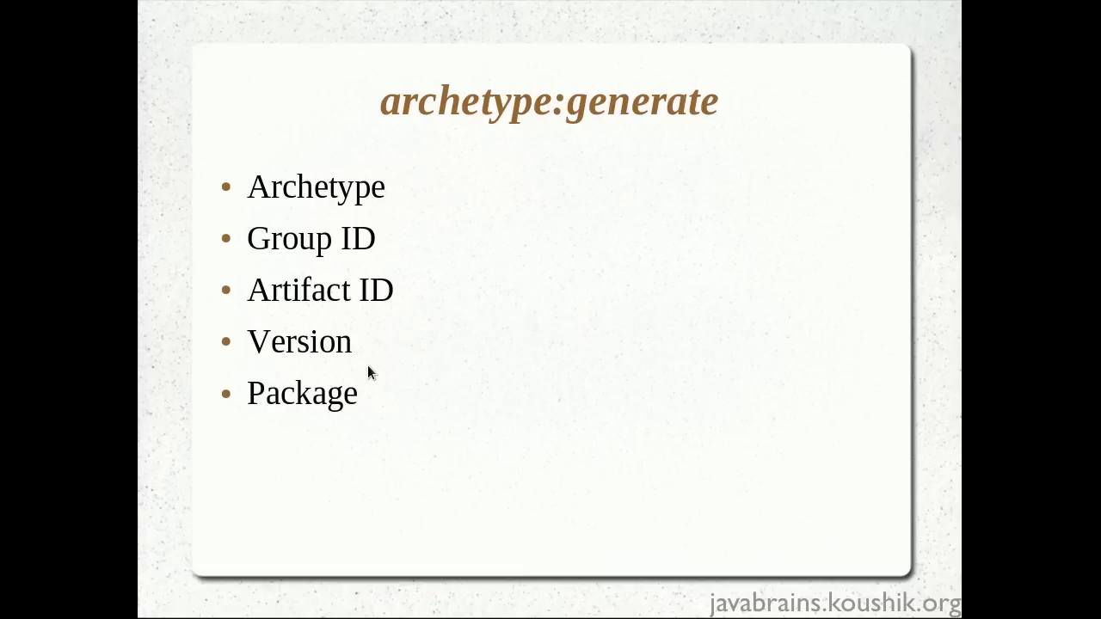
mouse_move(364, 373)
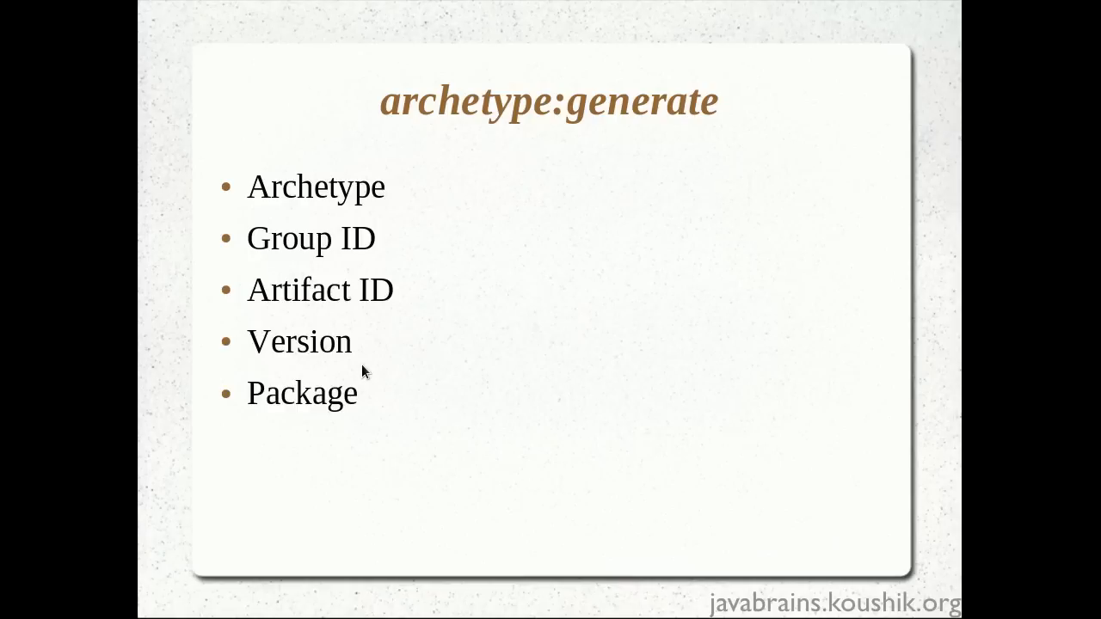
mouse_move(288, 433)
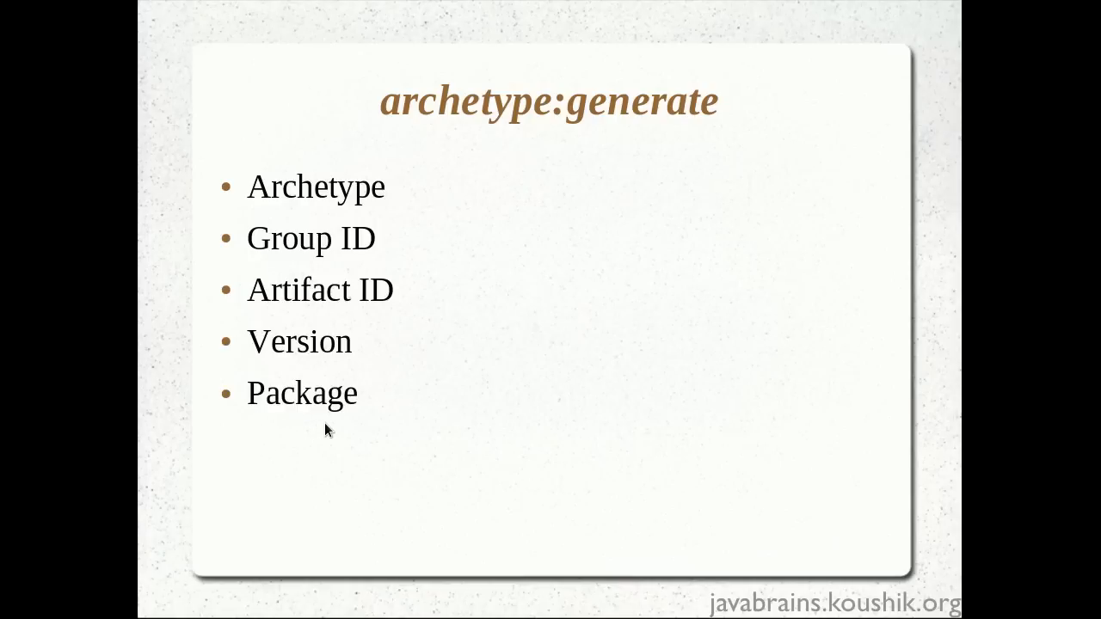
mouse_move(326, 436)
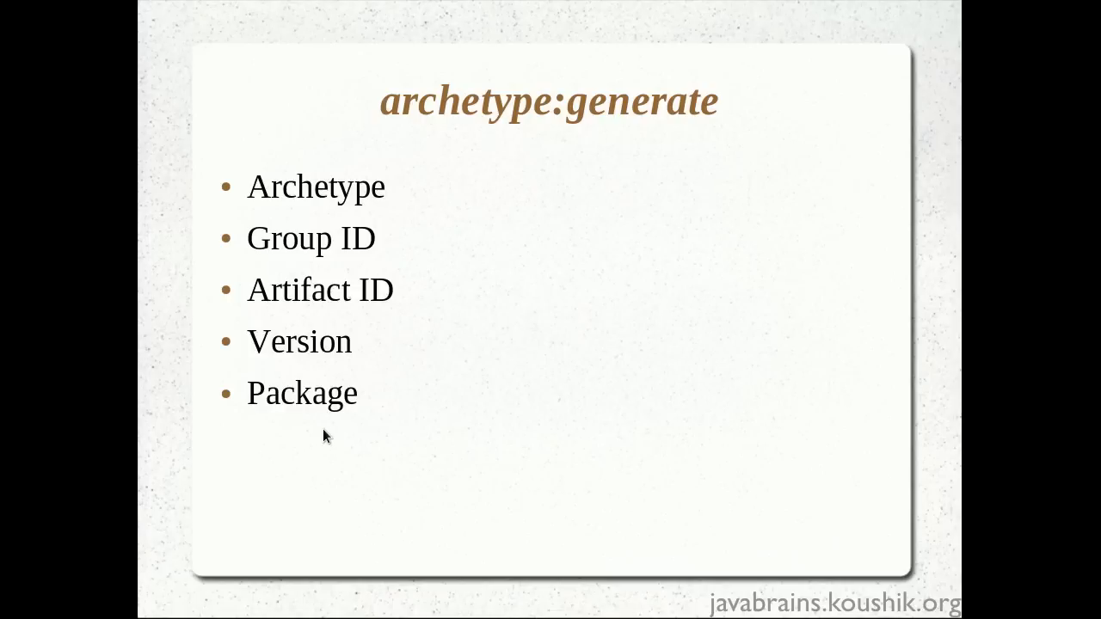
mouse_move(338, 435)
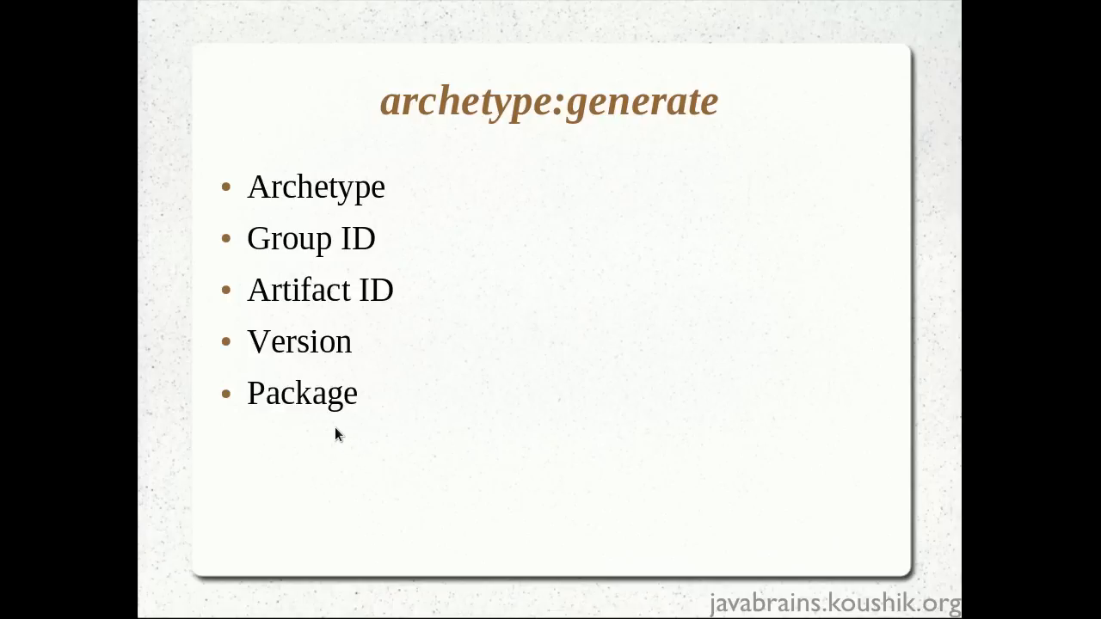
mouse_move(344, 432)
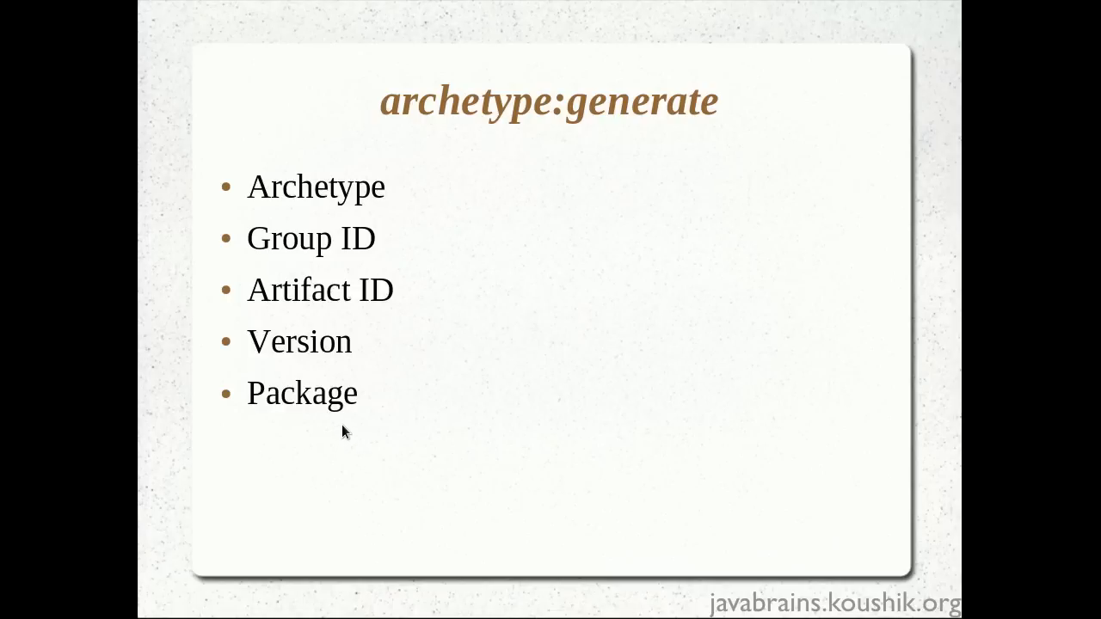
mouse_move(436, 221)
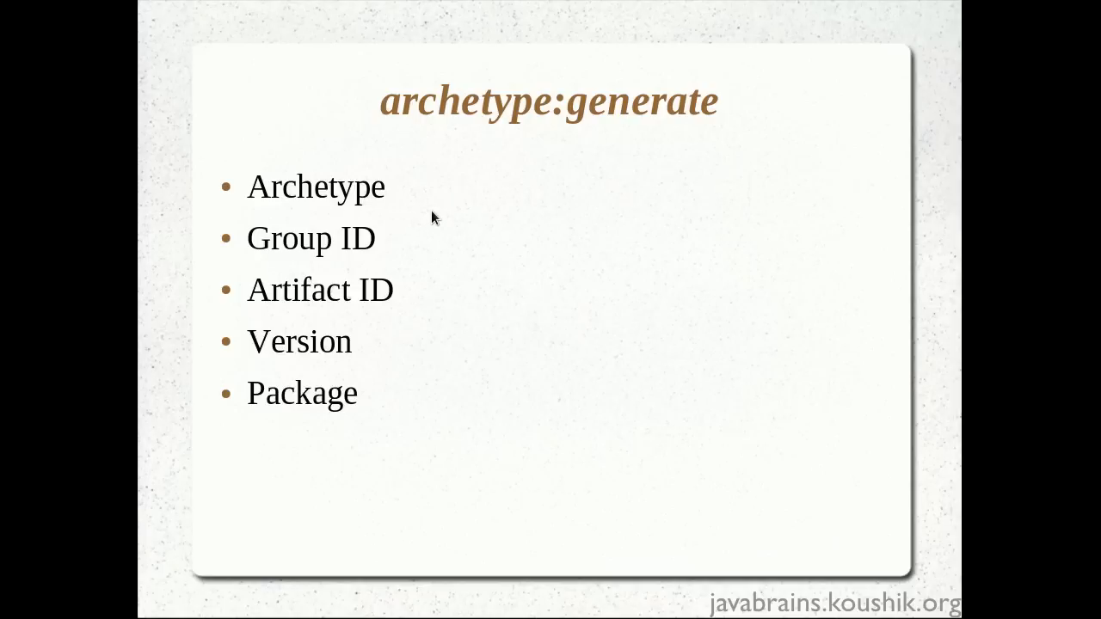
mouse_move(348, 404)
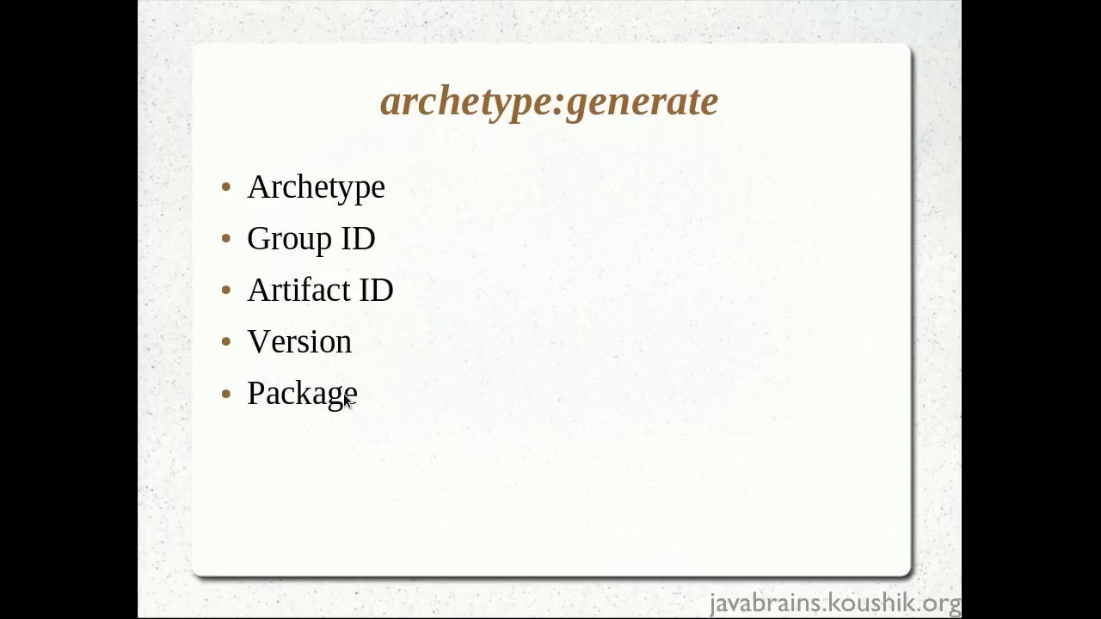
mouse_move(315, 425)
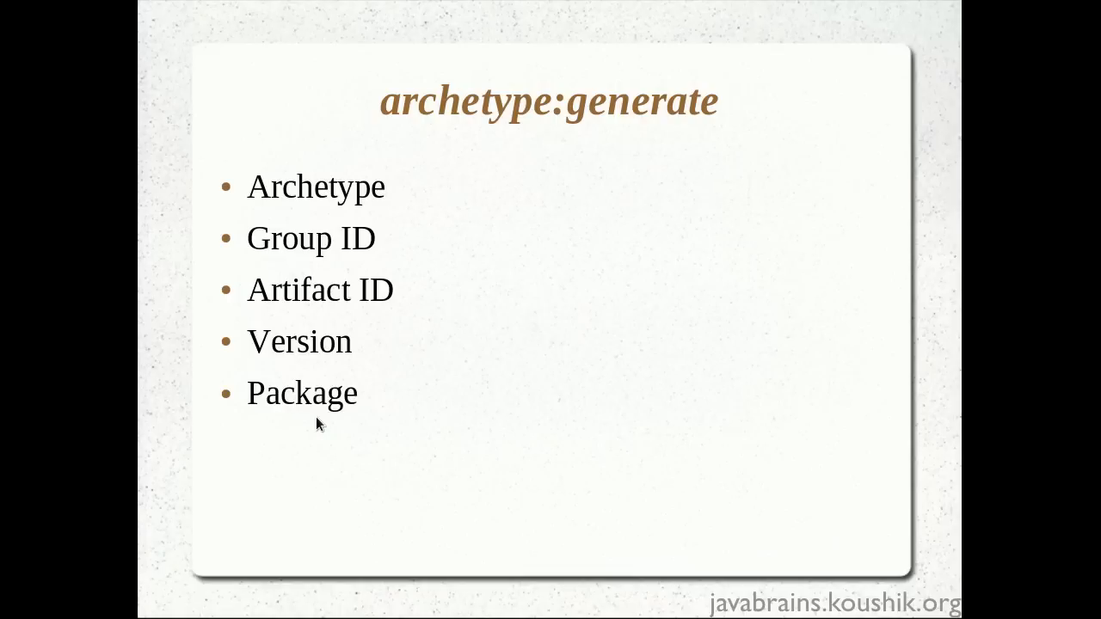
mouse_move(287, 420)
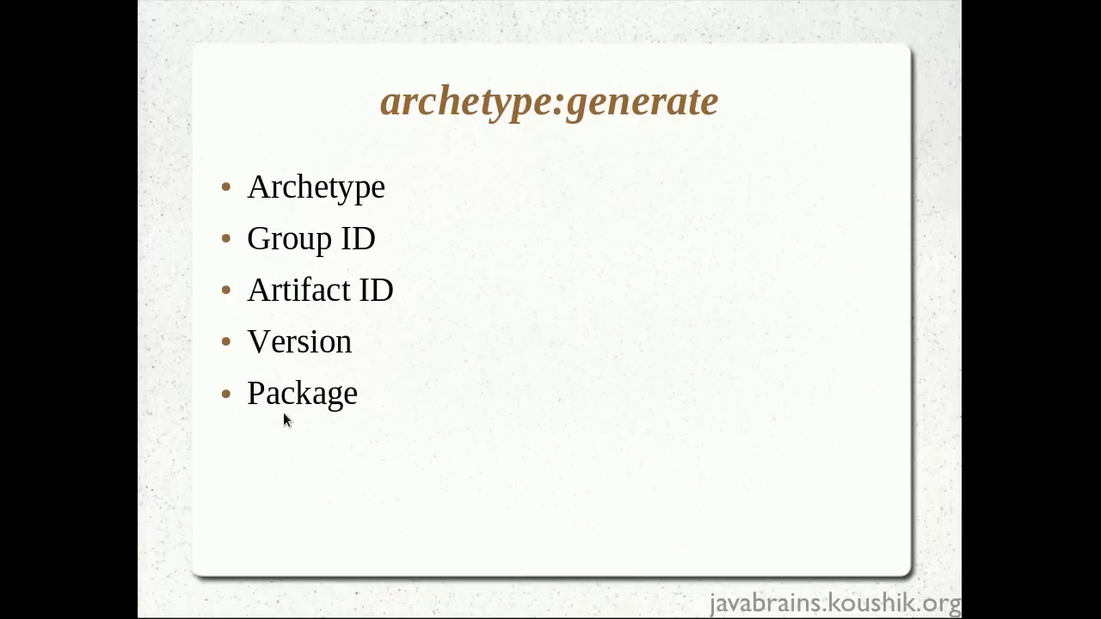
mouse_move(298, 420)
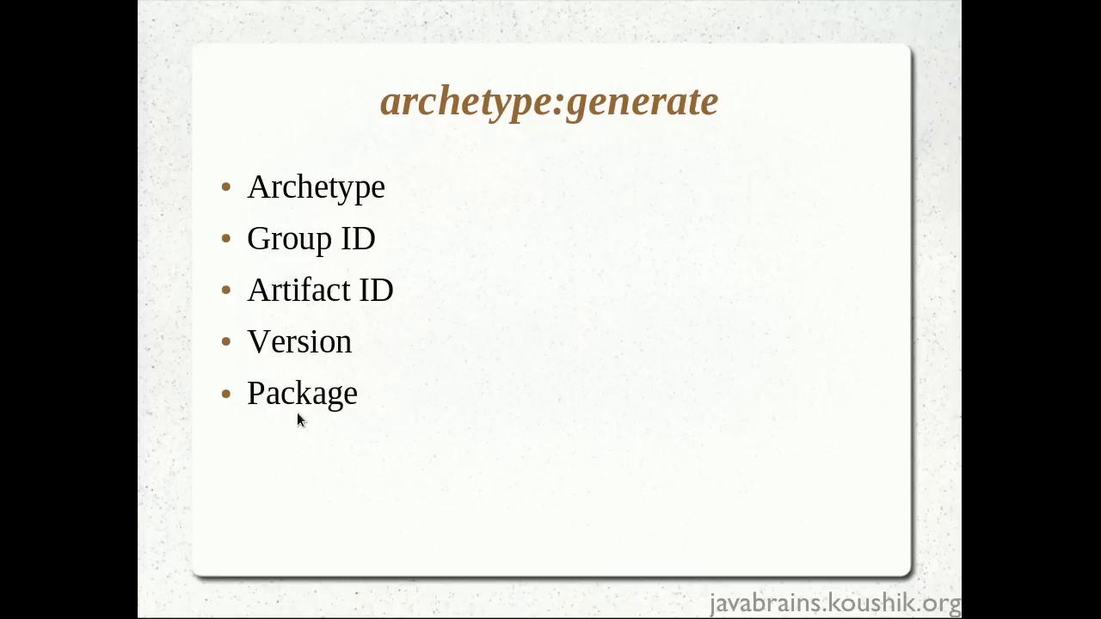
mouse_move(287, 419)
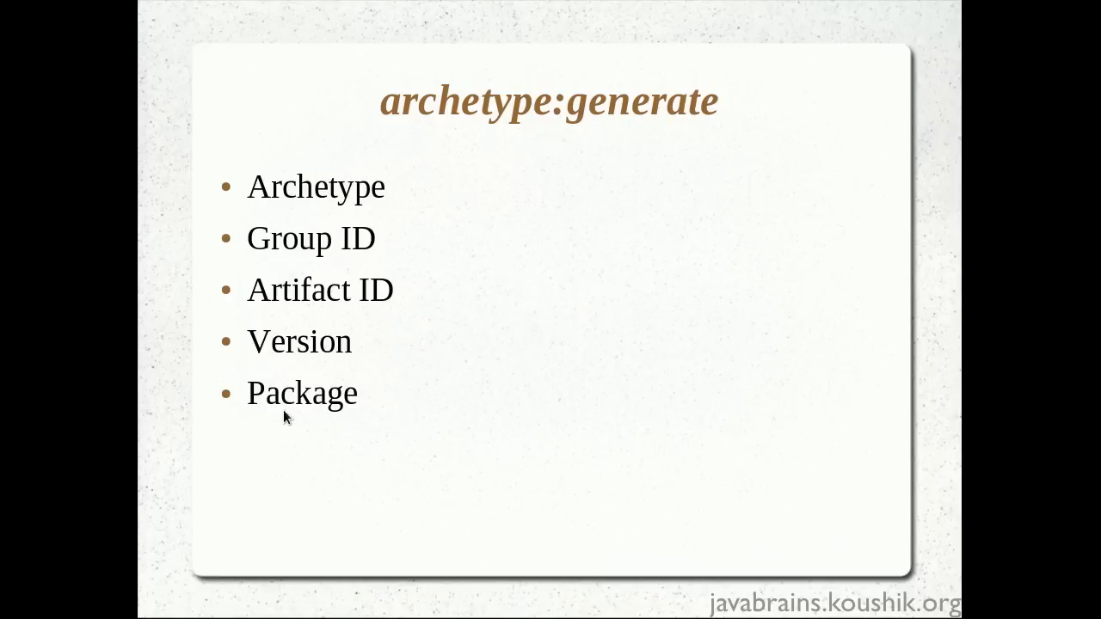
mouse_move(340, 422)
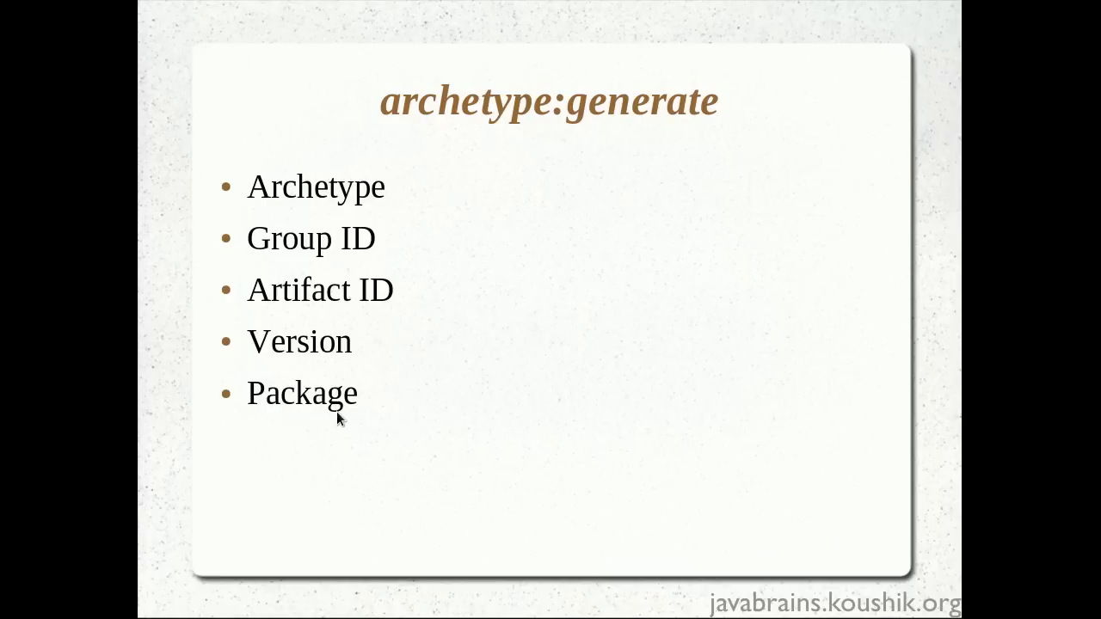
mouse_move(346, 207)
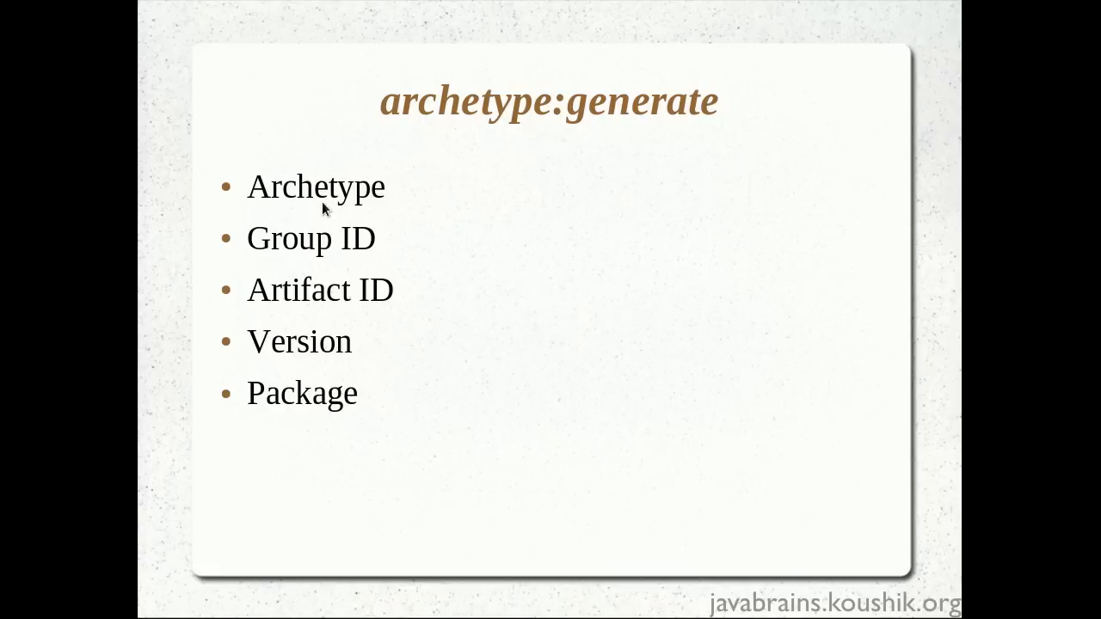
mouse_move(301, 215)
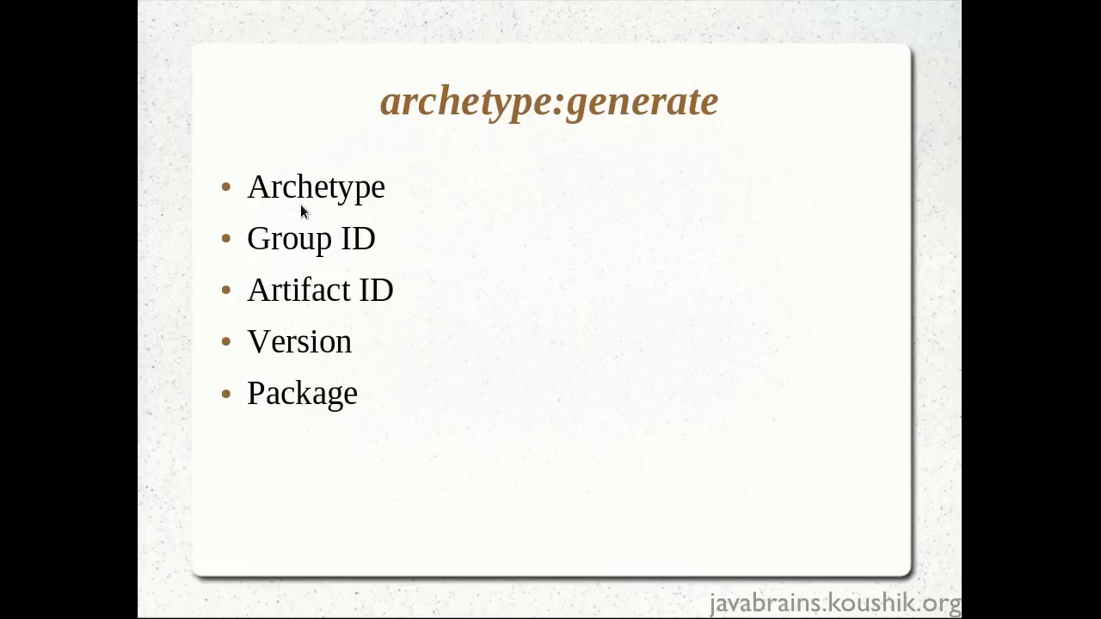
mouse_move(310, 211)
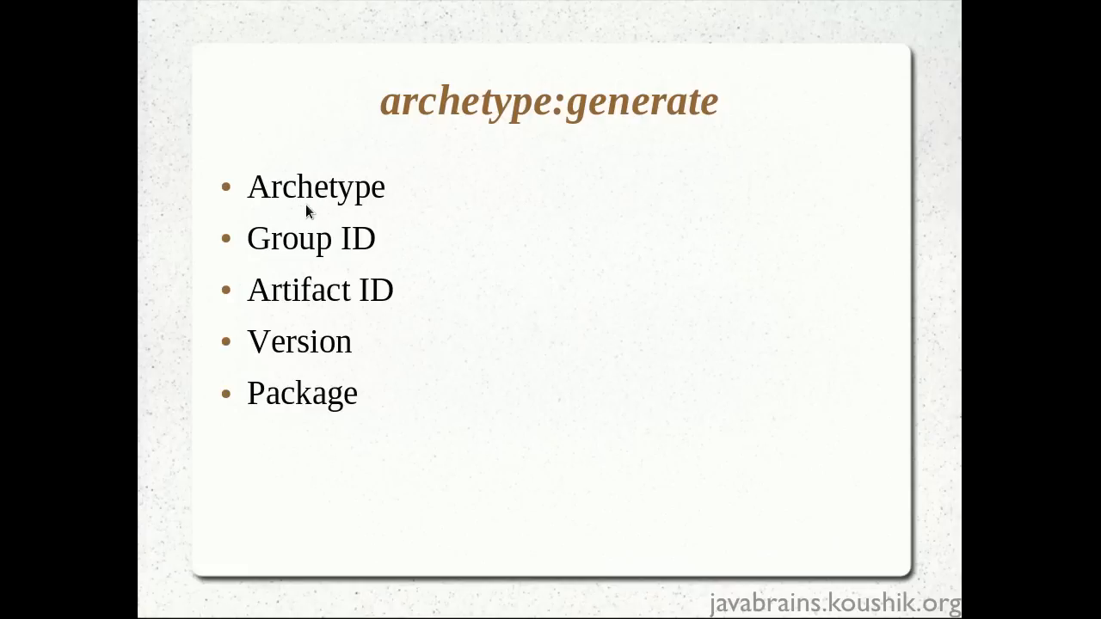
mouse_move(320, 223)
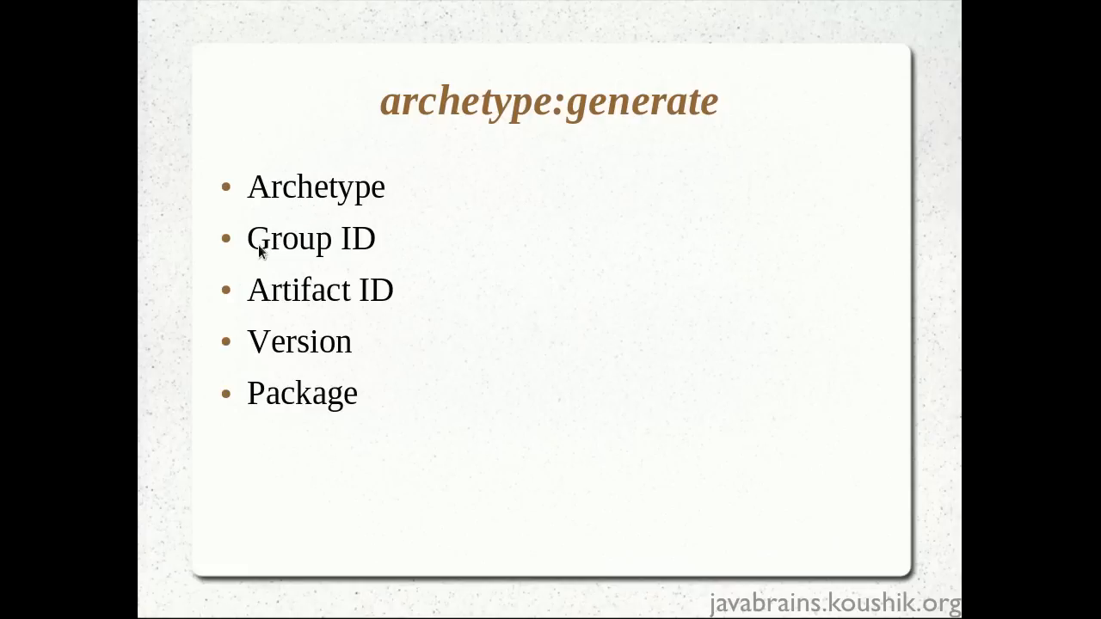
mouse_move(319, 400)
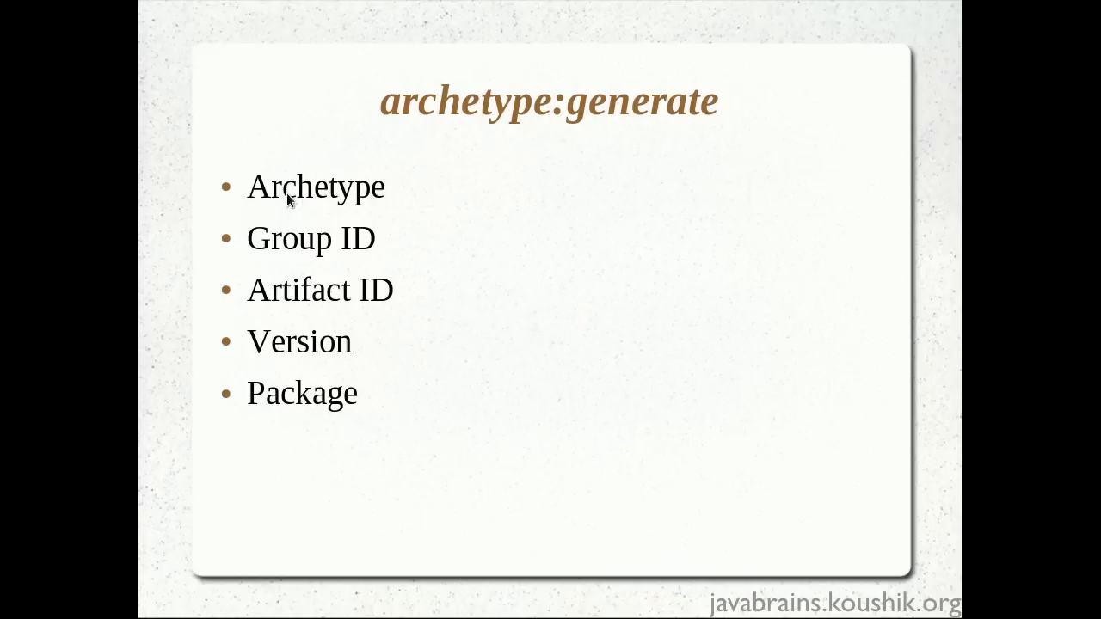
mouse_move(394, 322)
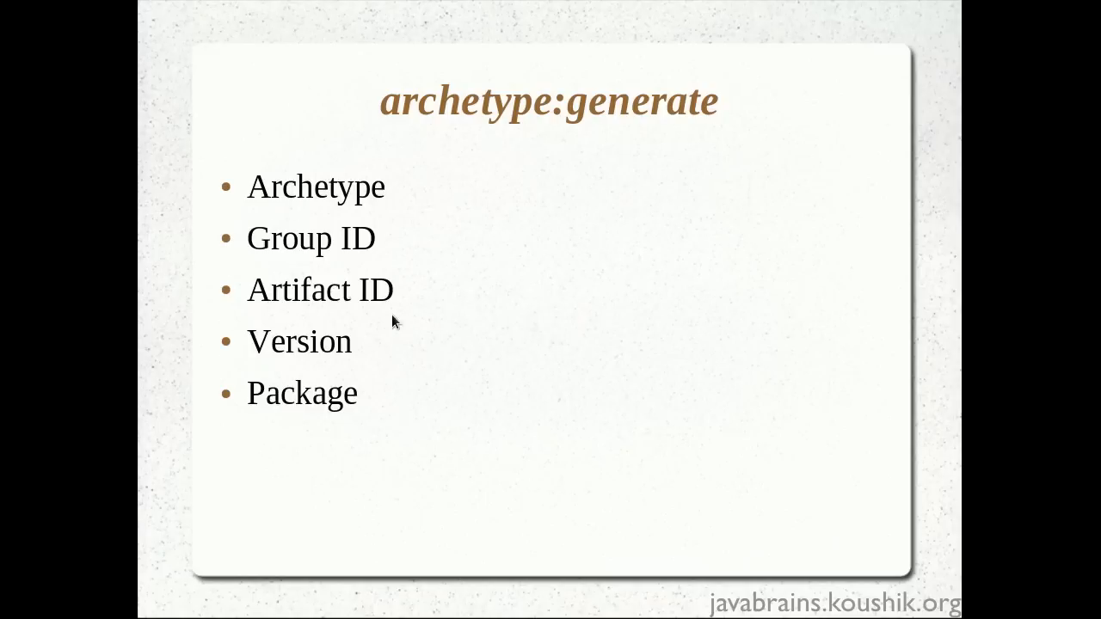
mouse_move(359, 315)
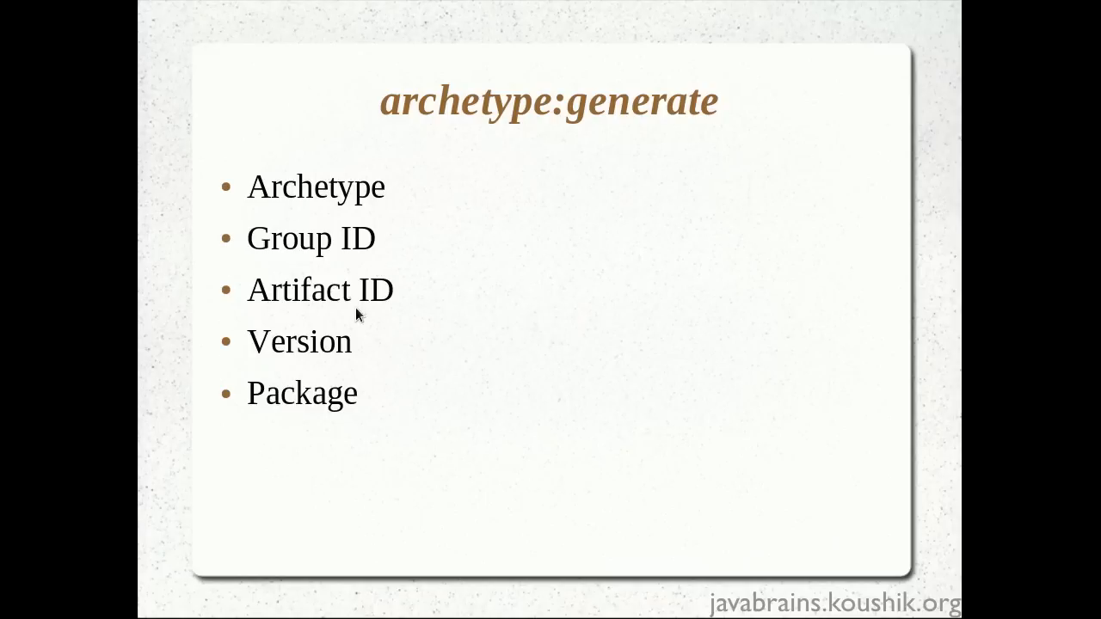
mouse_move(381, 325)
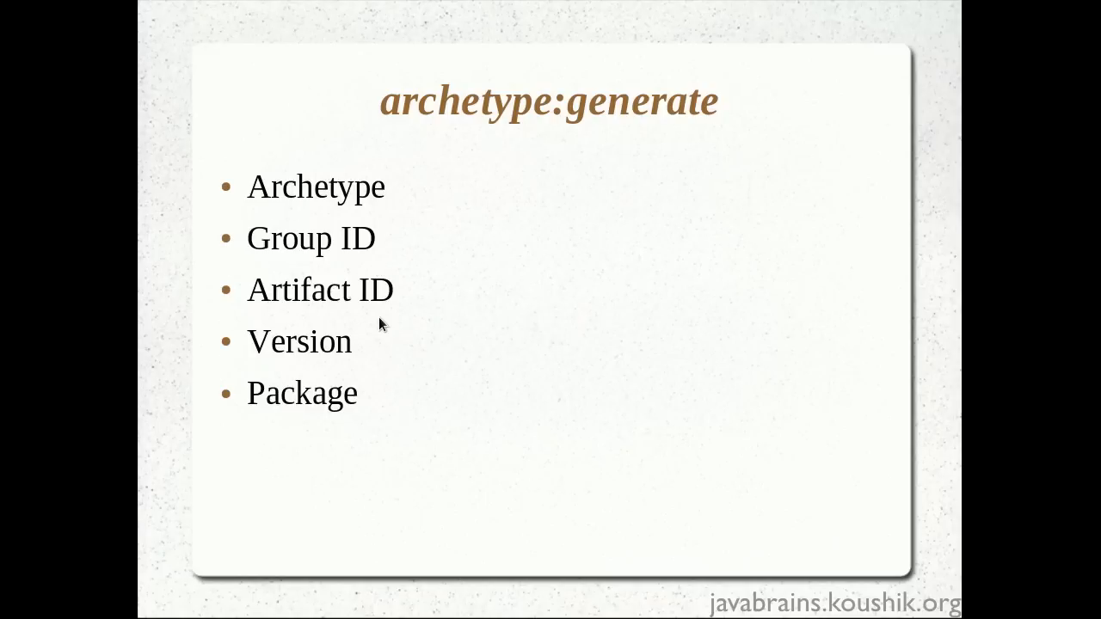
mouse_move(400, 320)
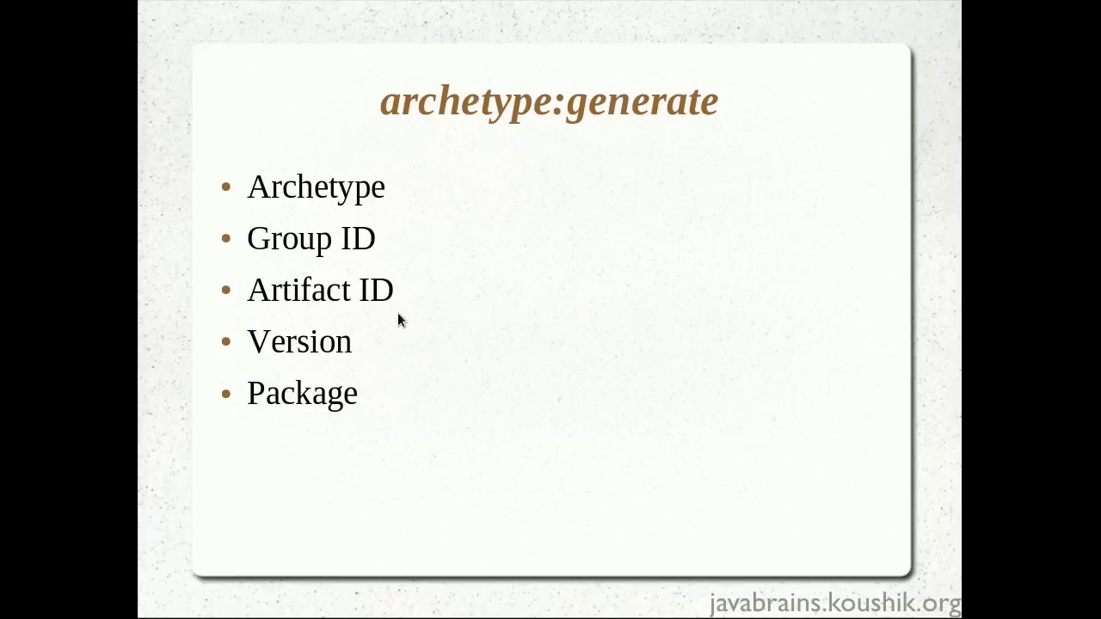
mouse_move(431, 322)
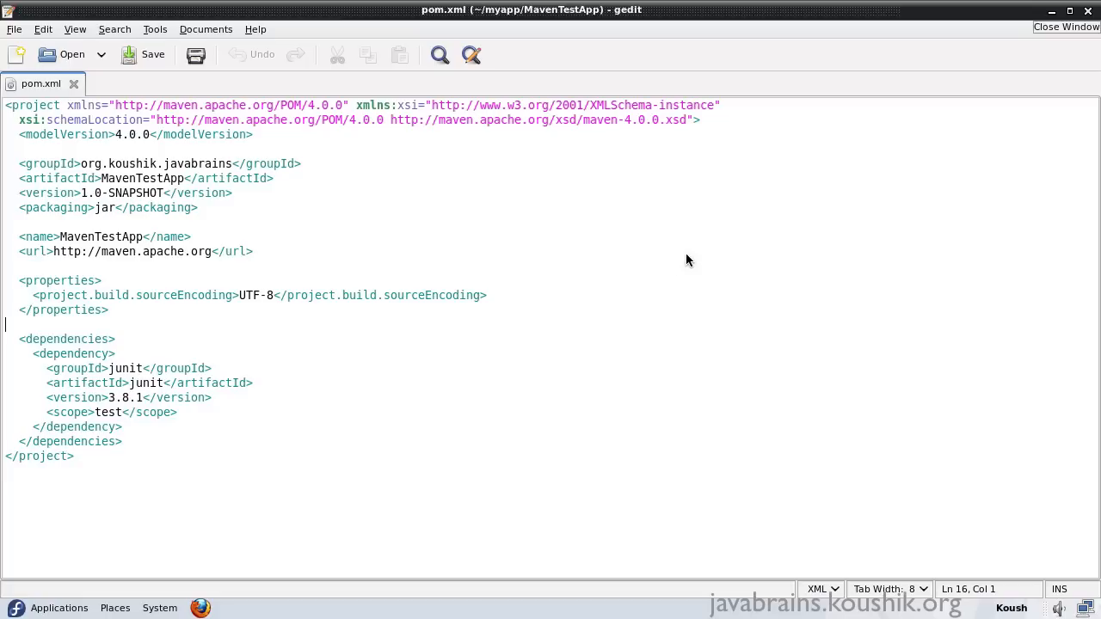
mouse_move(379, 225)
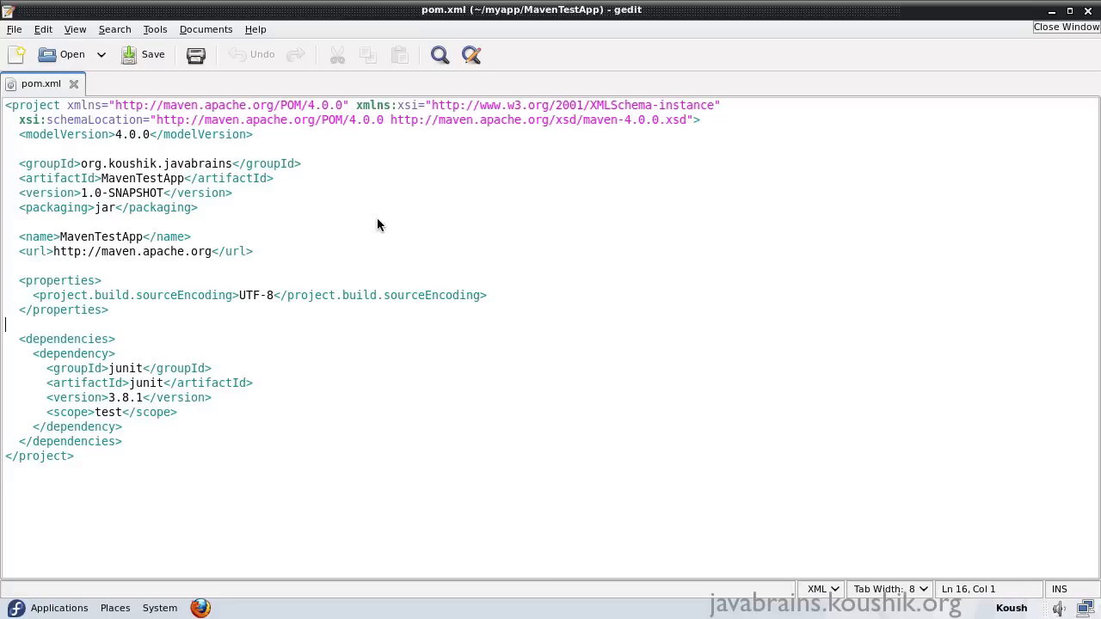
mouse_move(352, 221)
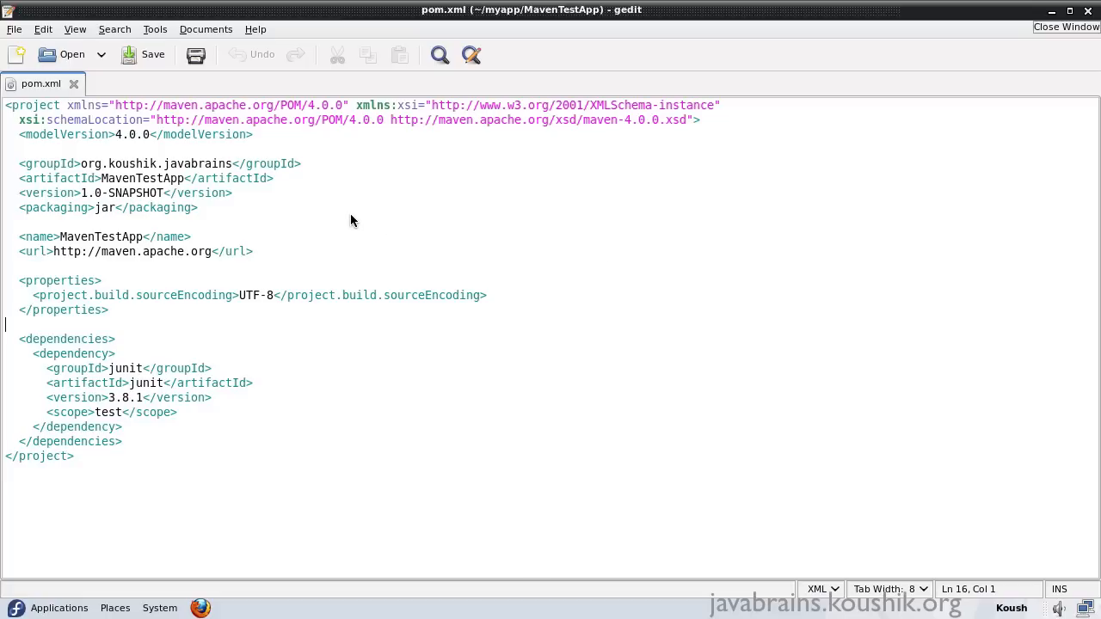
mouse_move(19, 163)
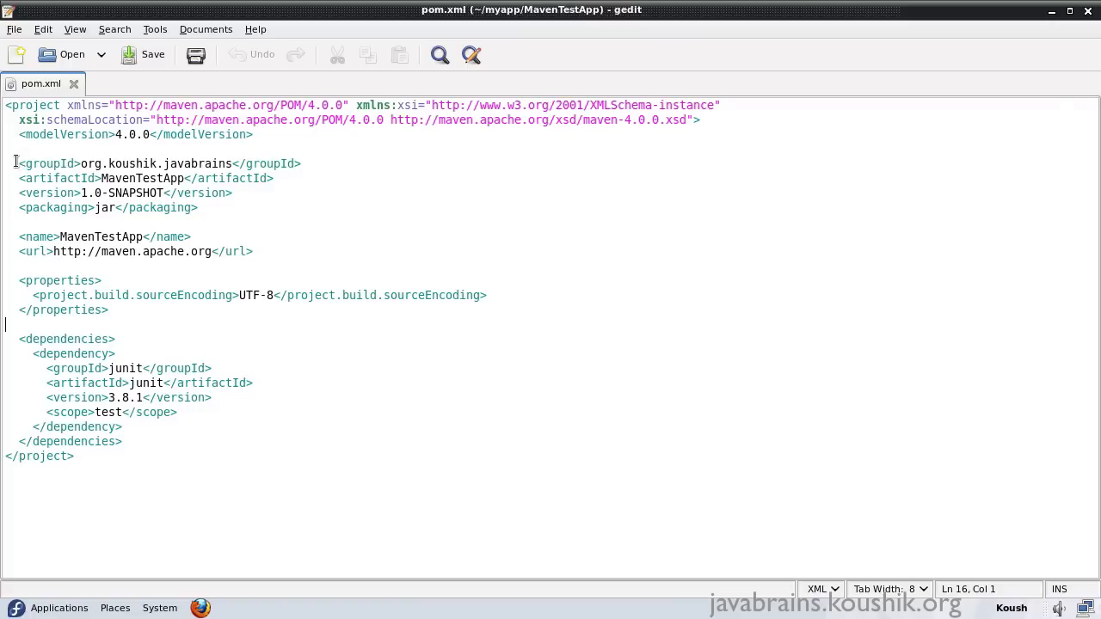
left_click_drag(22, 163, 231, 192)
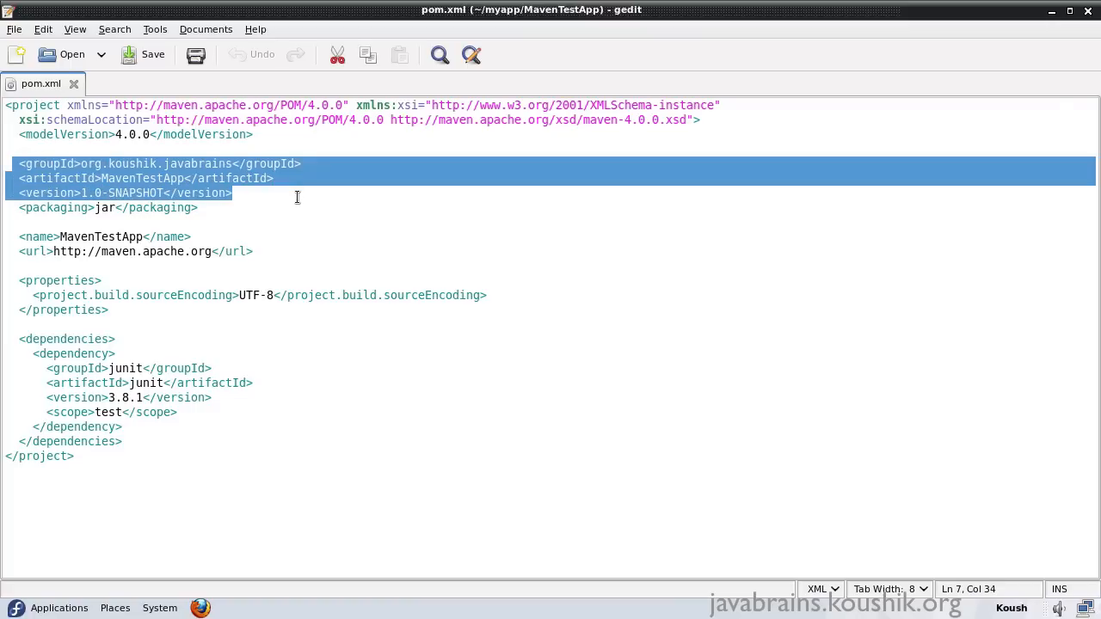
mouse_move(278, 194)
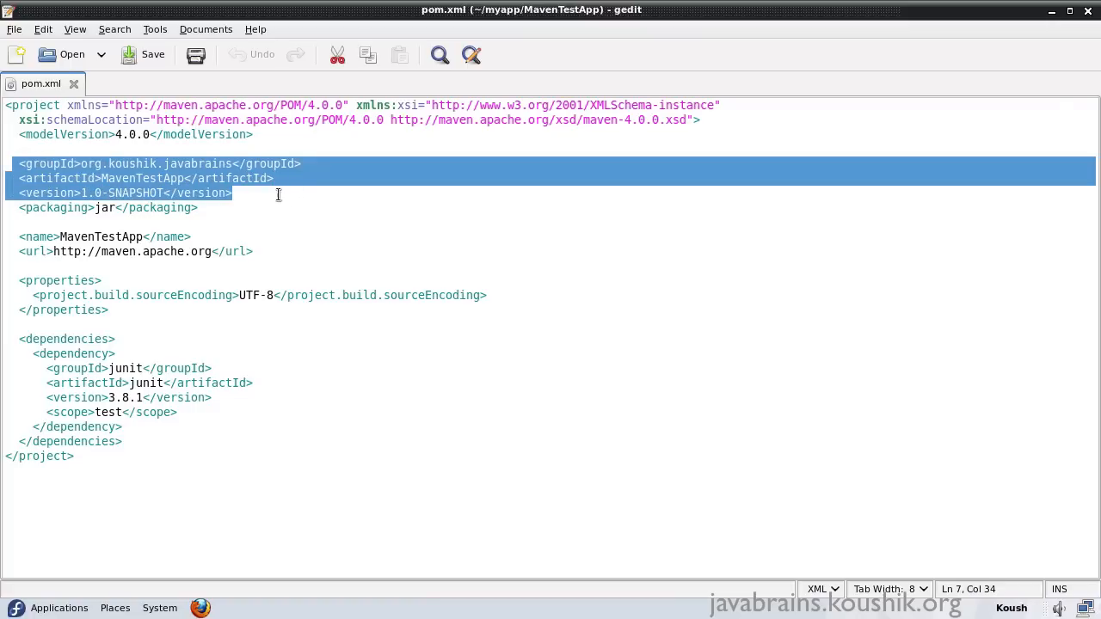
mouse_move(122, 163)
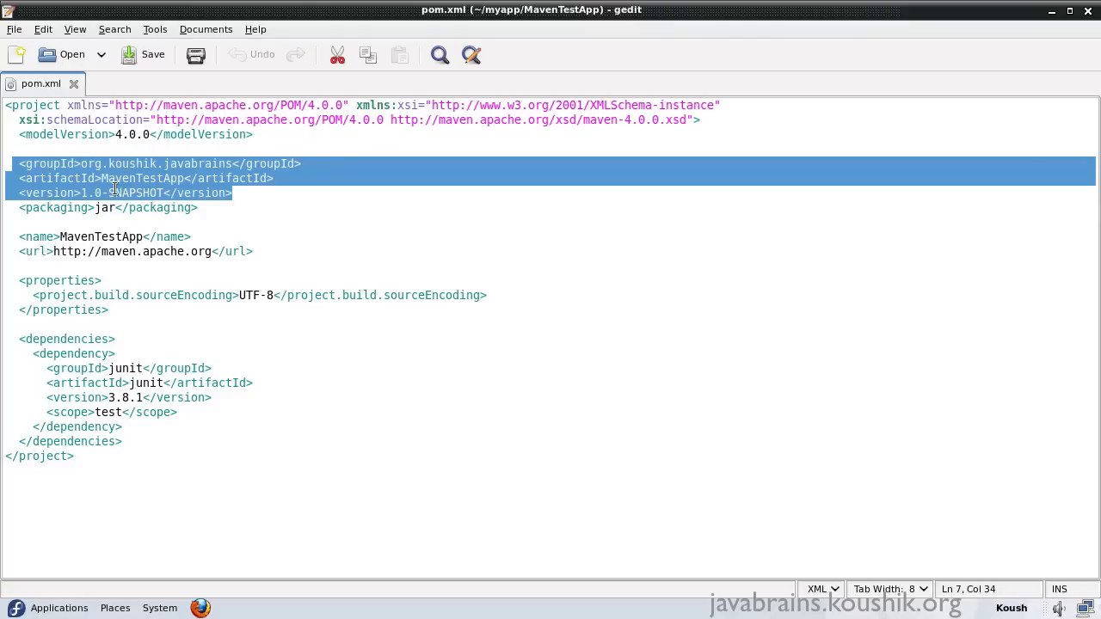
mouse_move(119, 192)
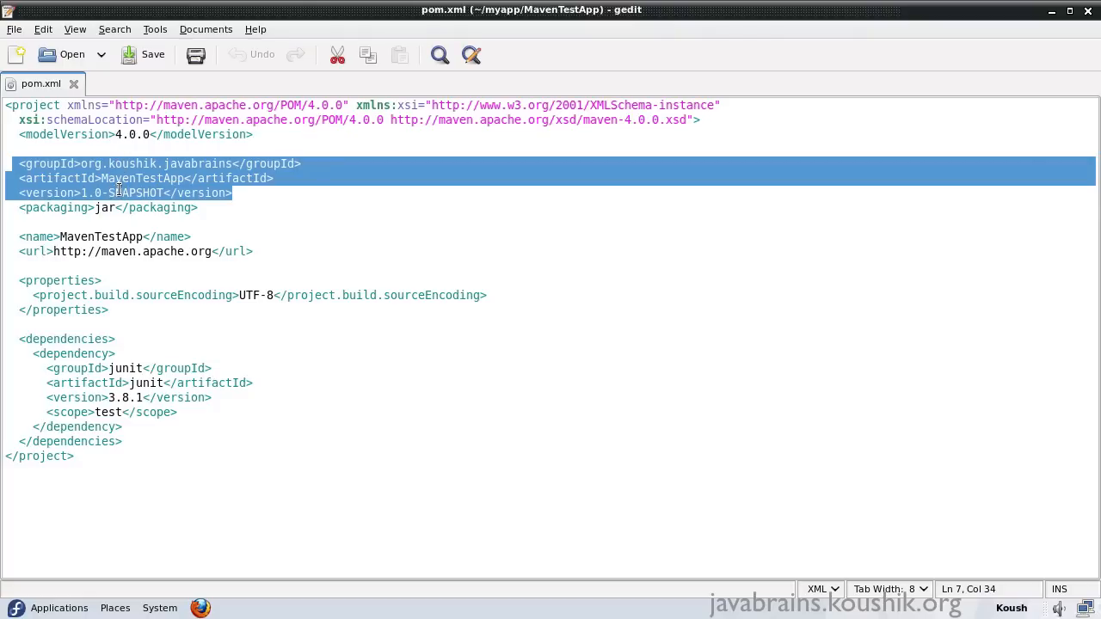
left_click(232, 193)
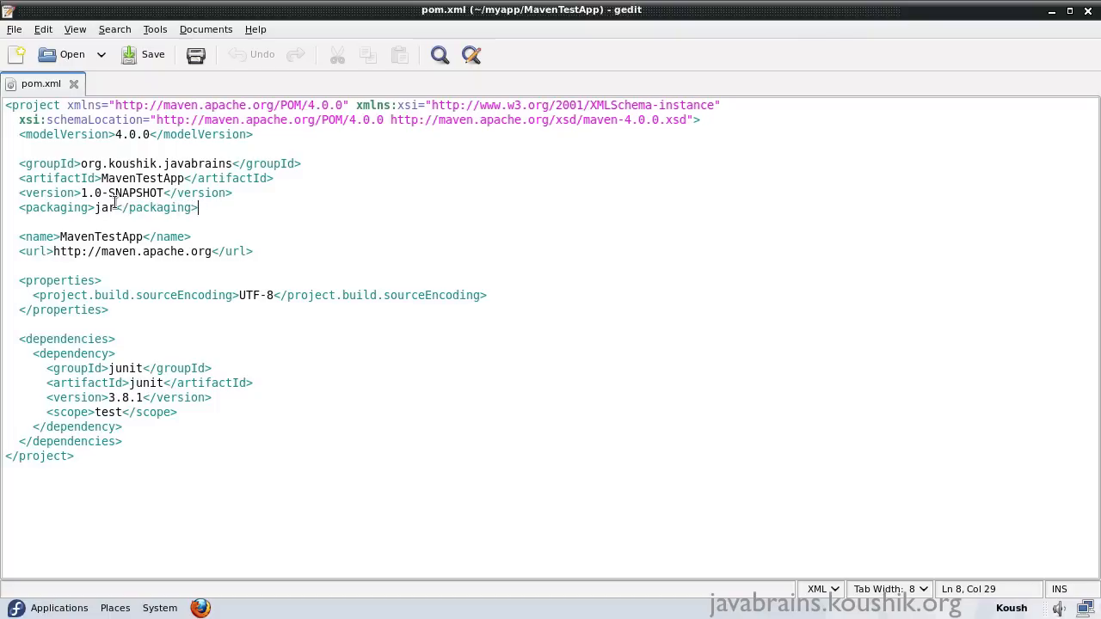
double_click(105, 207)
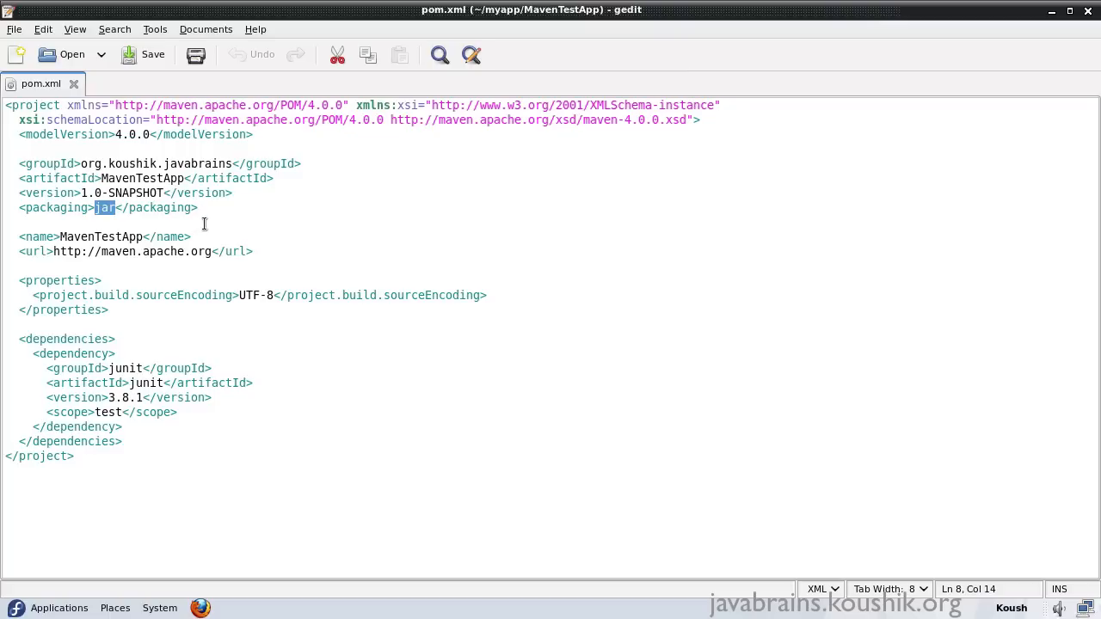
mouse_move(153, 212)
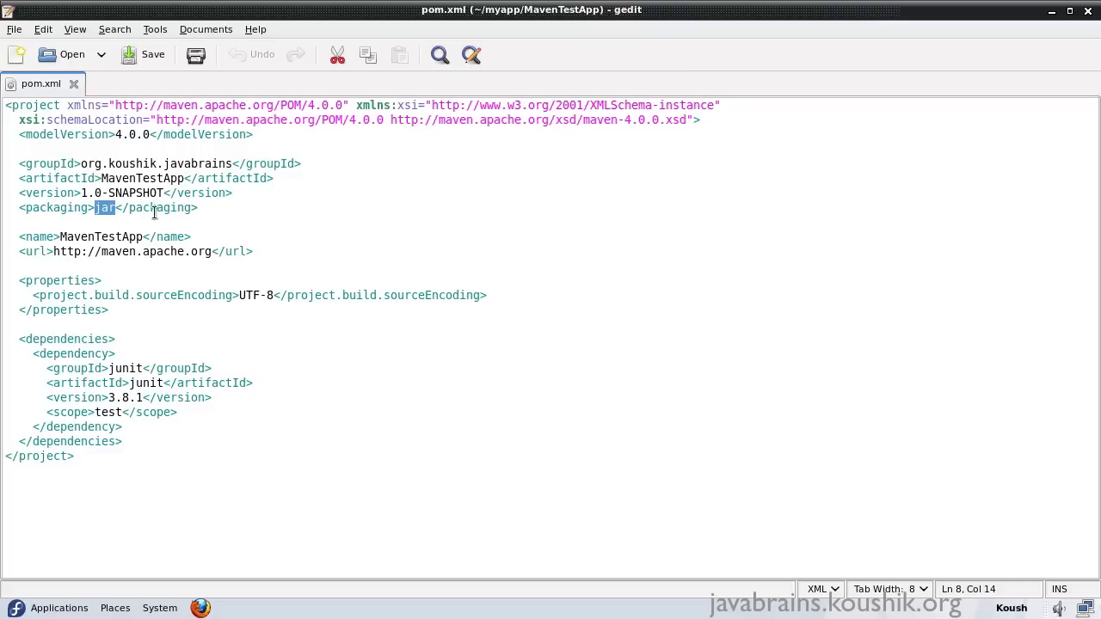
mouse_move(49, 236)
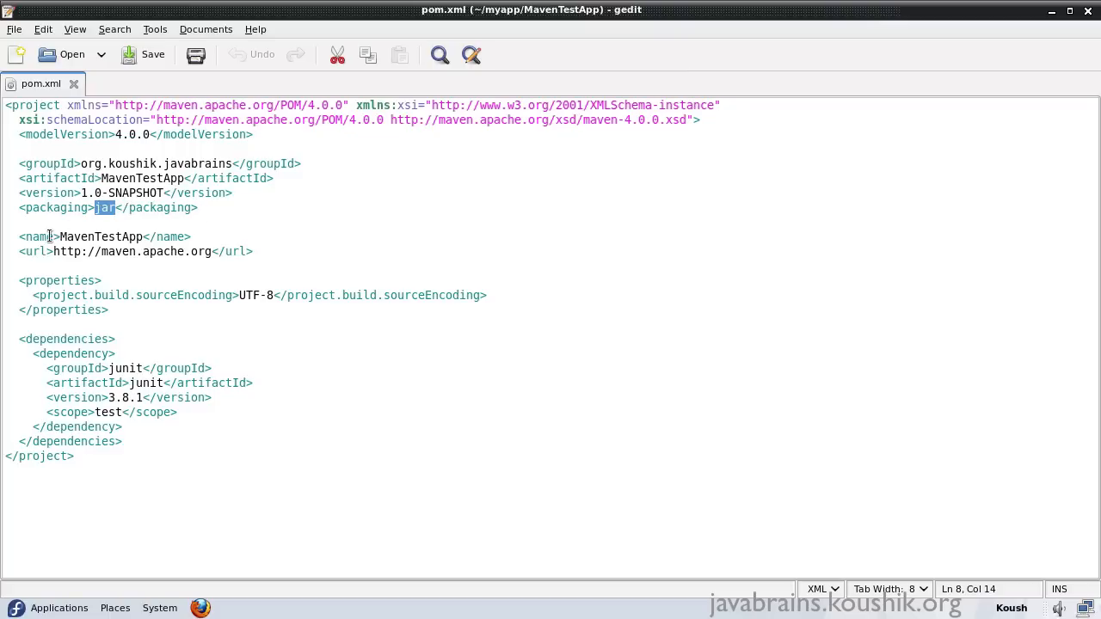
double_click(100, 236)
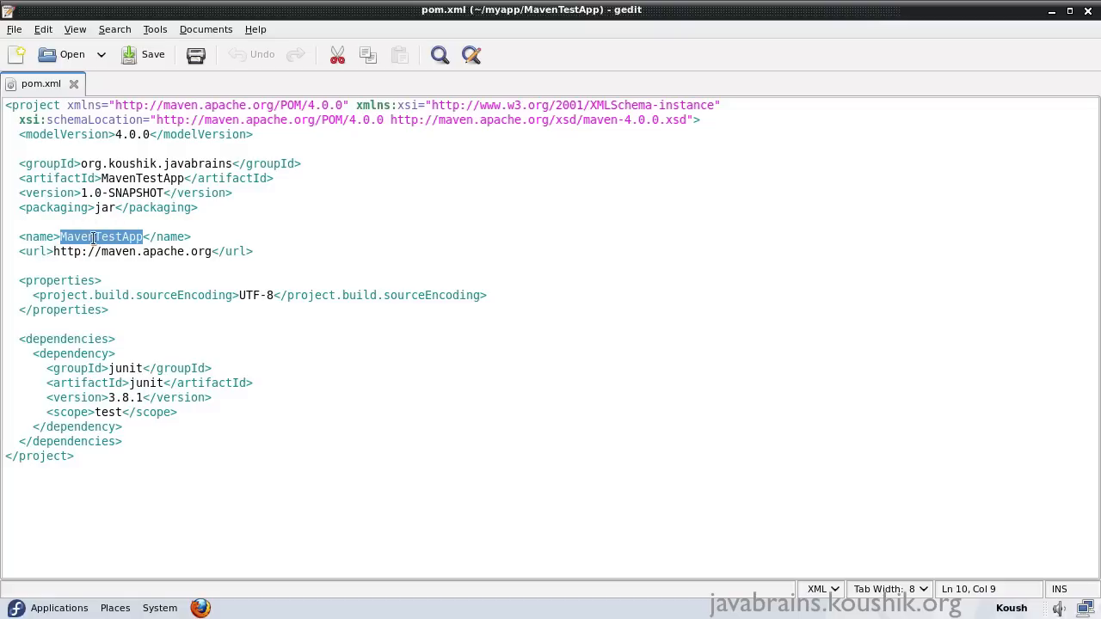
mouse_move(118, 308)
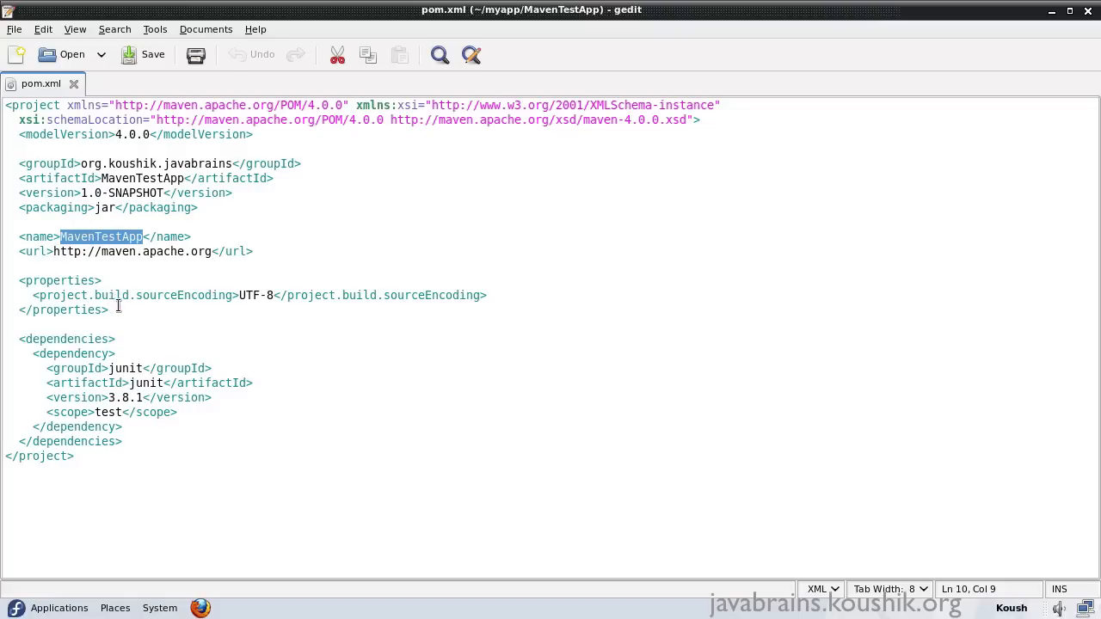
left_click_drag(20, 279, 107, 309)
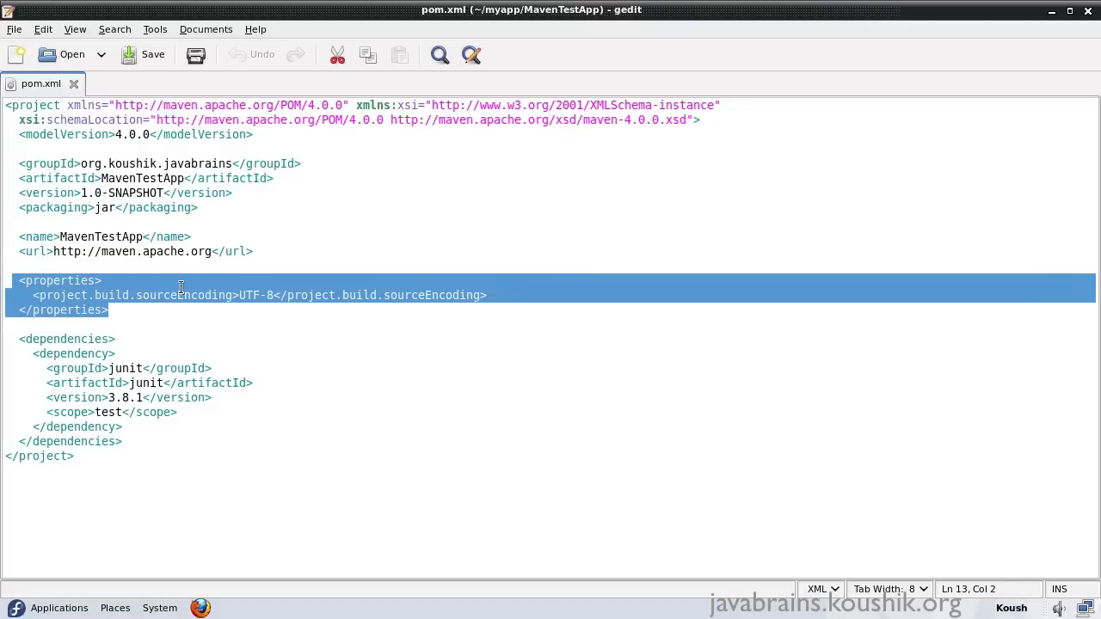
double_click(249, 295)
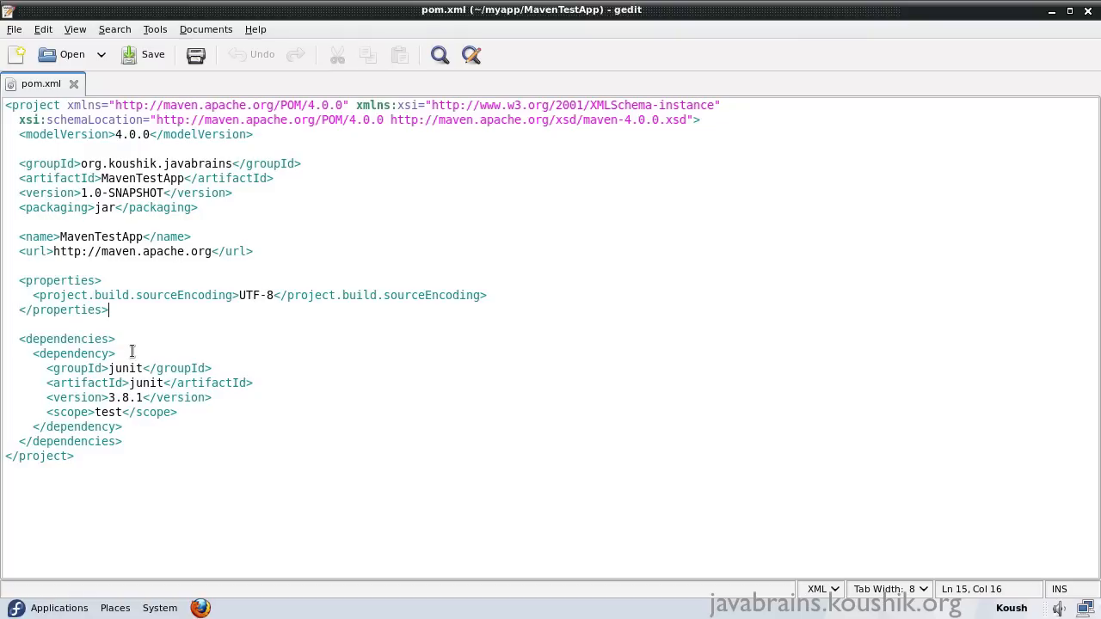
left_click(116, 339)
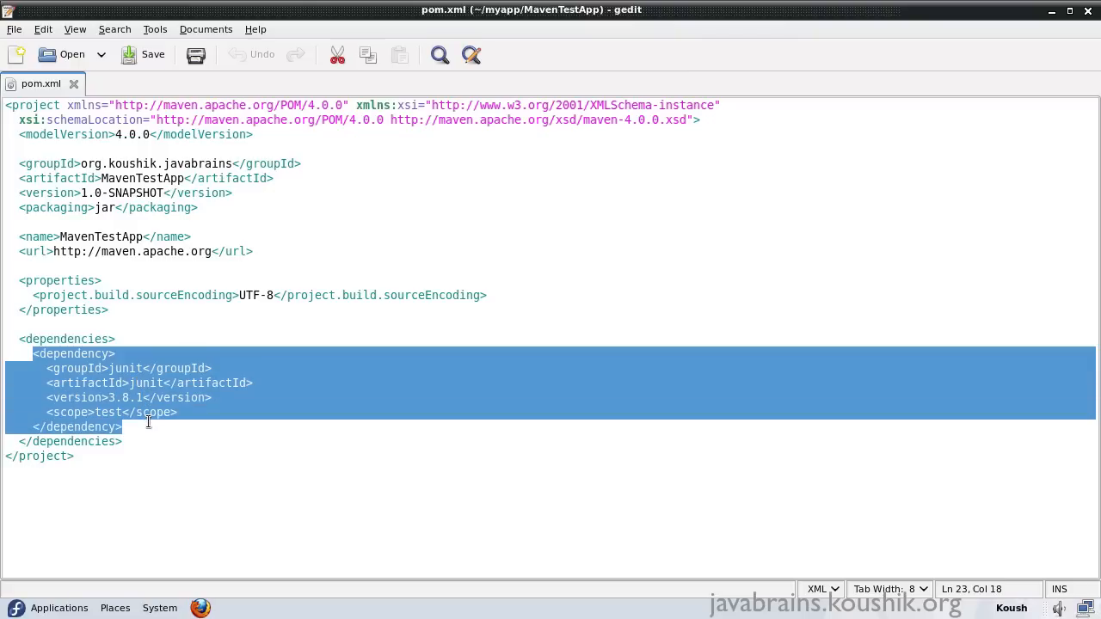
left_click(145, 332)
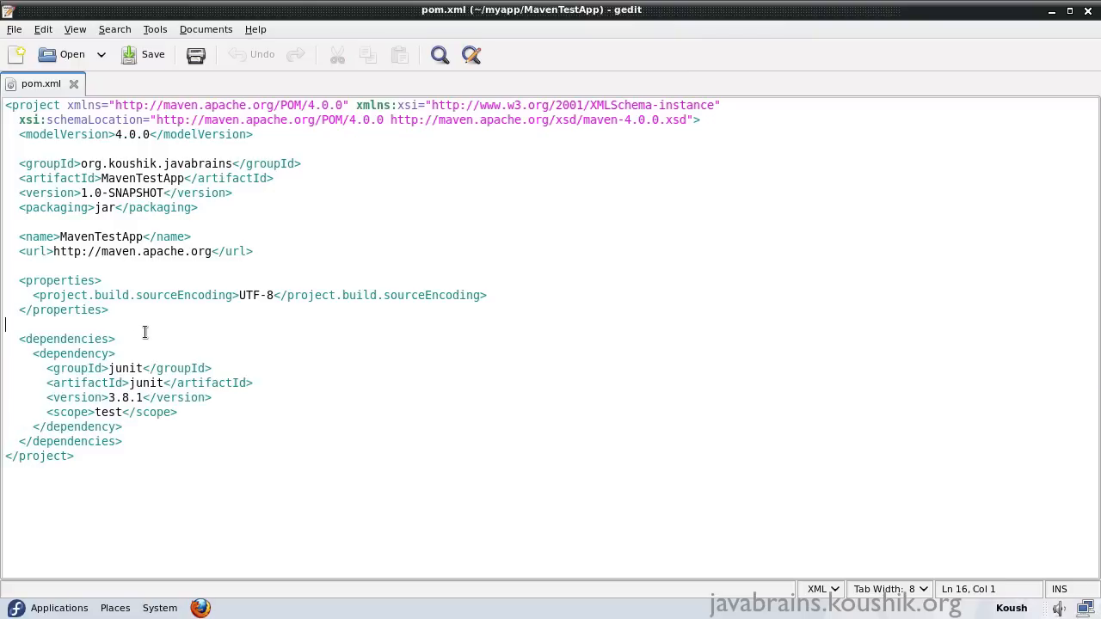
mouse_move(125, 349)
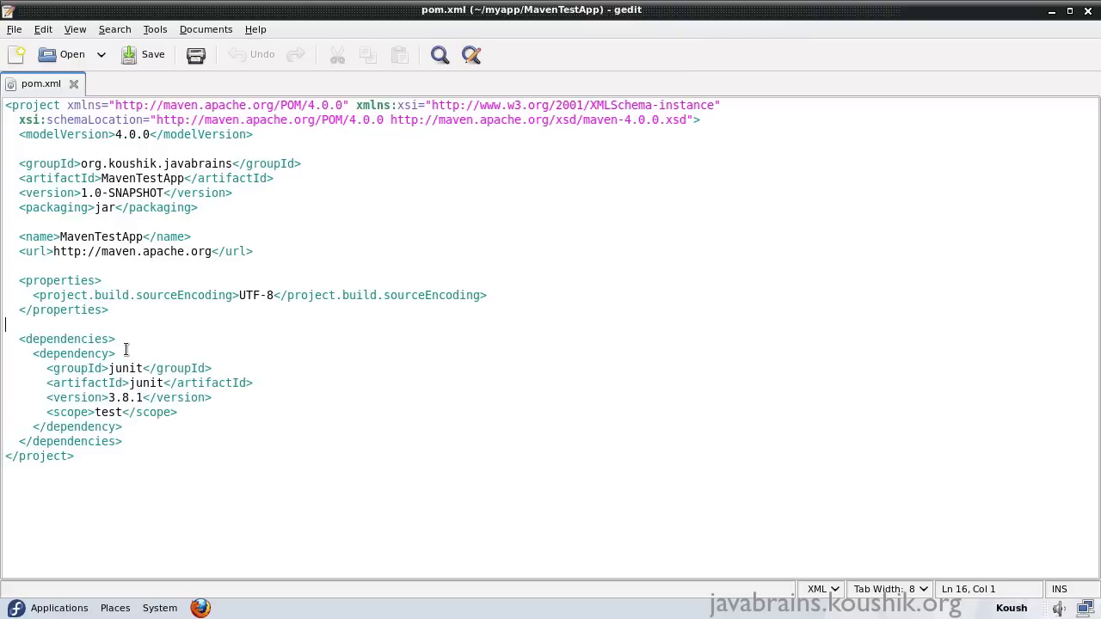
double_click(125, 368)
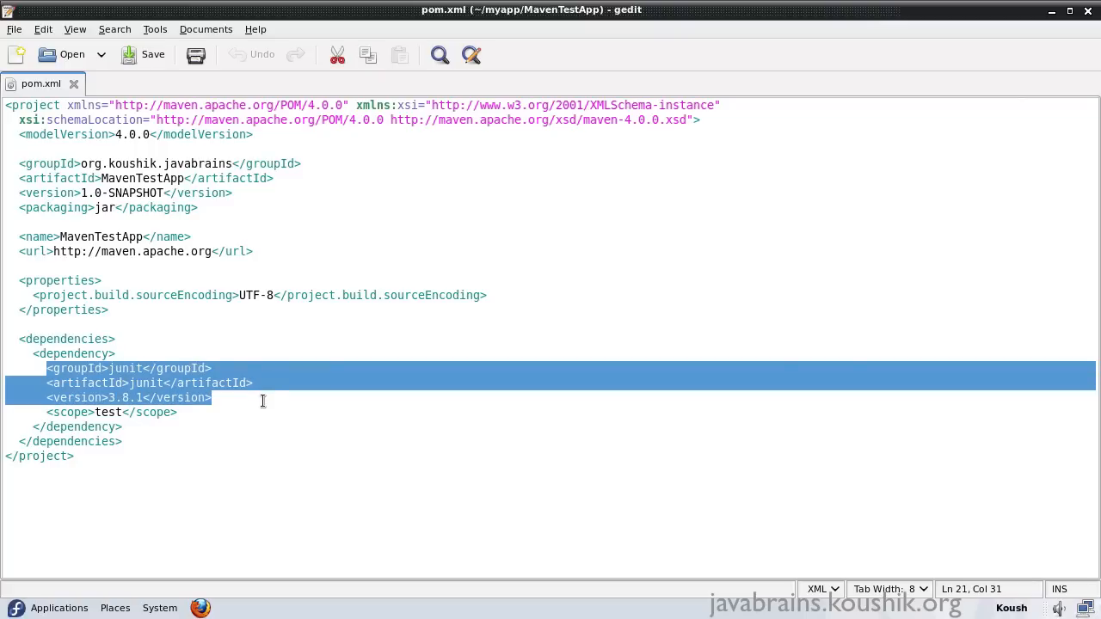
left_click(215, 398)
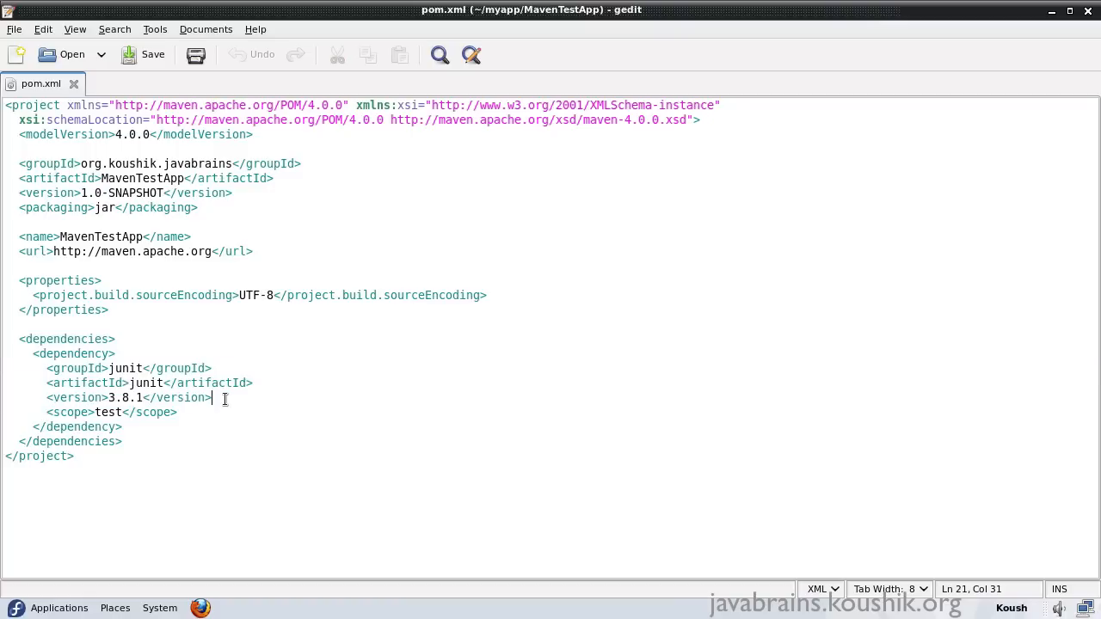
mouse_move(125, 368)
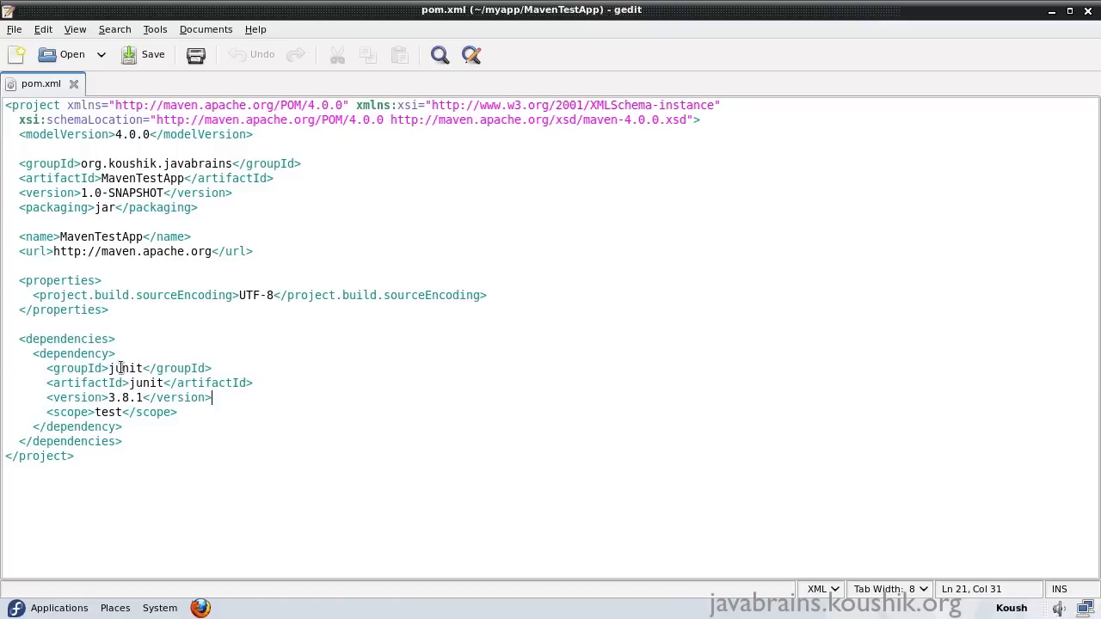
double_click(125, 368)
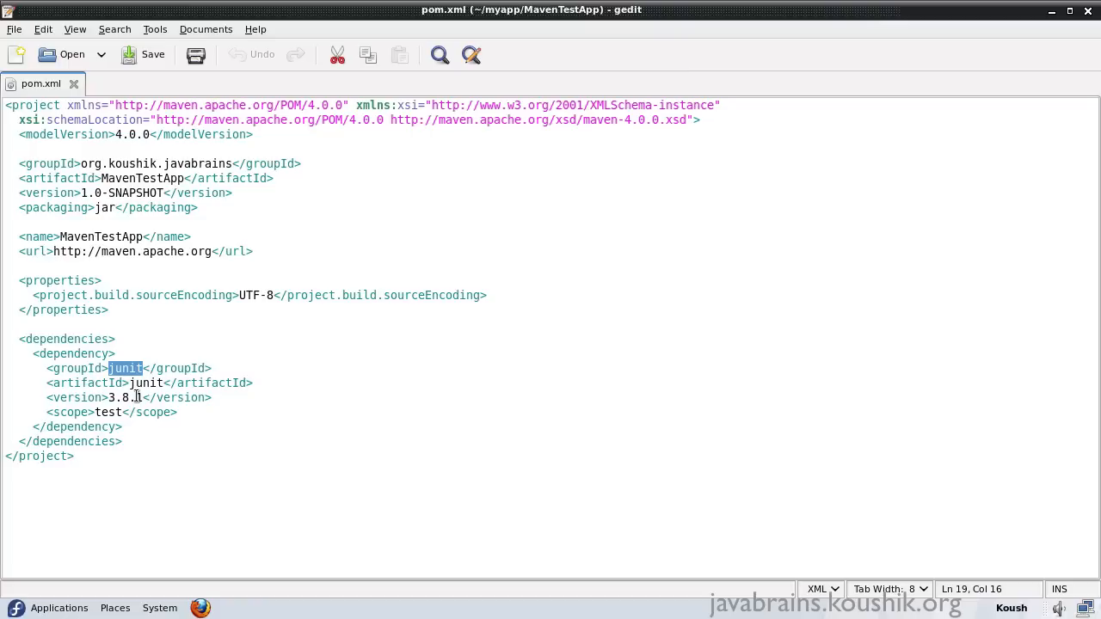
left_click(140, 397)
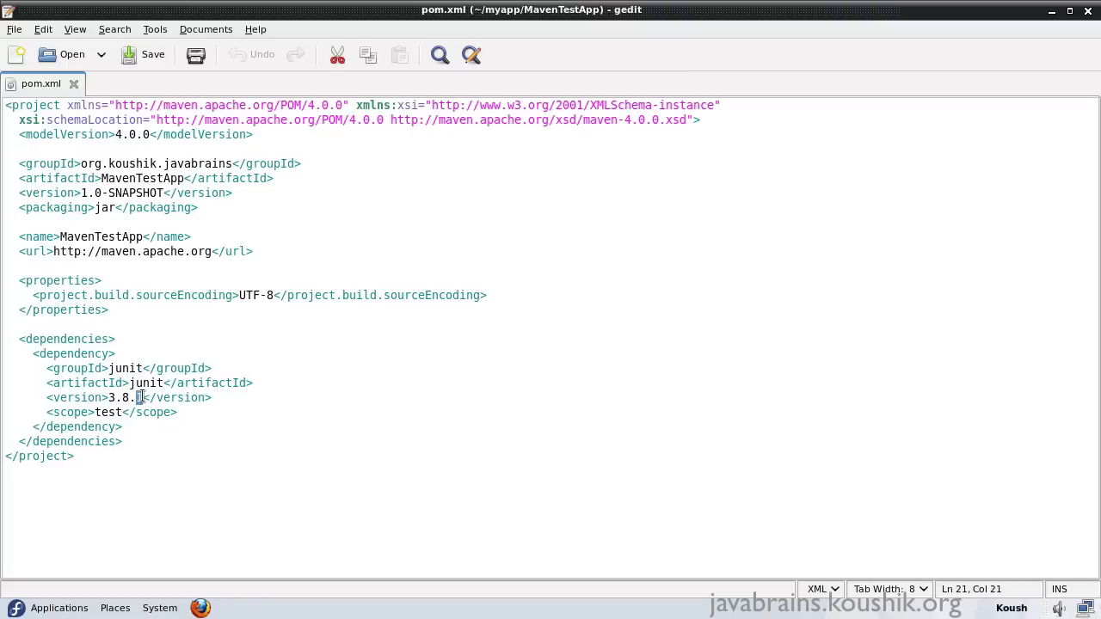
double_click(124, 368)
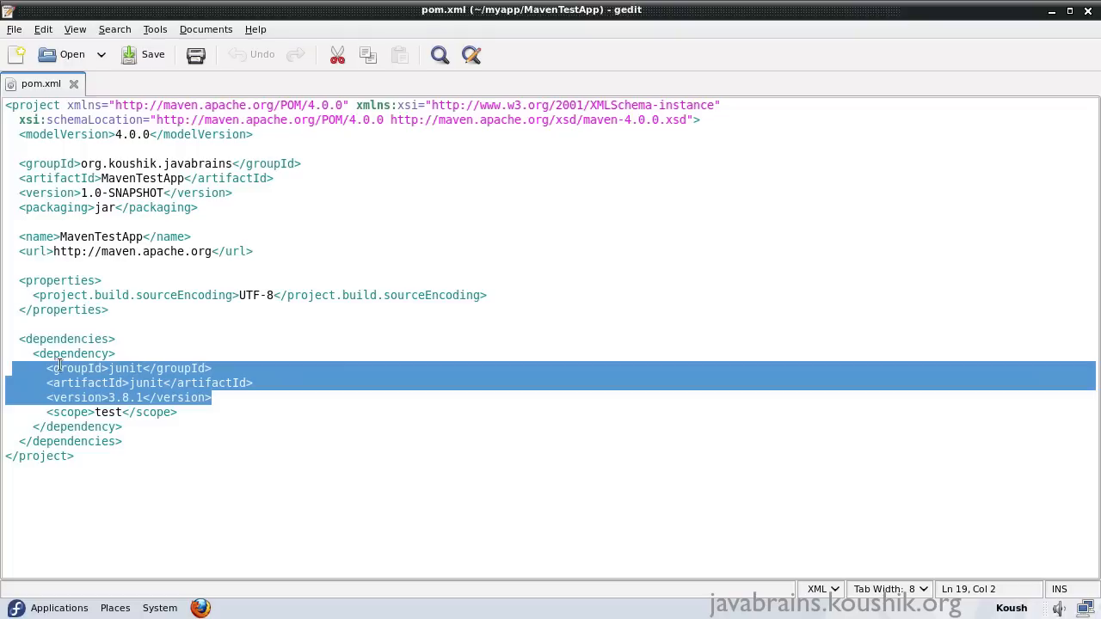
left_click(61, 368)
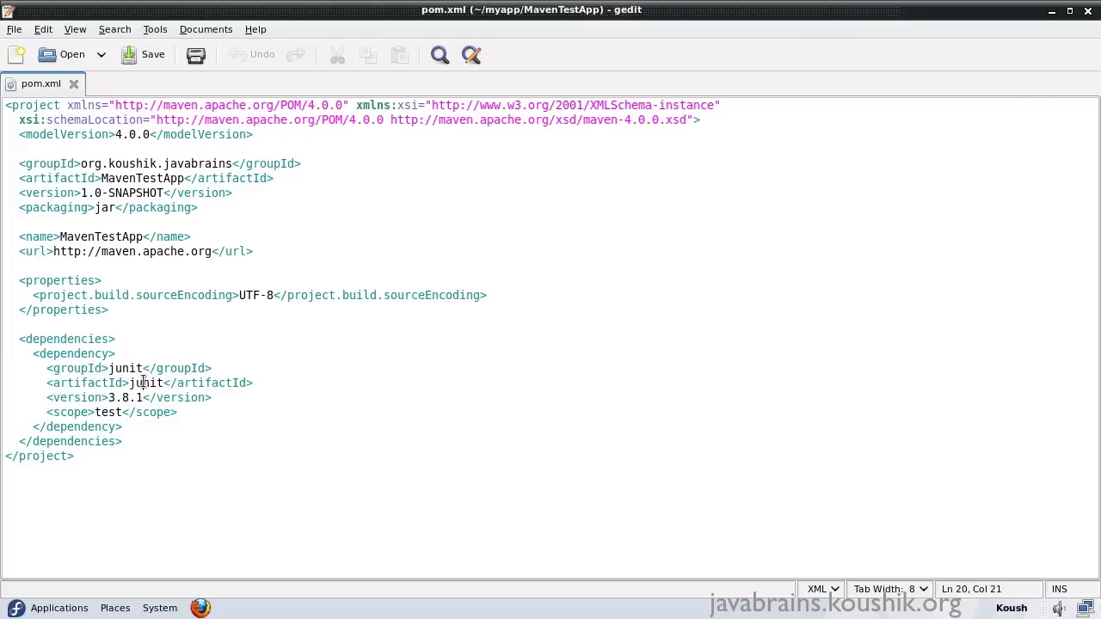
double_click(146, 382)
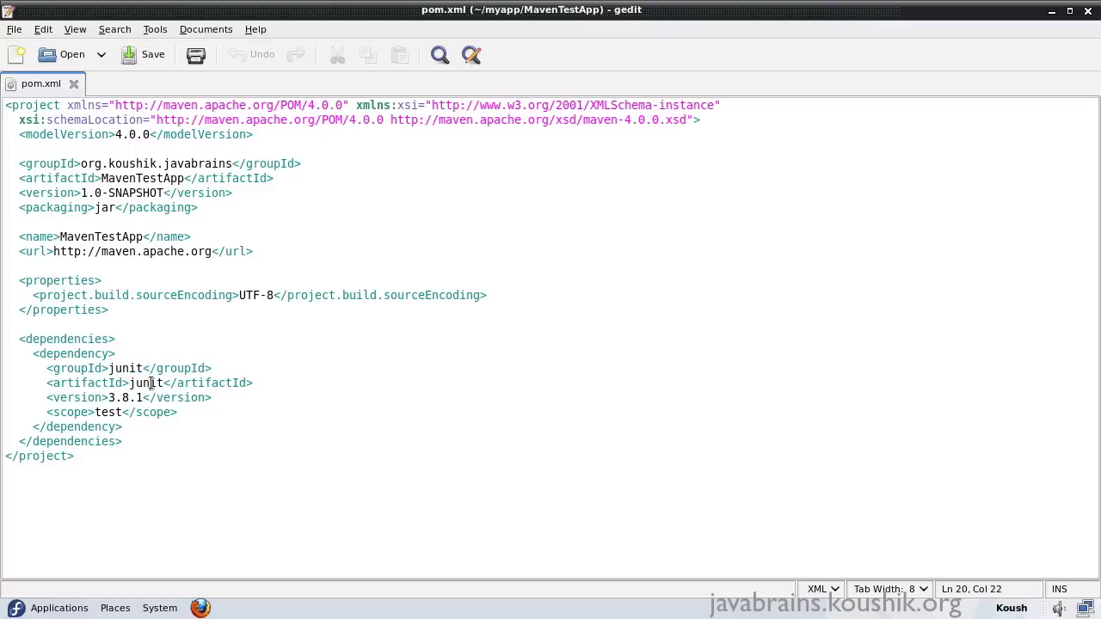
double_click(146, 382)
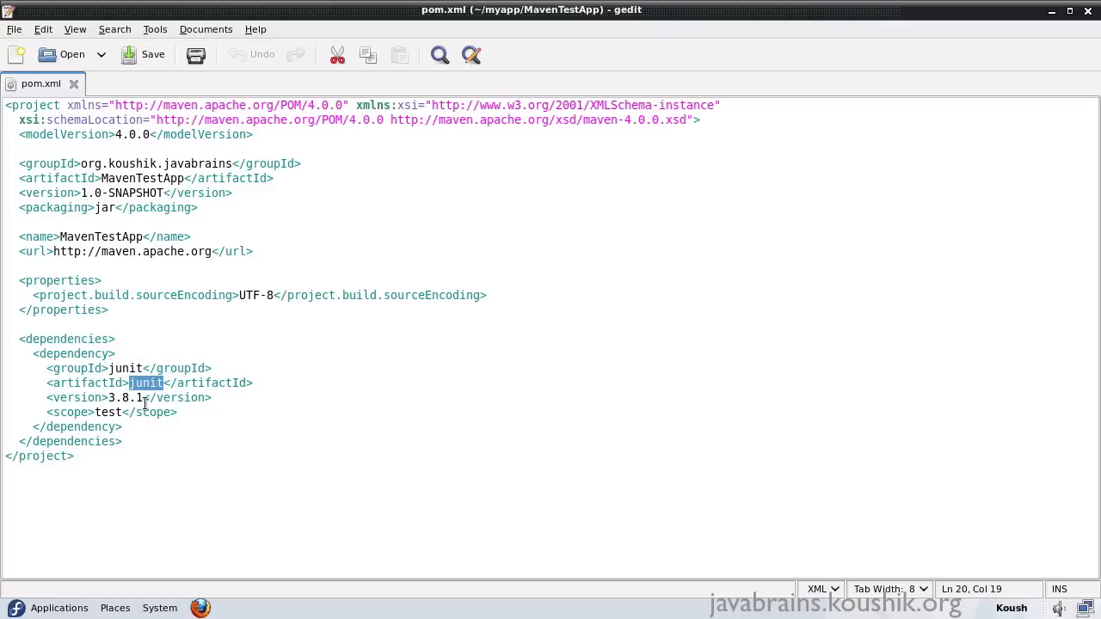
double_click(121, 397)
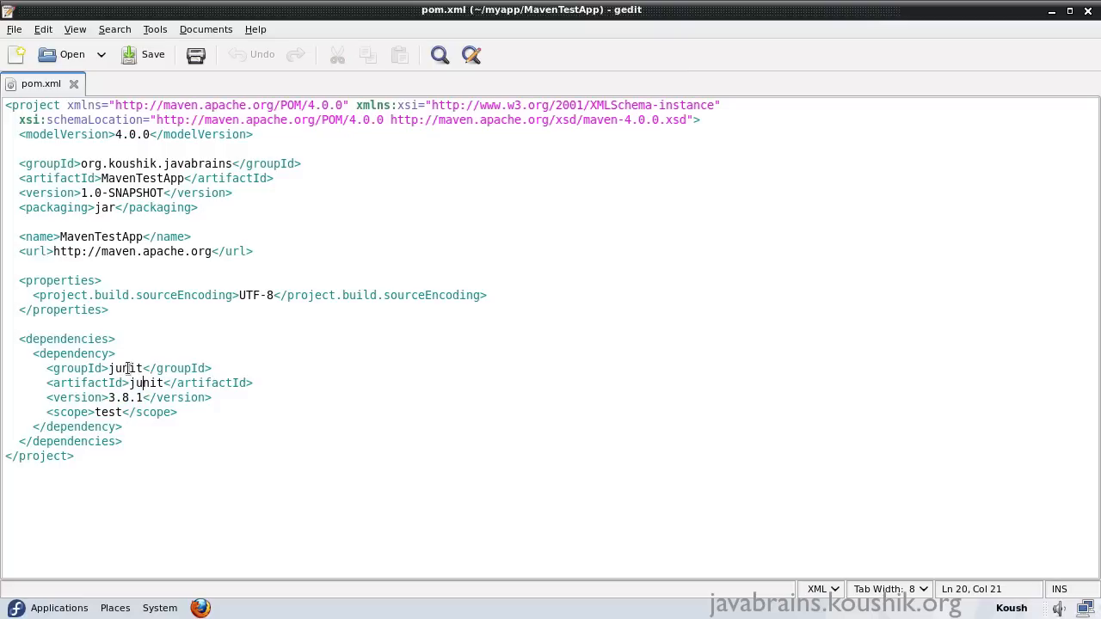
double_click(124, 368)
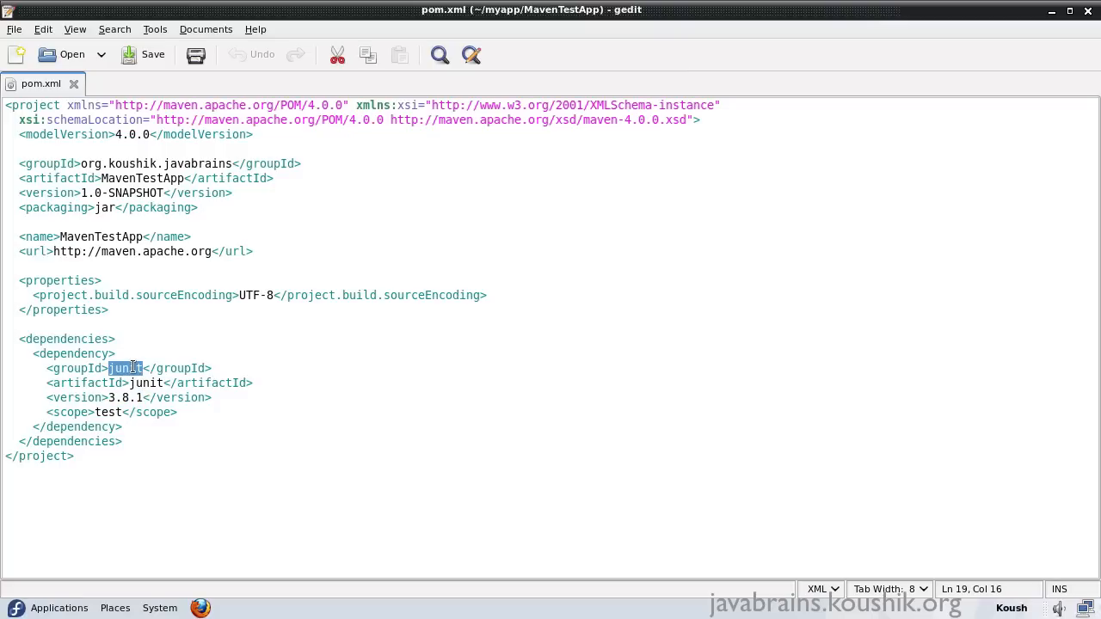
double_click(147, 382)
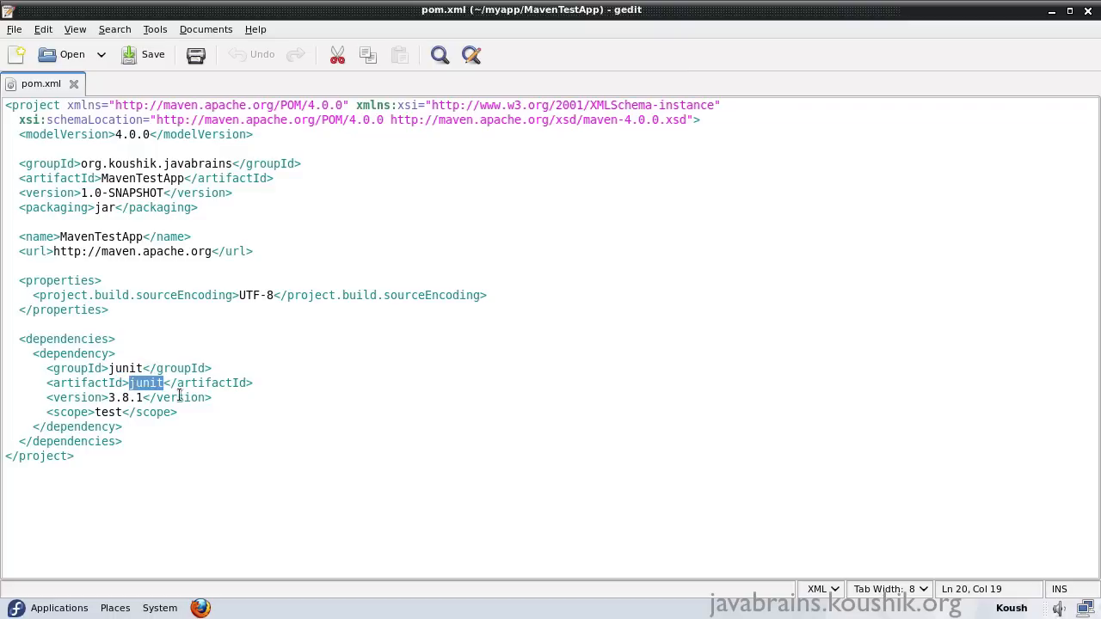
mouse_move(146, 397)
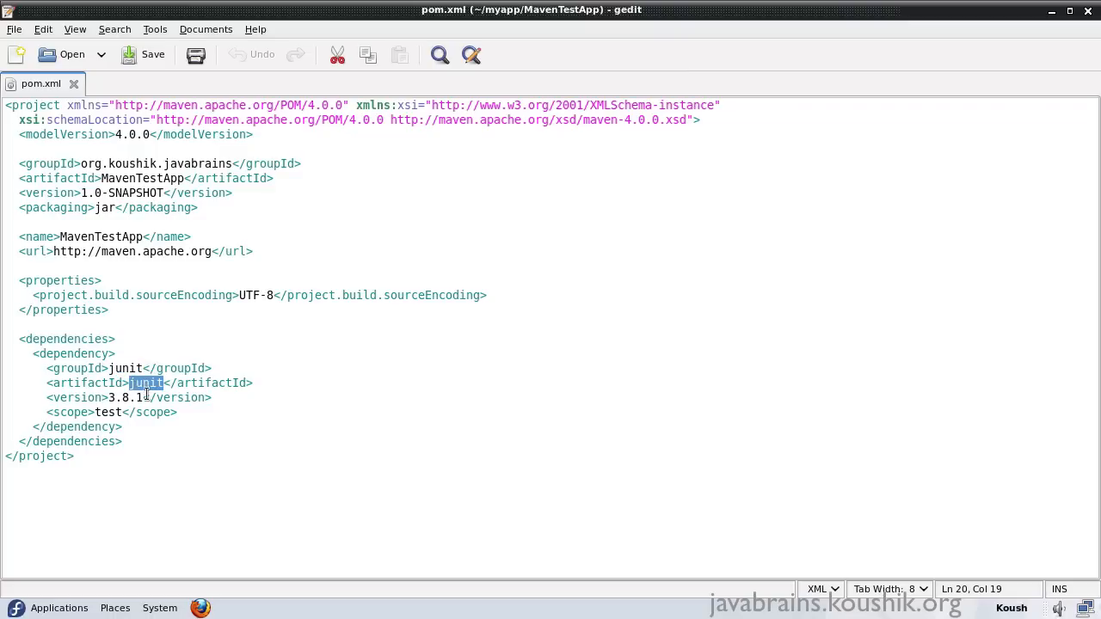
double_click(125, 397)
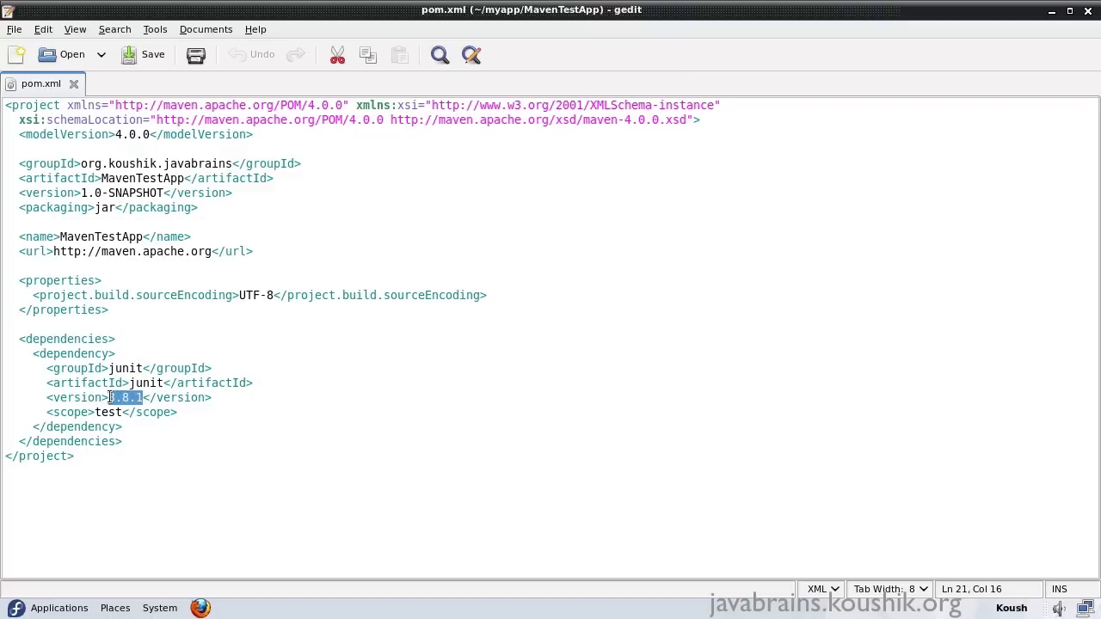
type("3.8.1")
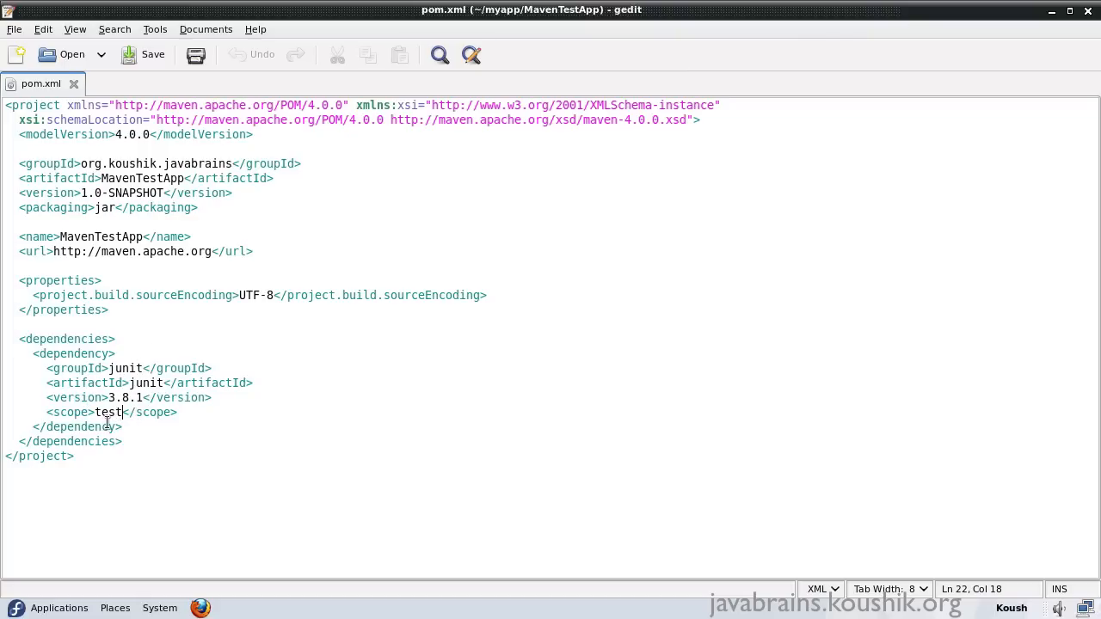
double_click(109, 411)
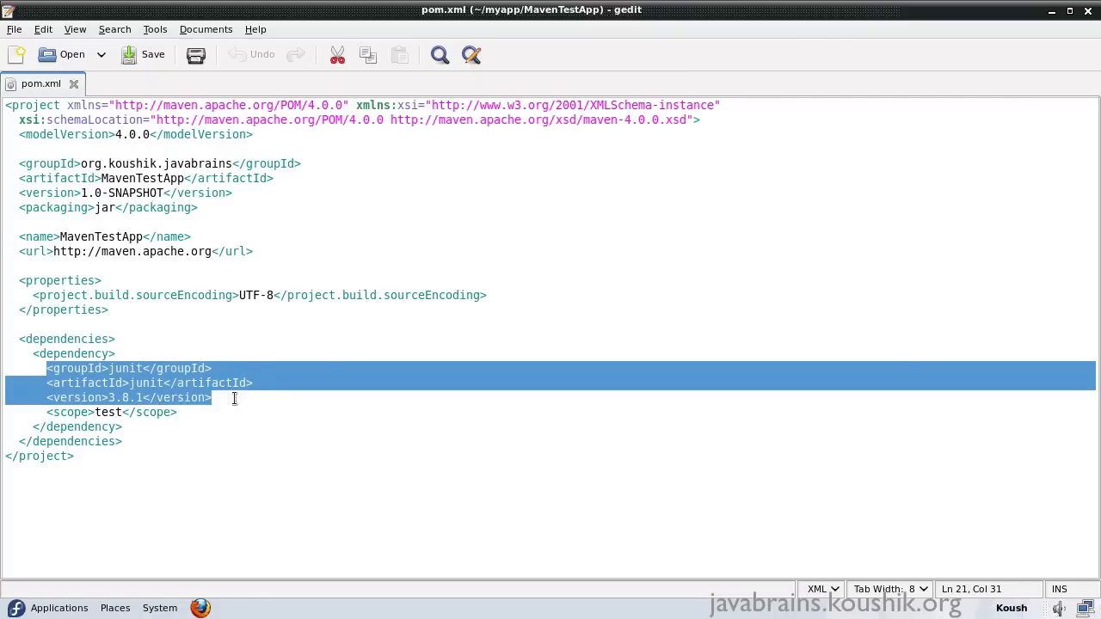
mouse_move(258, 252)
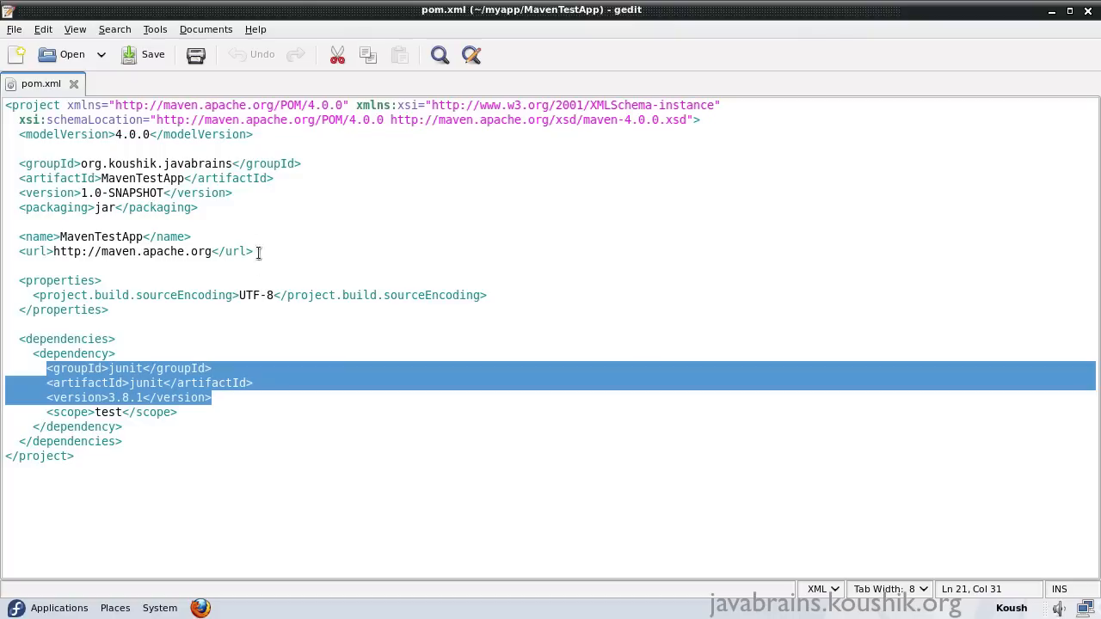
left_click(234, 193)
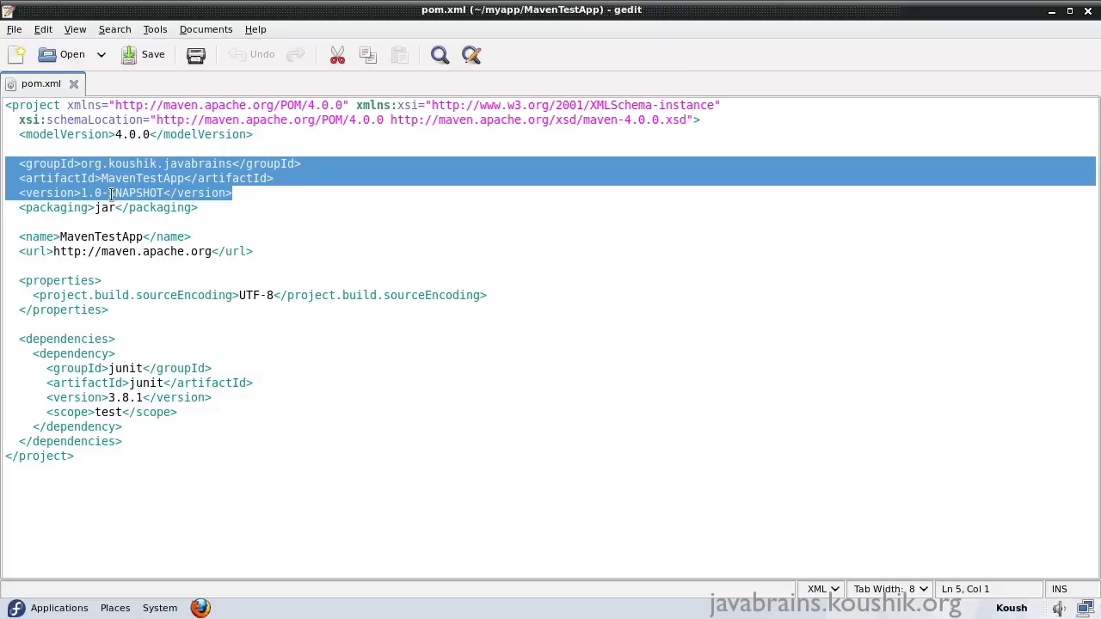
mouse_move(133, 178)
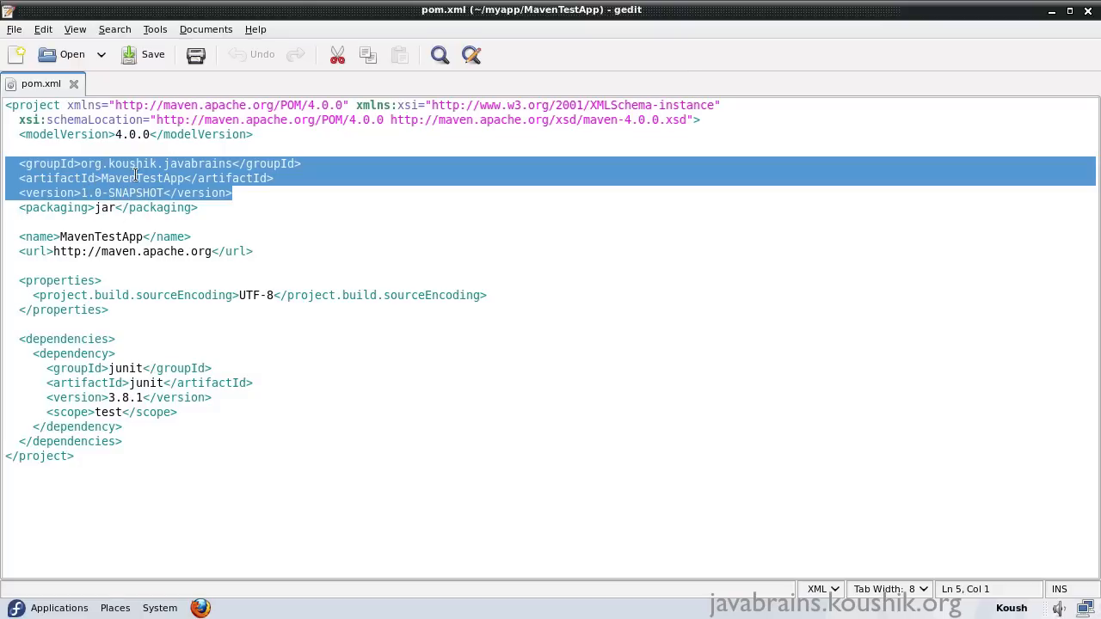
mouse_move(127, 168)
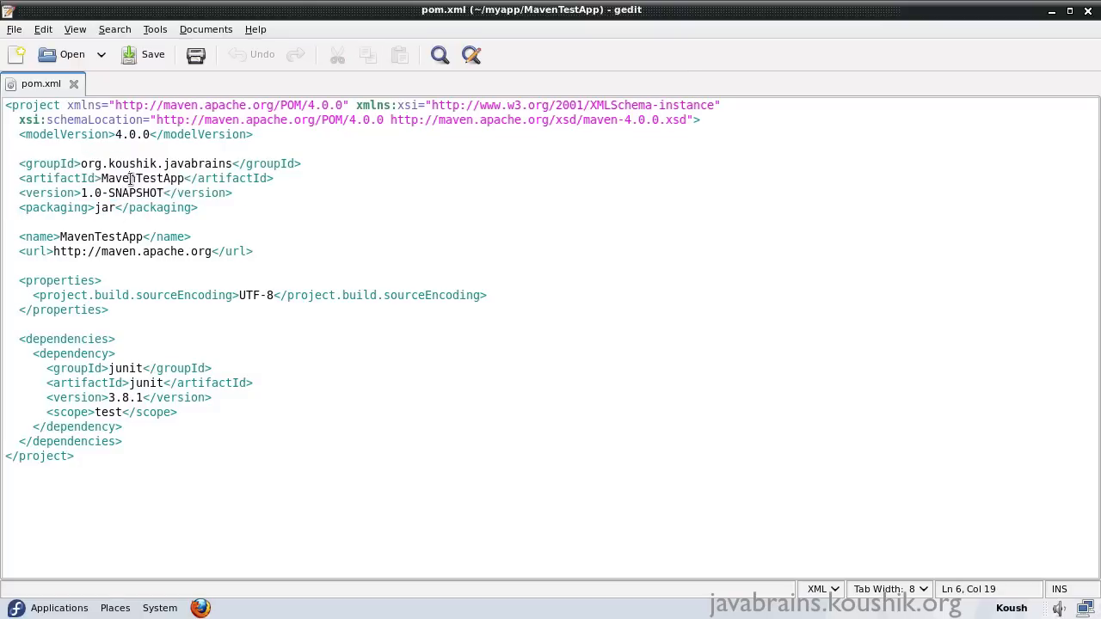
double_click(142, 178)
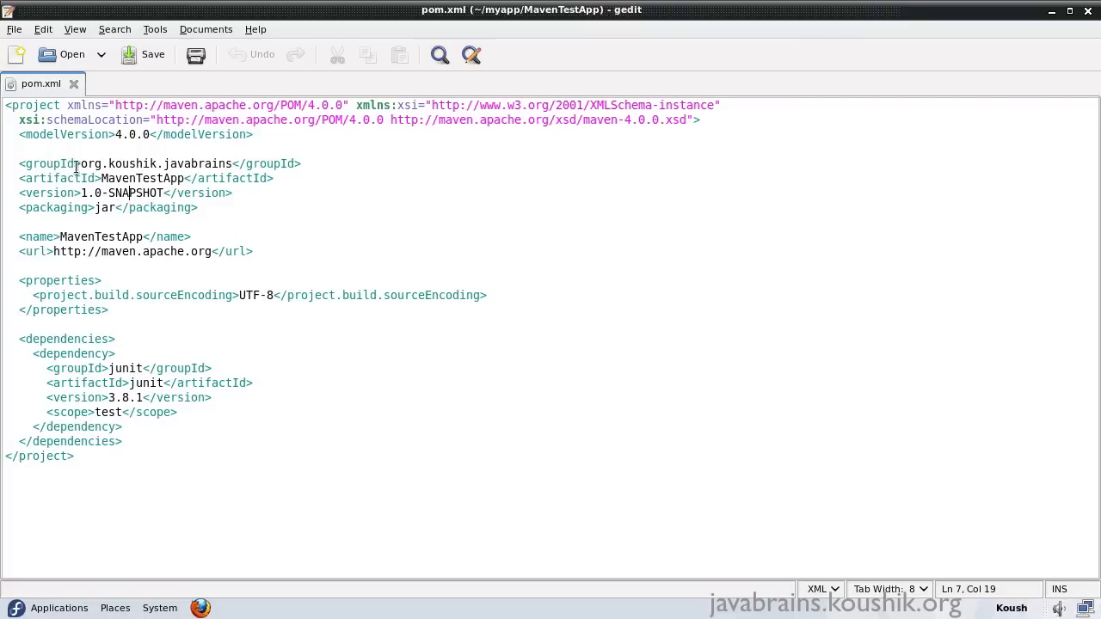
left_click_drag(82, 163, 244, 164)
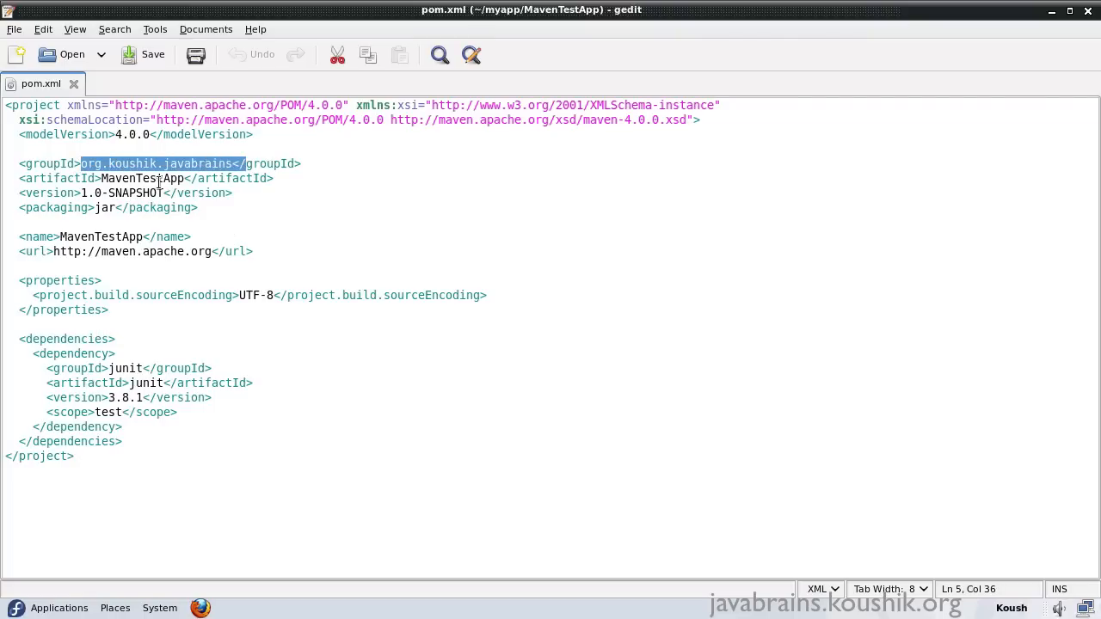
double_click(142, 178)
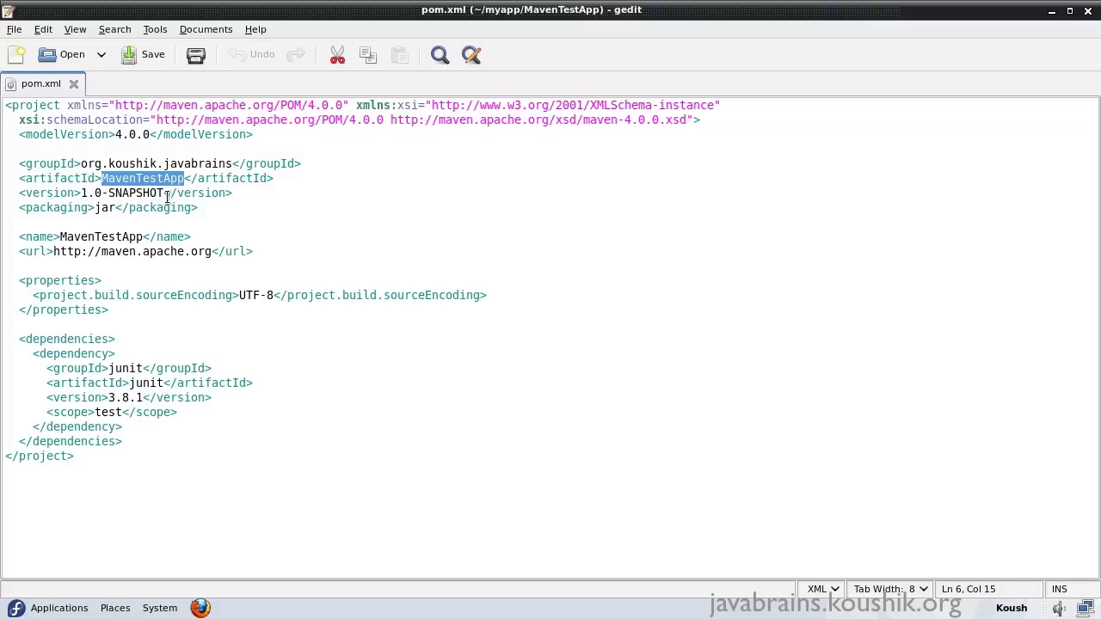
double_click(121, 193)
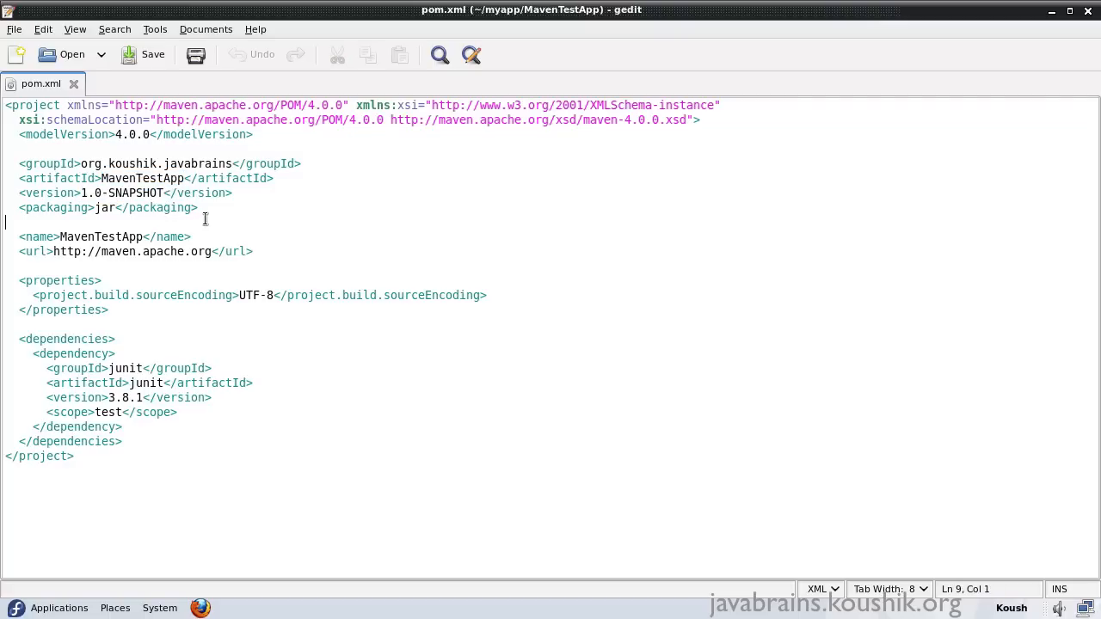
mouse_move(218, 220)
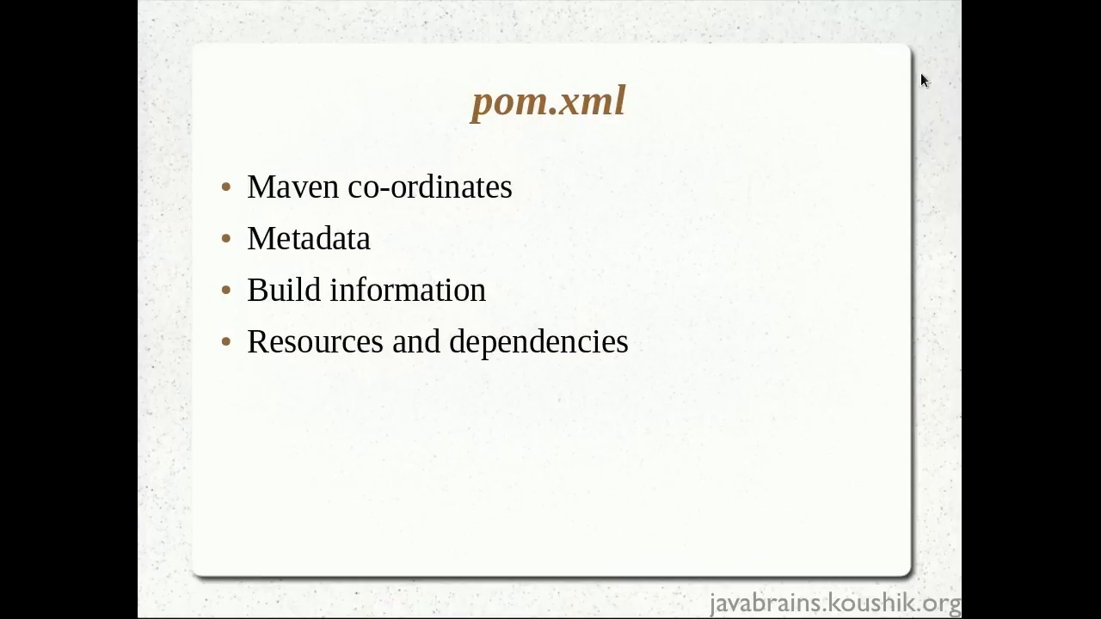
mouse_move(652, 327)
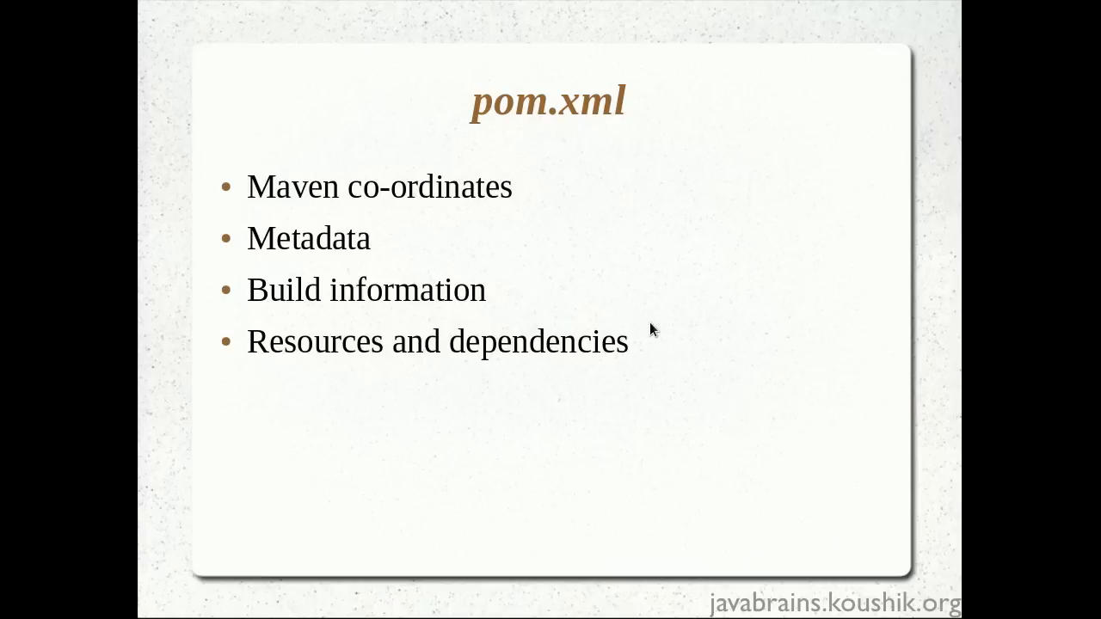
mouse_move(436, 264)
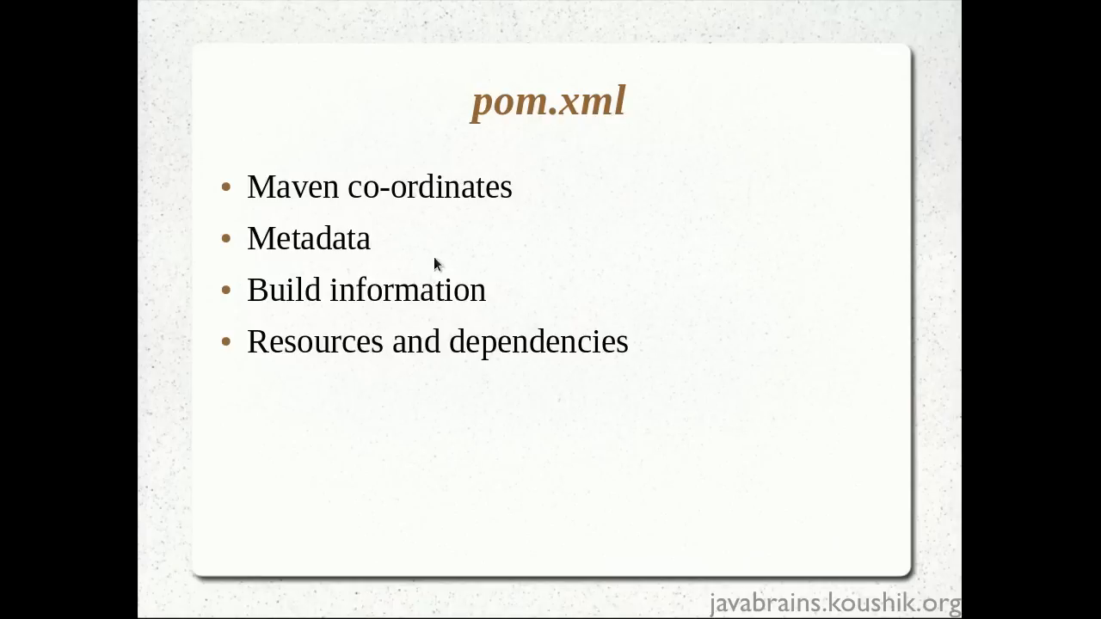
mouse_move(320, 209)
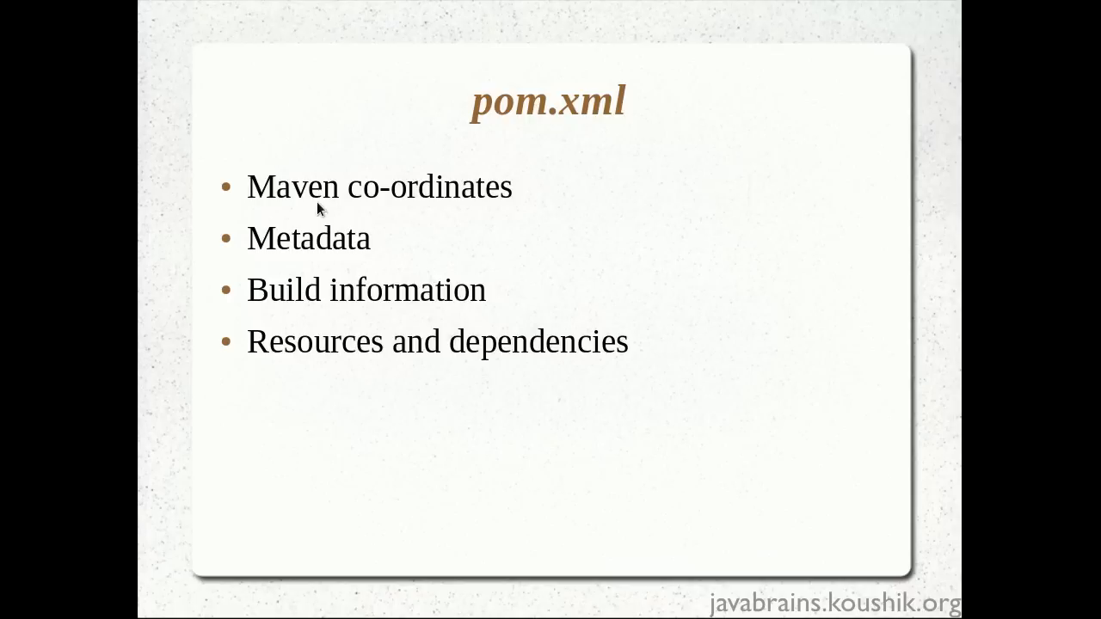
mouse_move(370, 215)
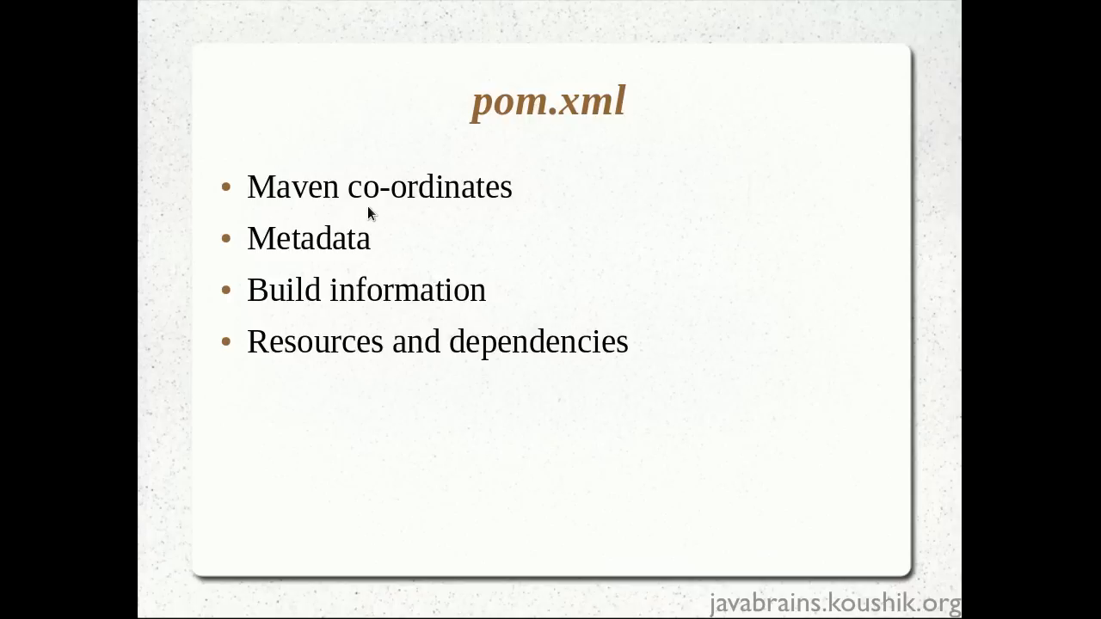
mouse_move(377, 212)
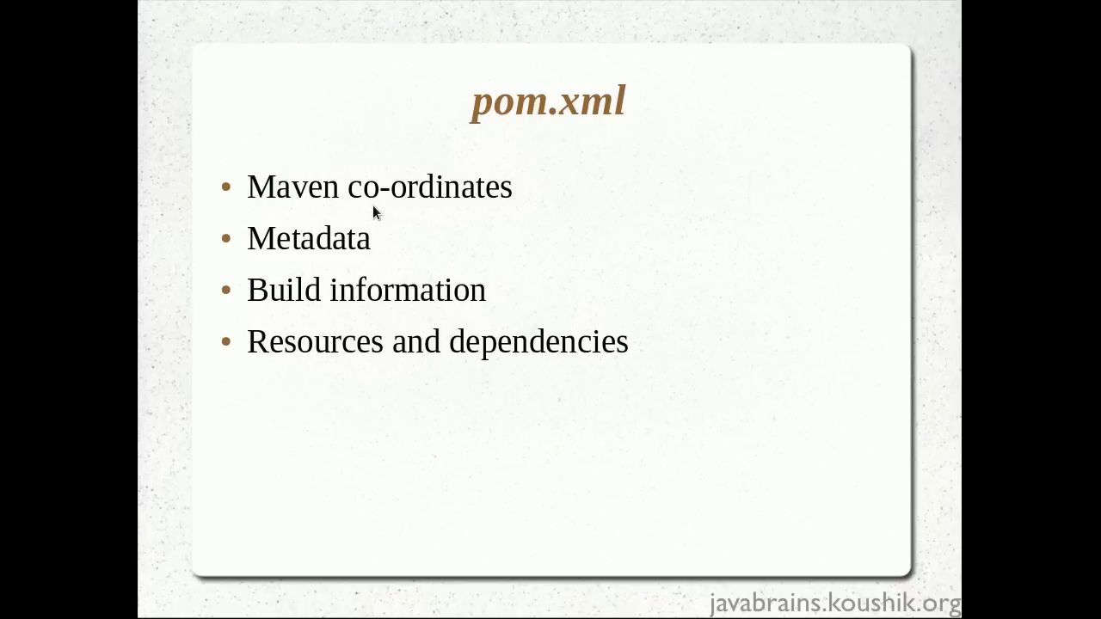
mouse_move(290, 268)
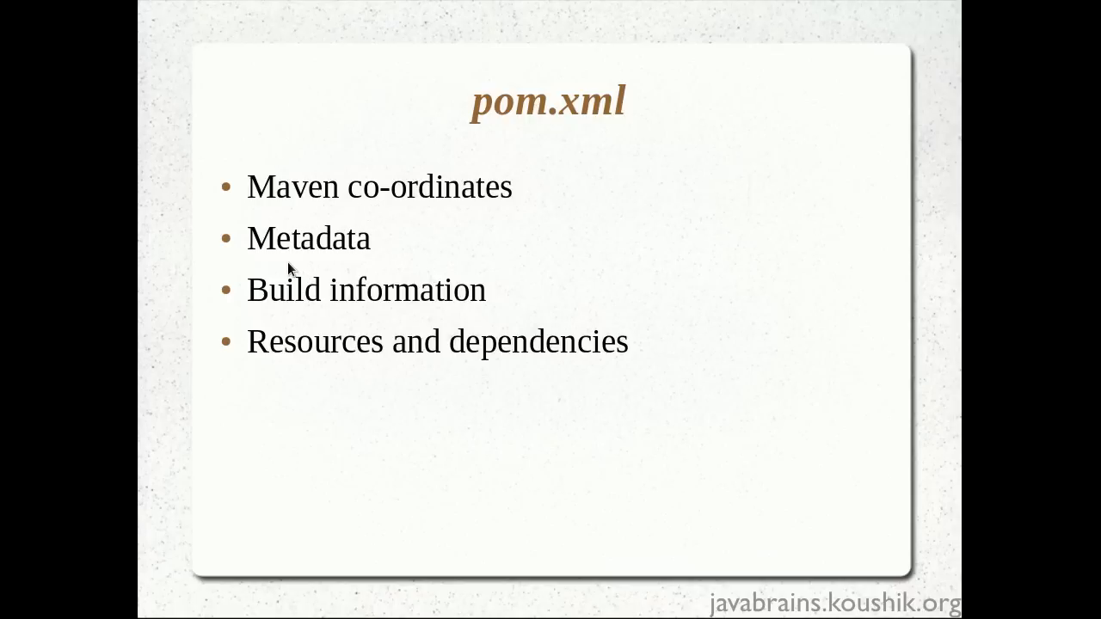
mouse_move(289, 259)
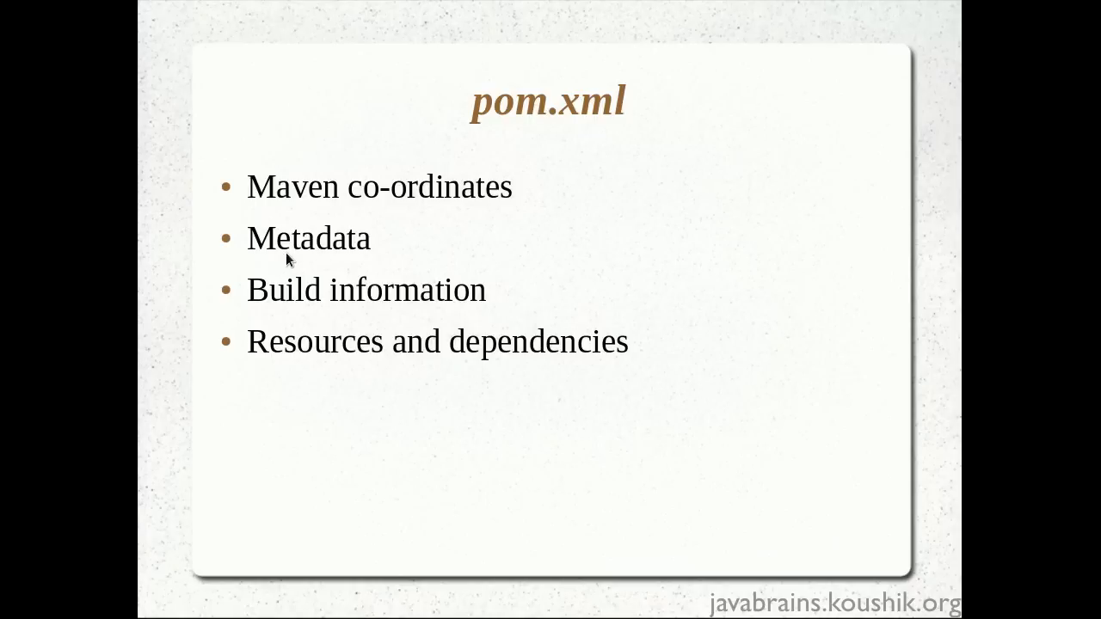
mouse_move(292, 264)
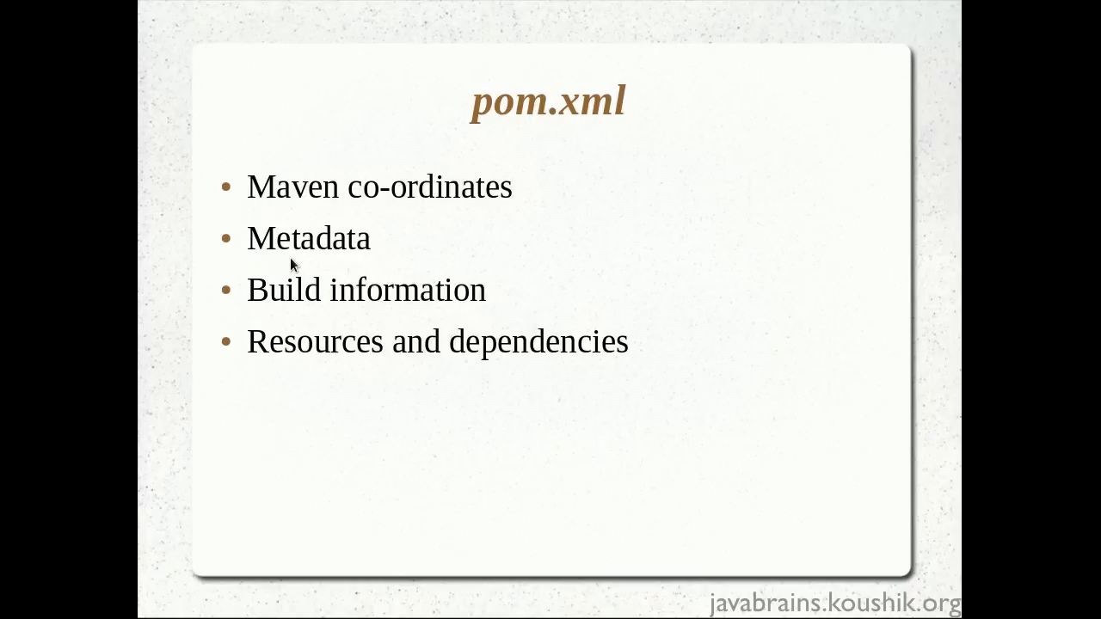
mouse_move(357, 310)
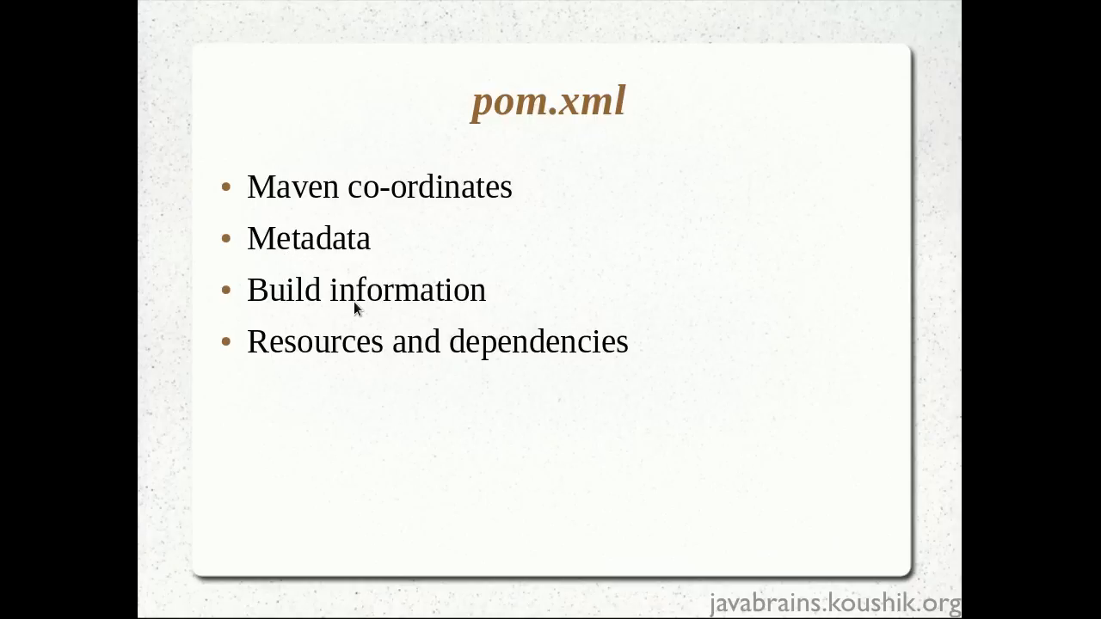
mouse_move(314, 315)
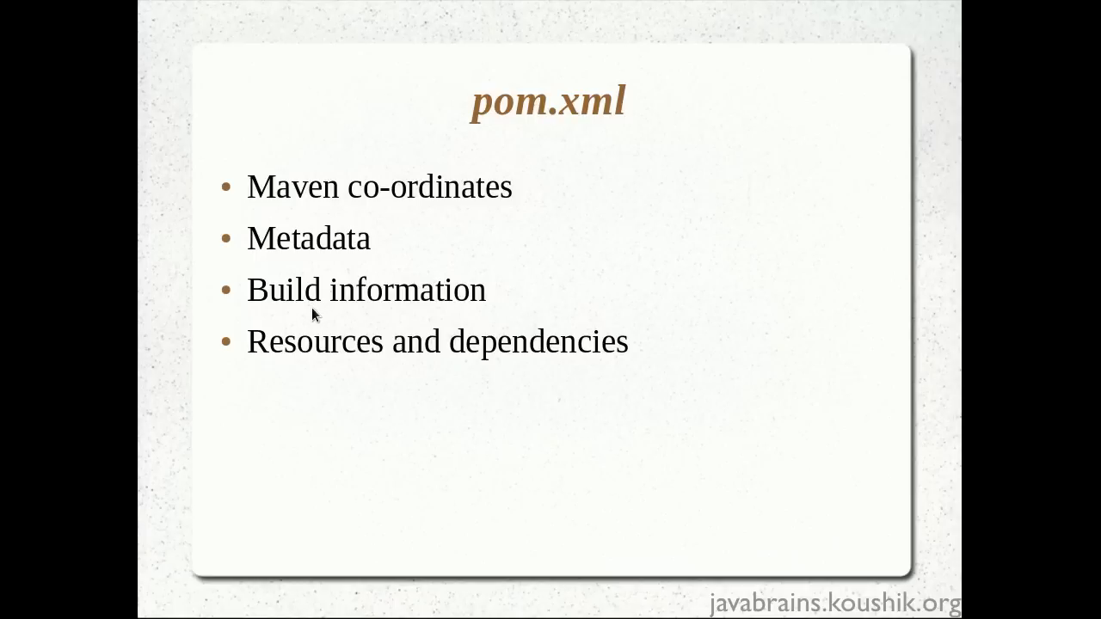
mouse_move(332, 315)
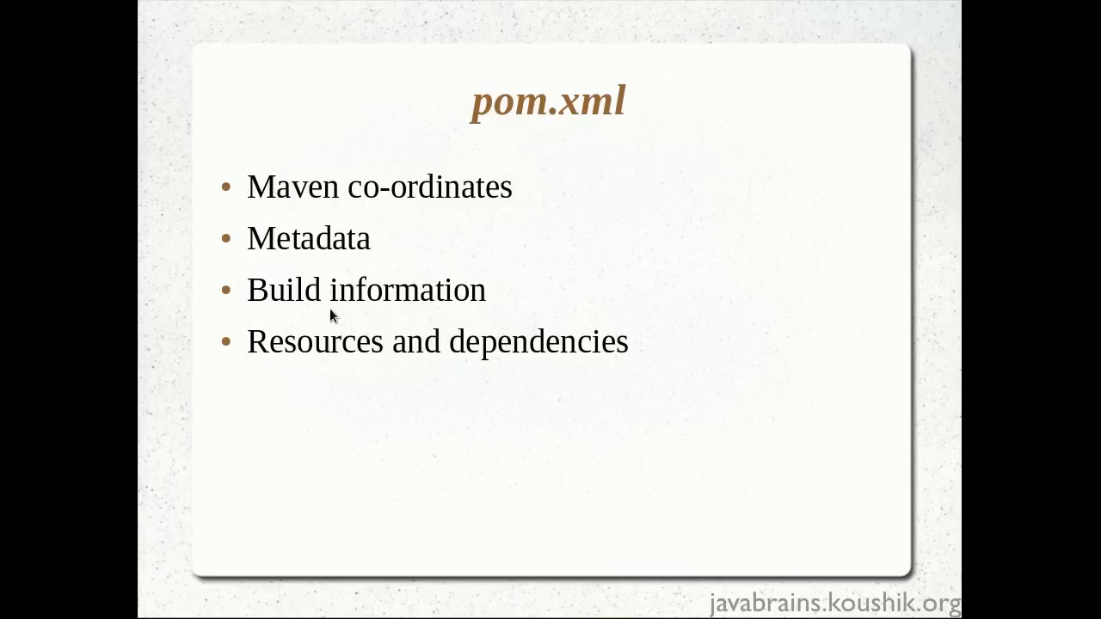
mouse_move(315, 377)
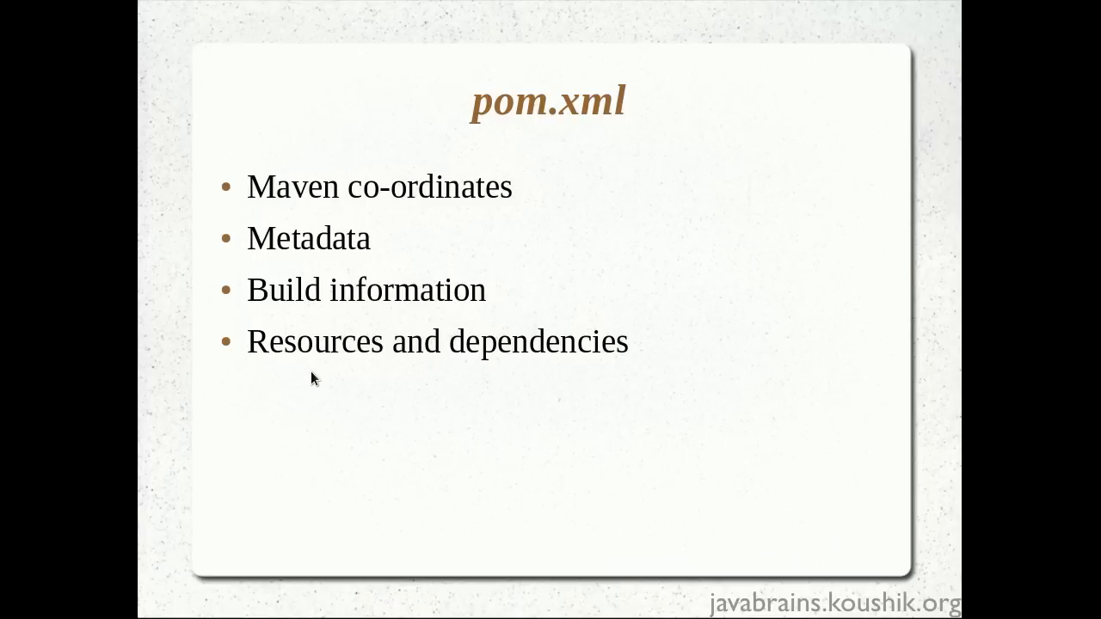
mouse_move(521, 373)
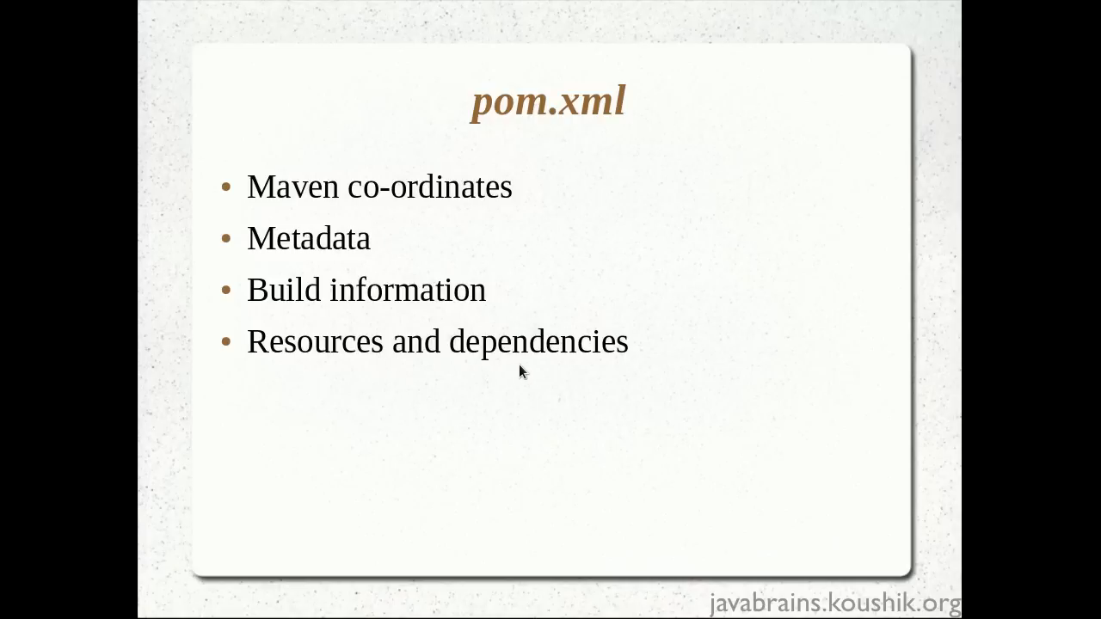
mouse_move(564, 374)
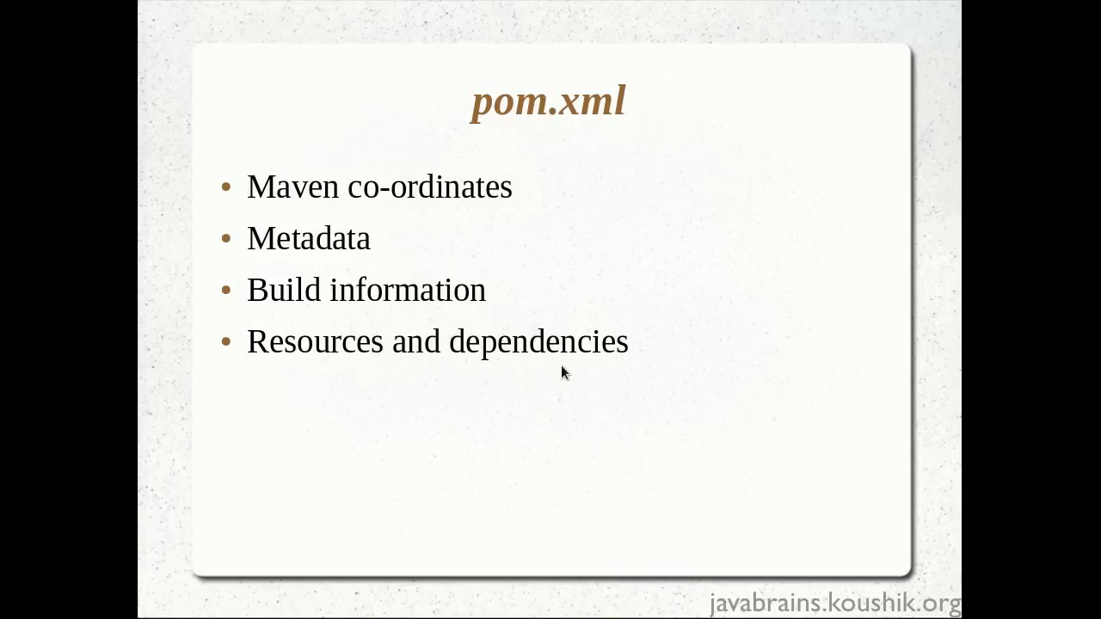
mouse_move(622, 377)
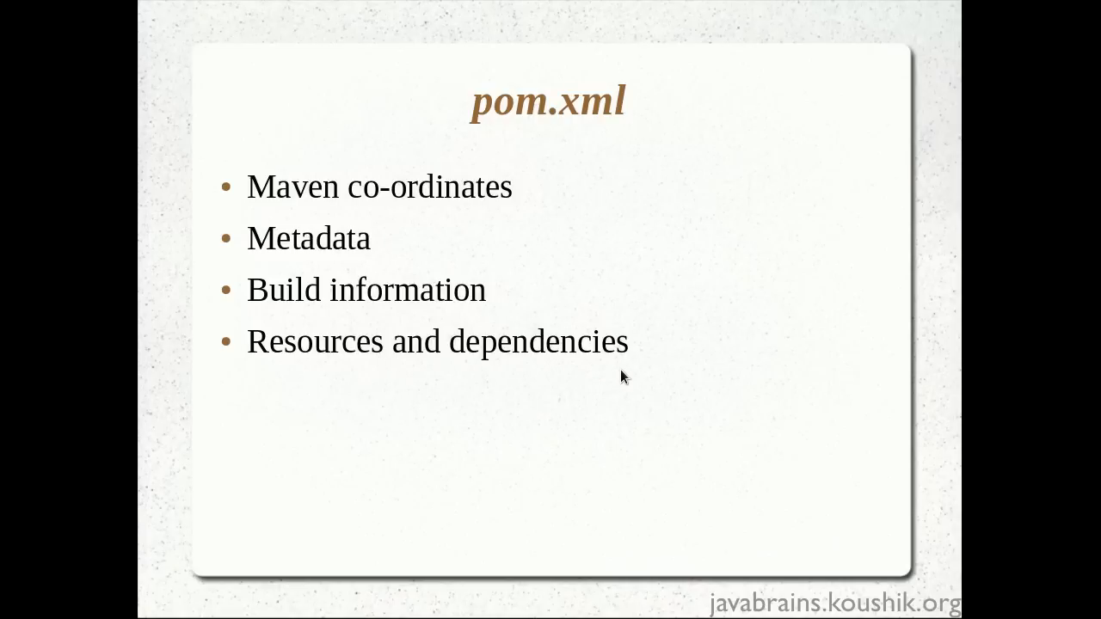